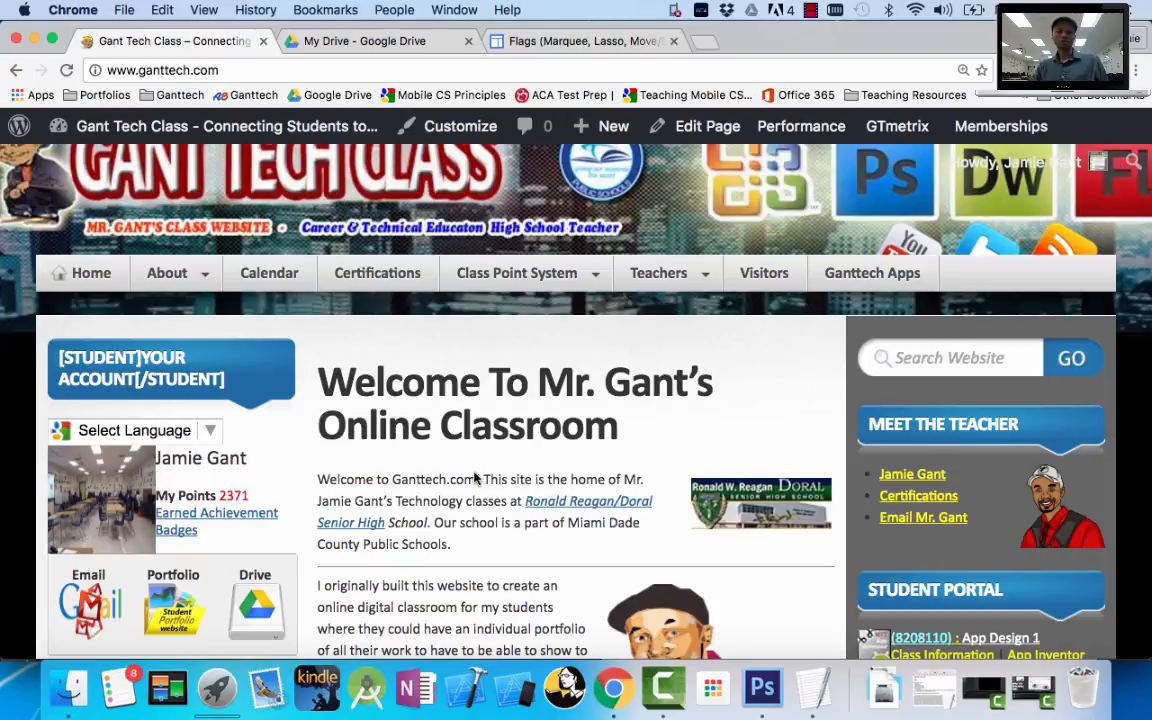
mouse_move(170, 394)
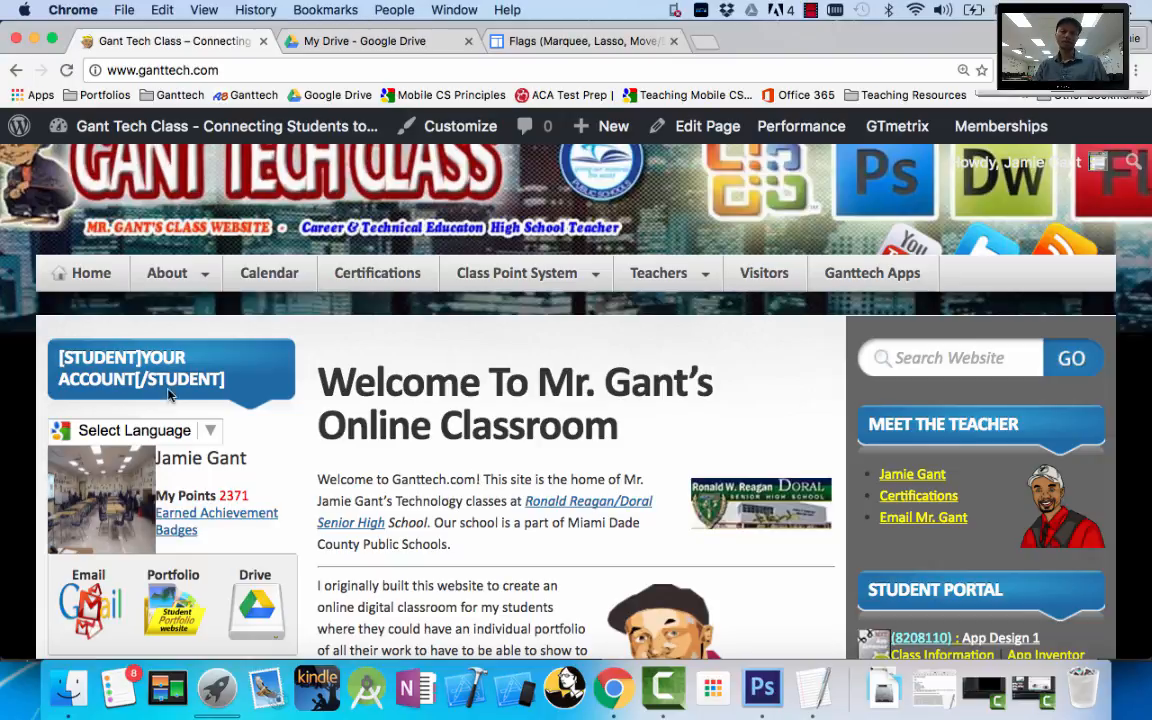
mouse_move(173, 600)
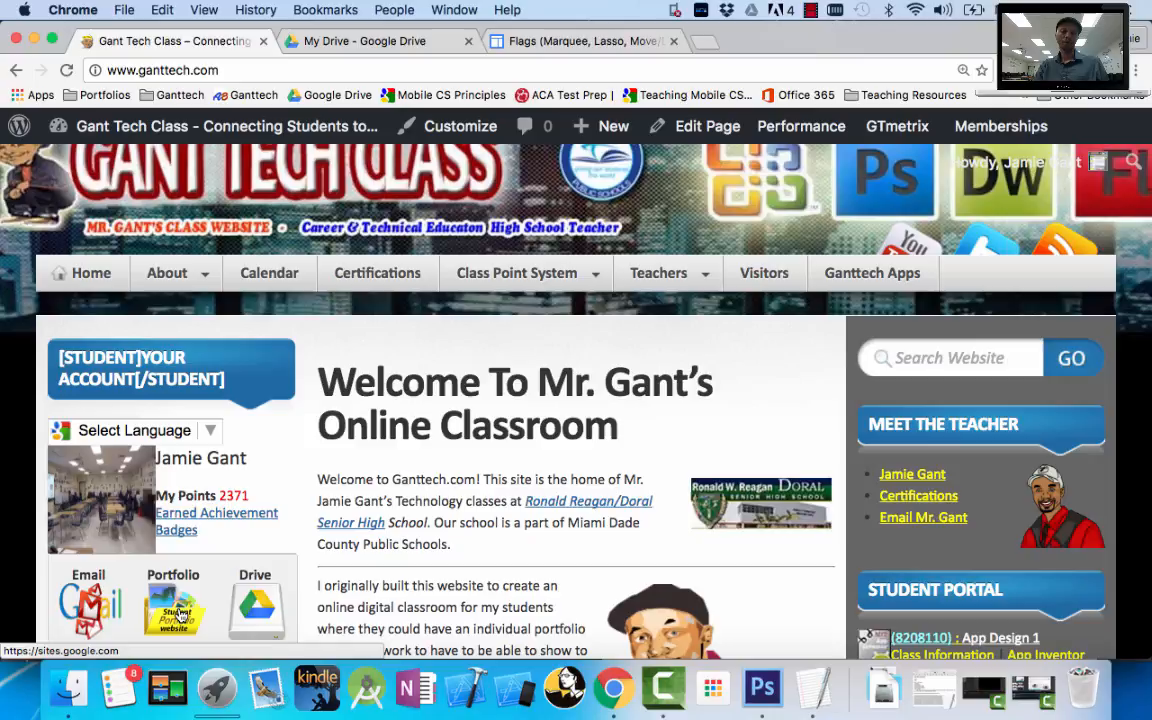
mouse_move(256, 607)
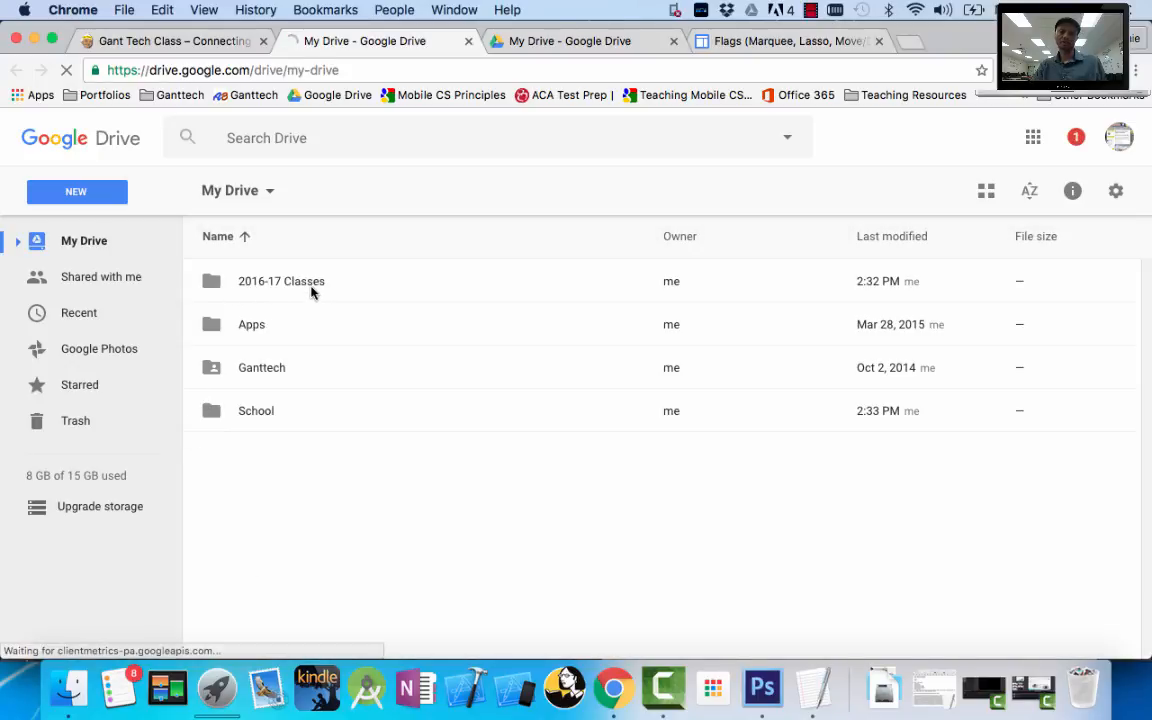
Create a new My Drive folder called 'My Classes 2016-17' and select it.
double_click(281, 281)
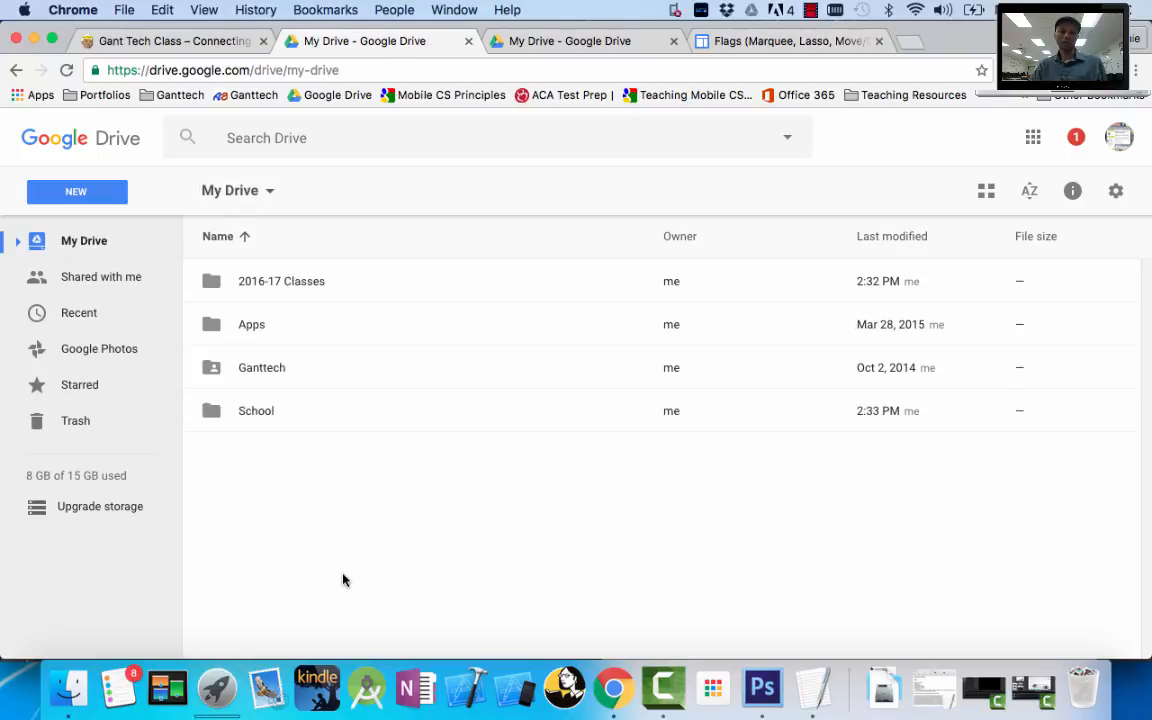
click(76, 191)
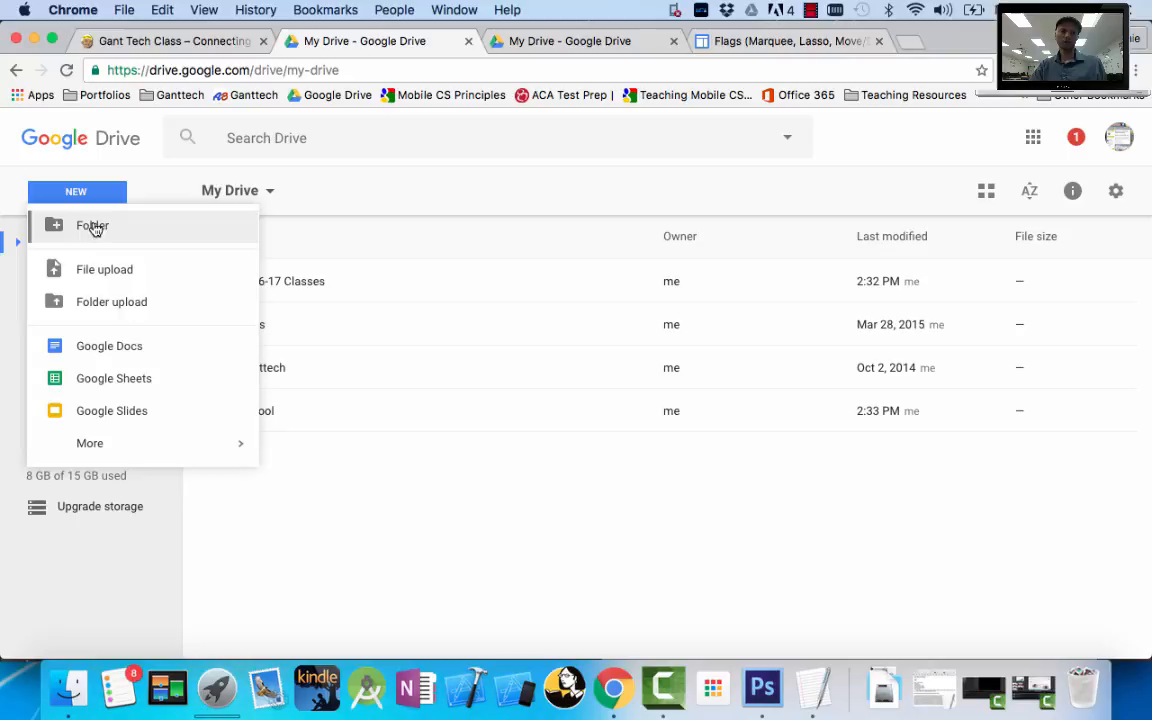
click(92, 225)
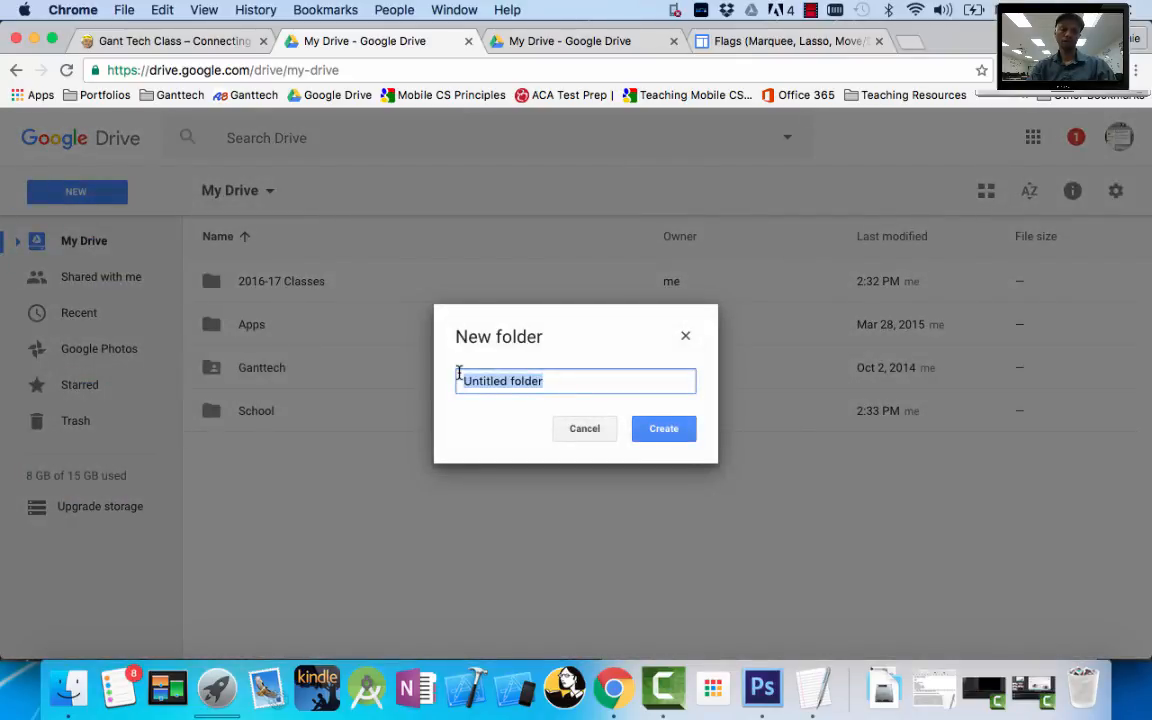
text(My Classes)
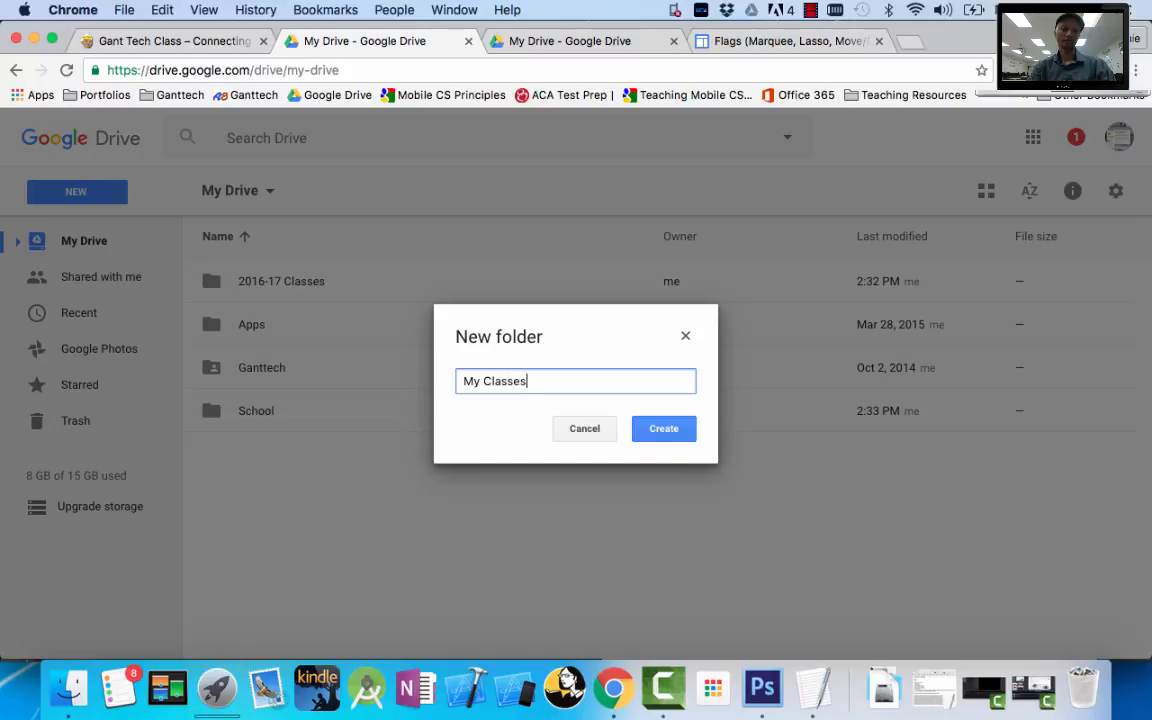
text(2016-17)
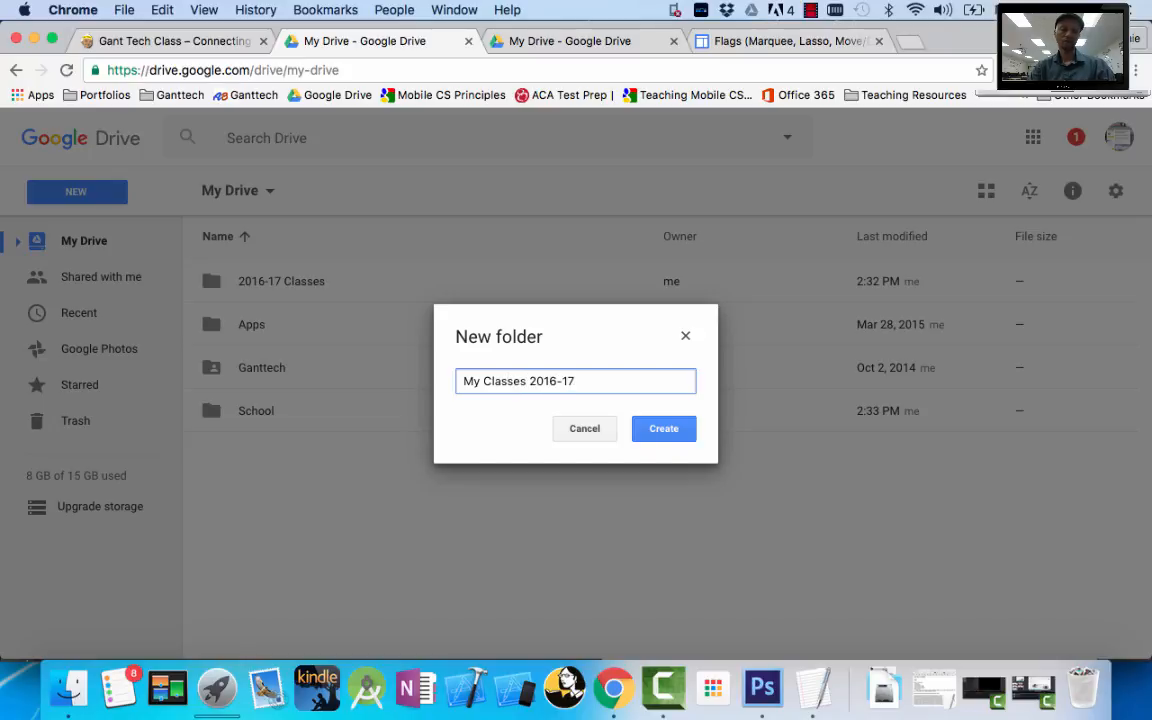
click(663, 428)
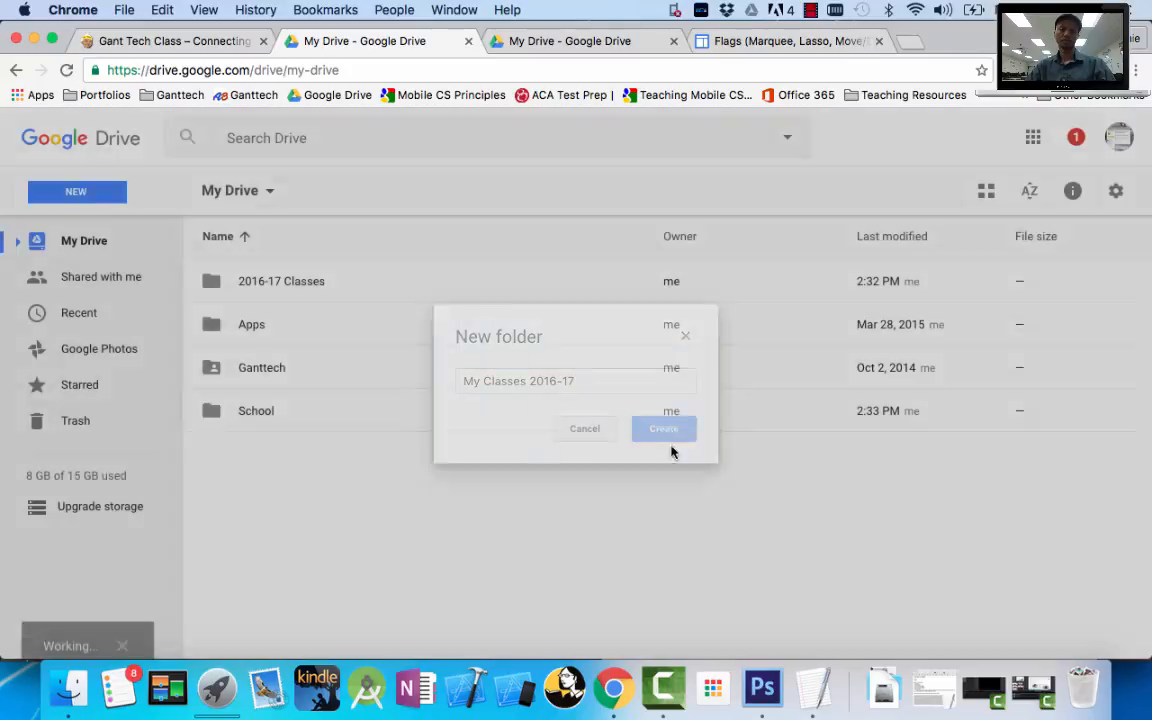
click(663, 428)
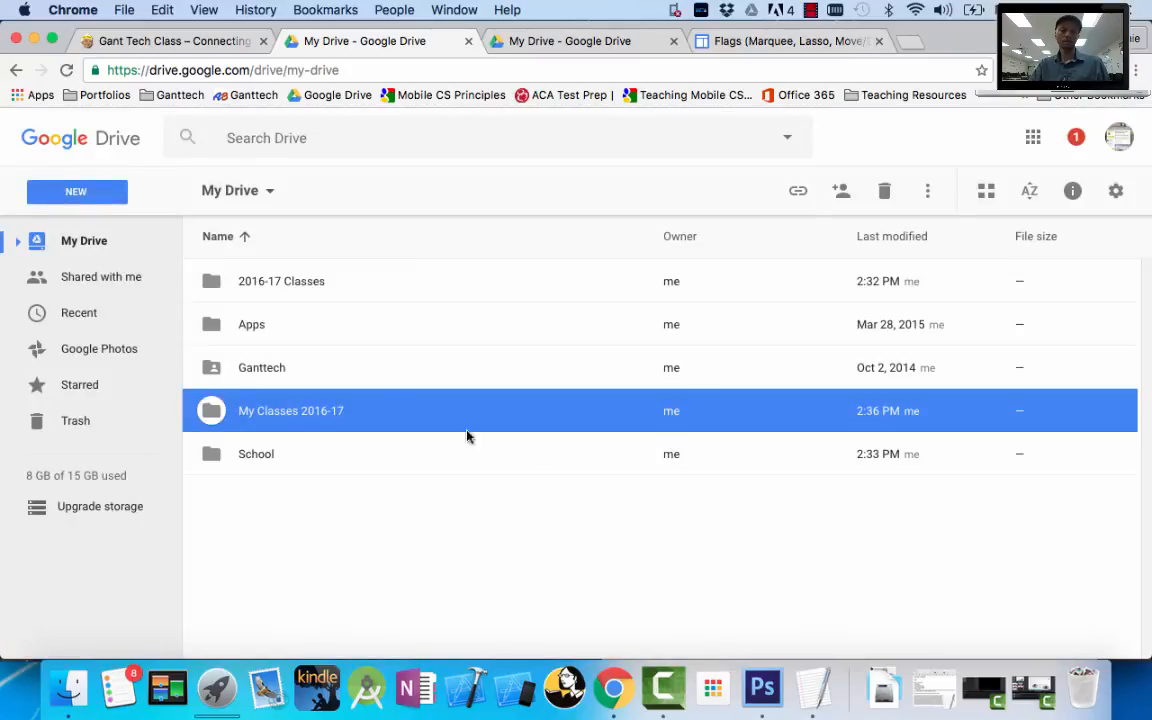
mouse_move(258, 417)
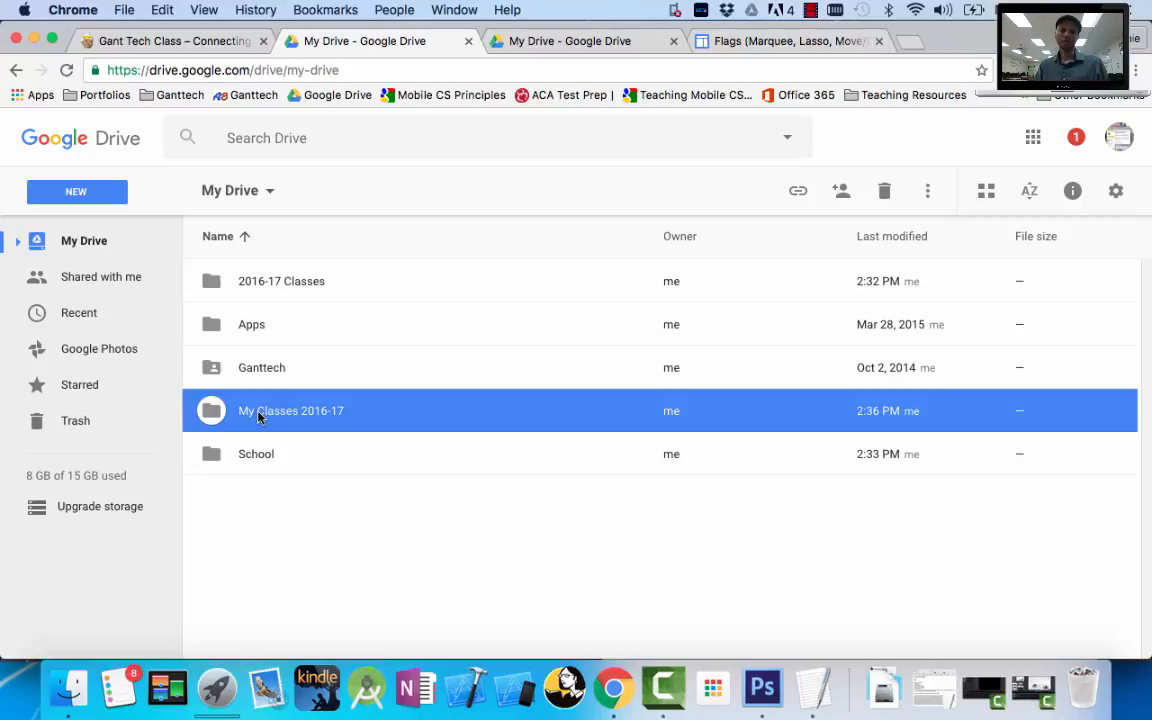
Open My Classes 2016-17 and create the English 1 and Biology folders.
double_click(291, 410)
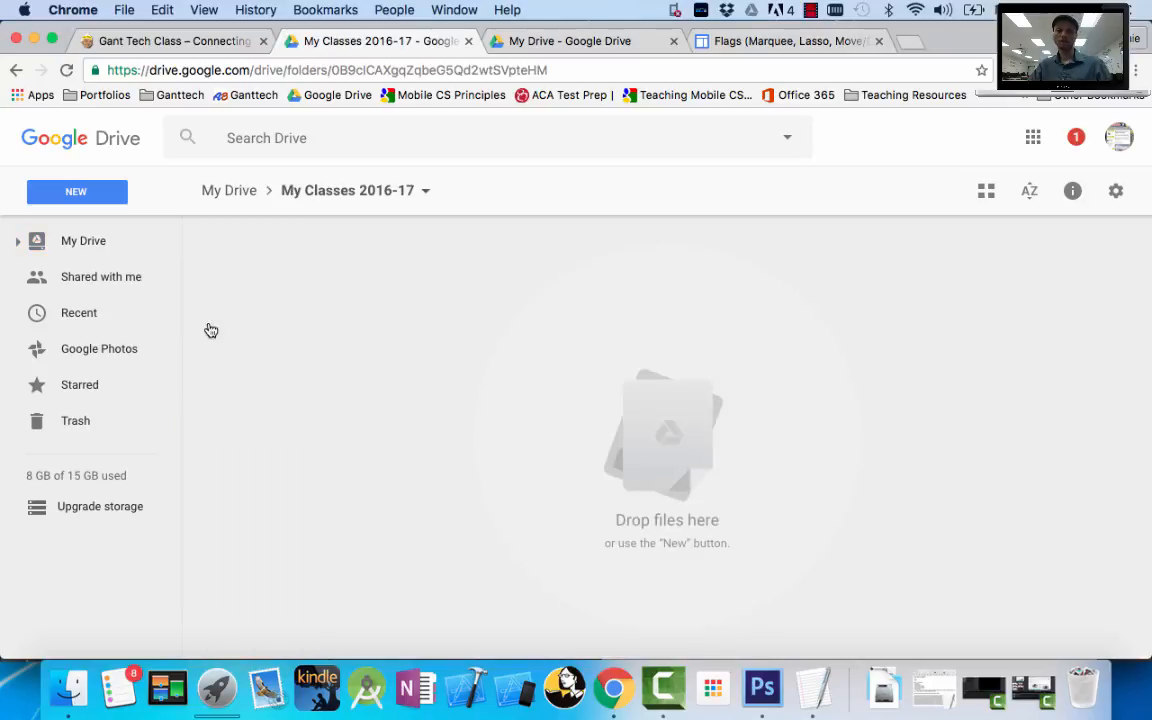
click(76, 191)
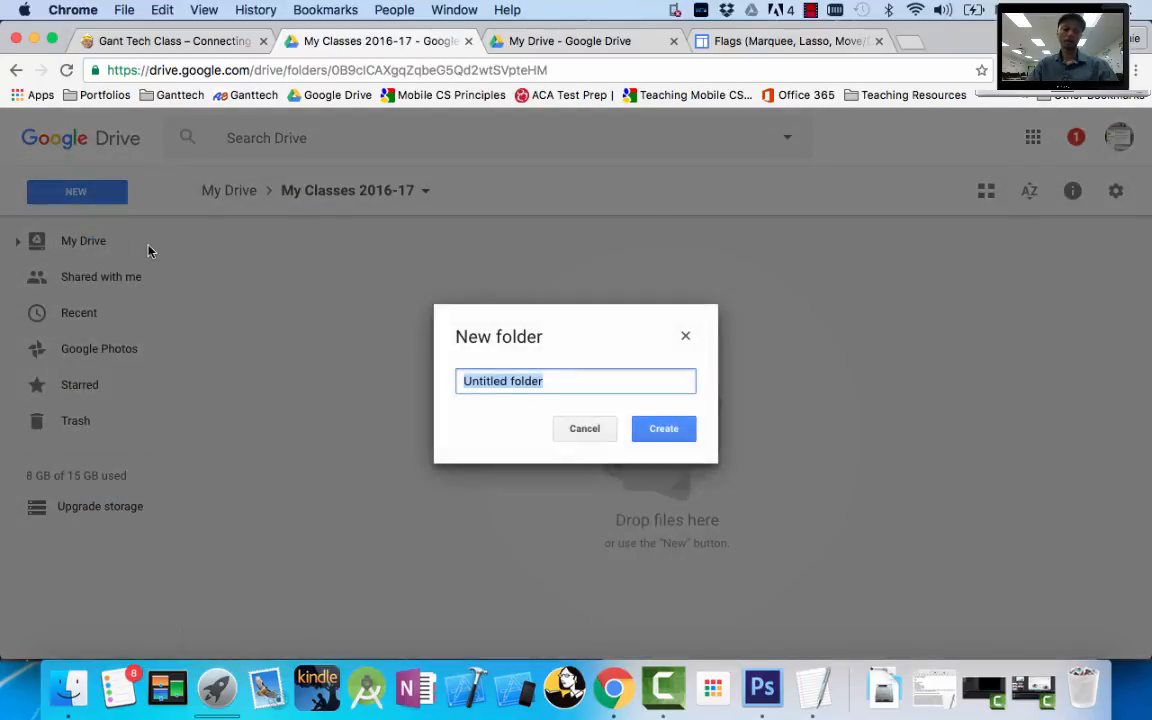
text(English 1)
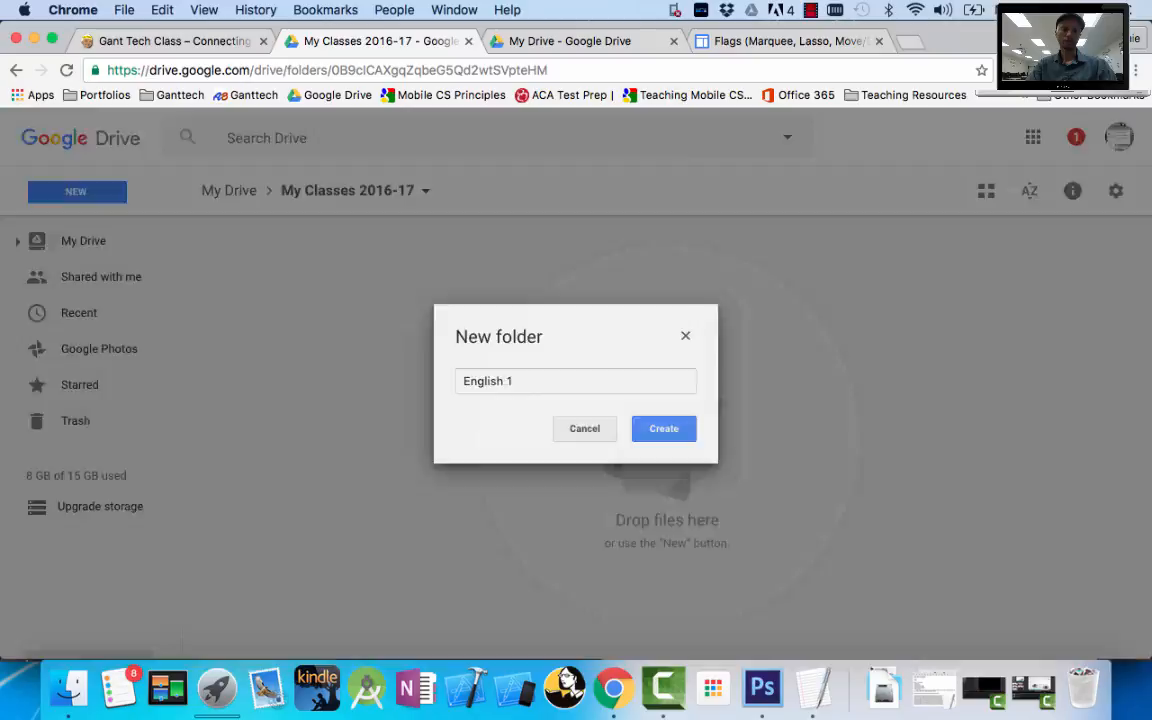
click(663, 428)
text(Sc)
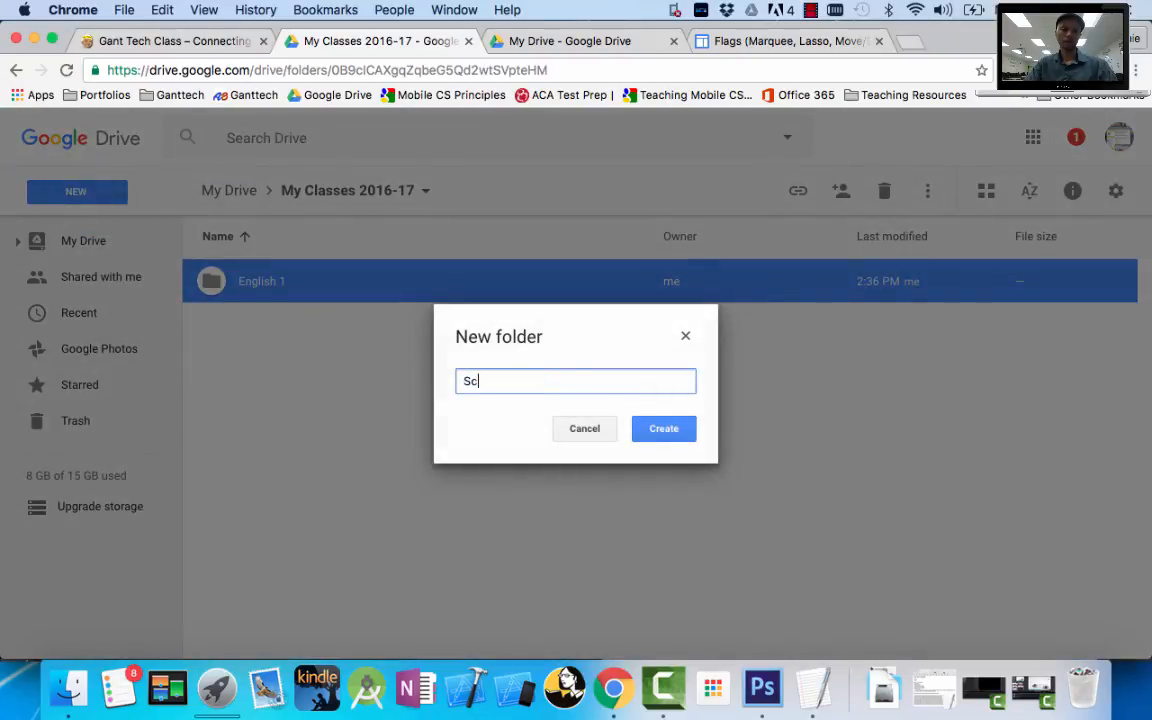
text(Biol)
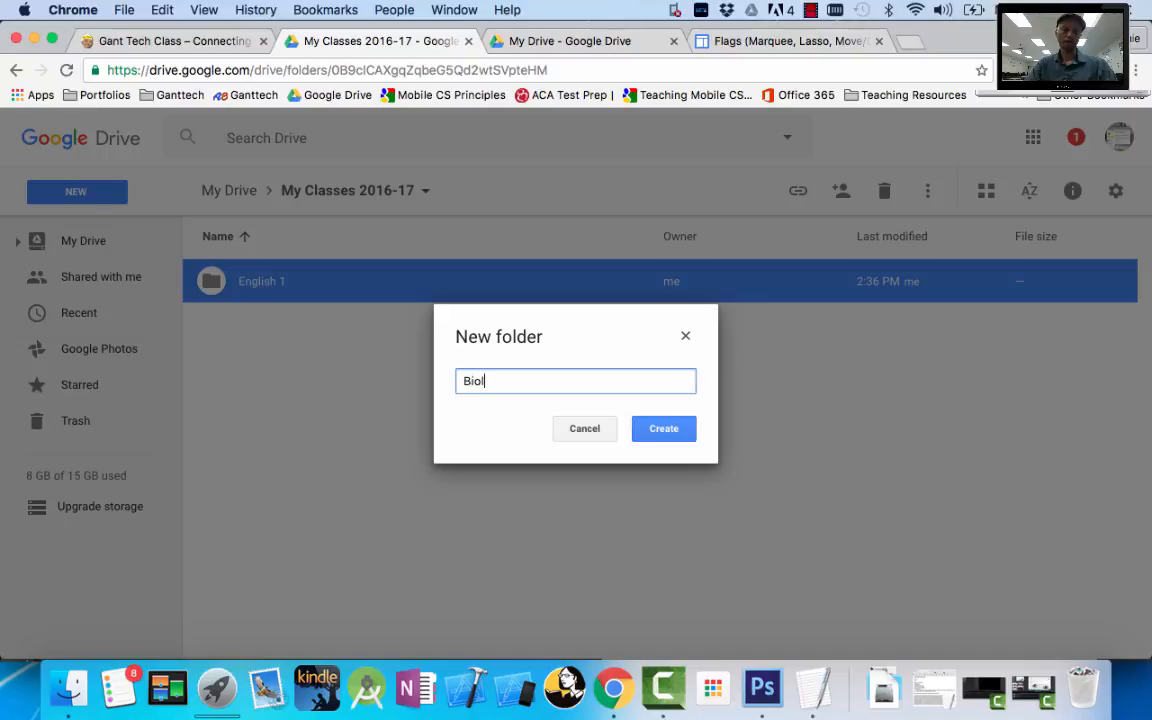
click(663, 428)
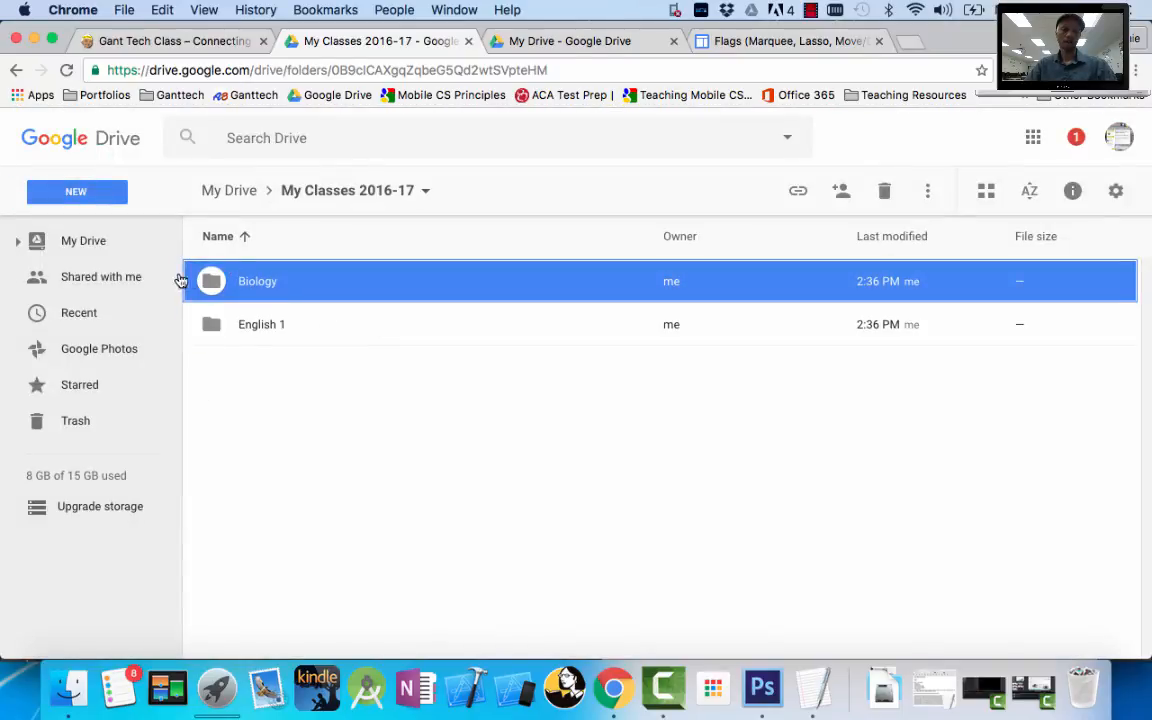
Create the App Game Design 1, Digital Media 1 and AP Computer Science folders.
click(76, 191)
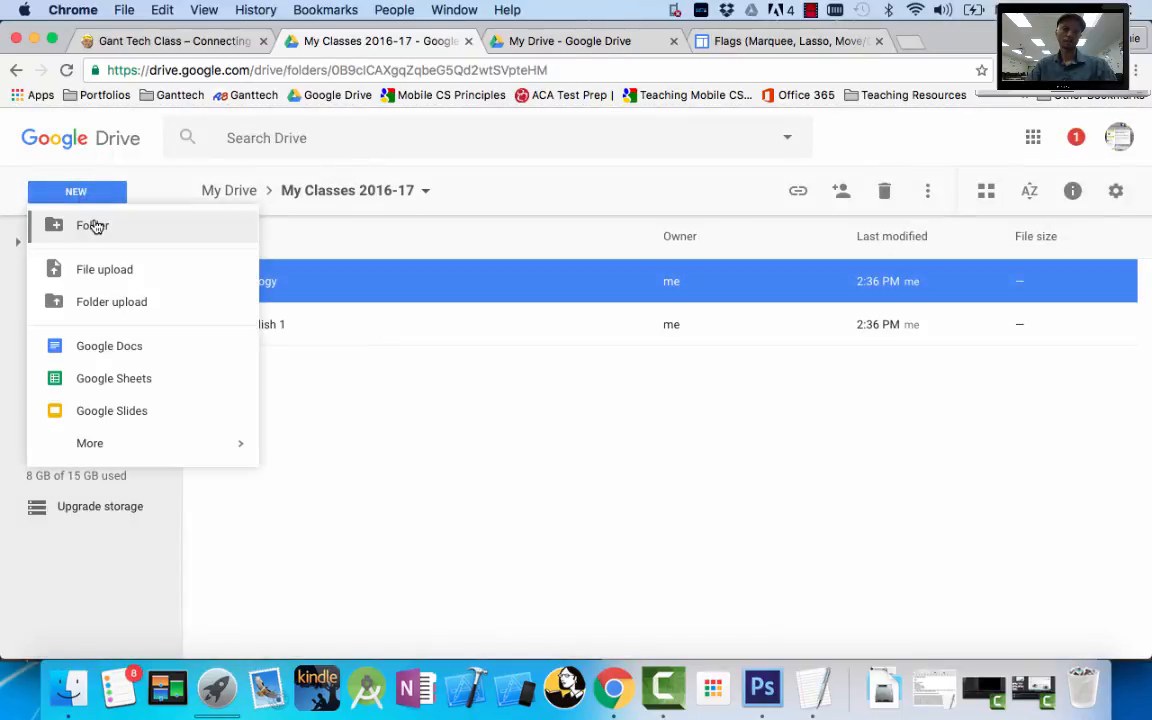
click(92, 225)
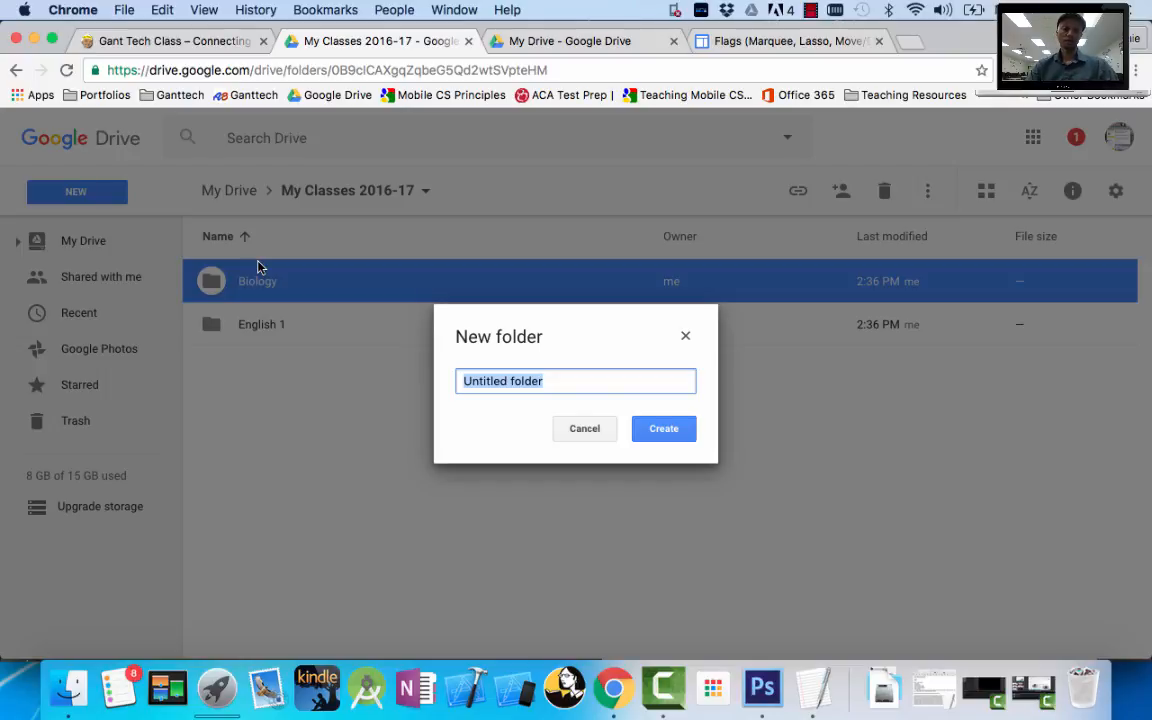
text(Game)
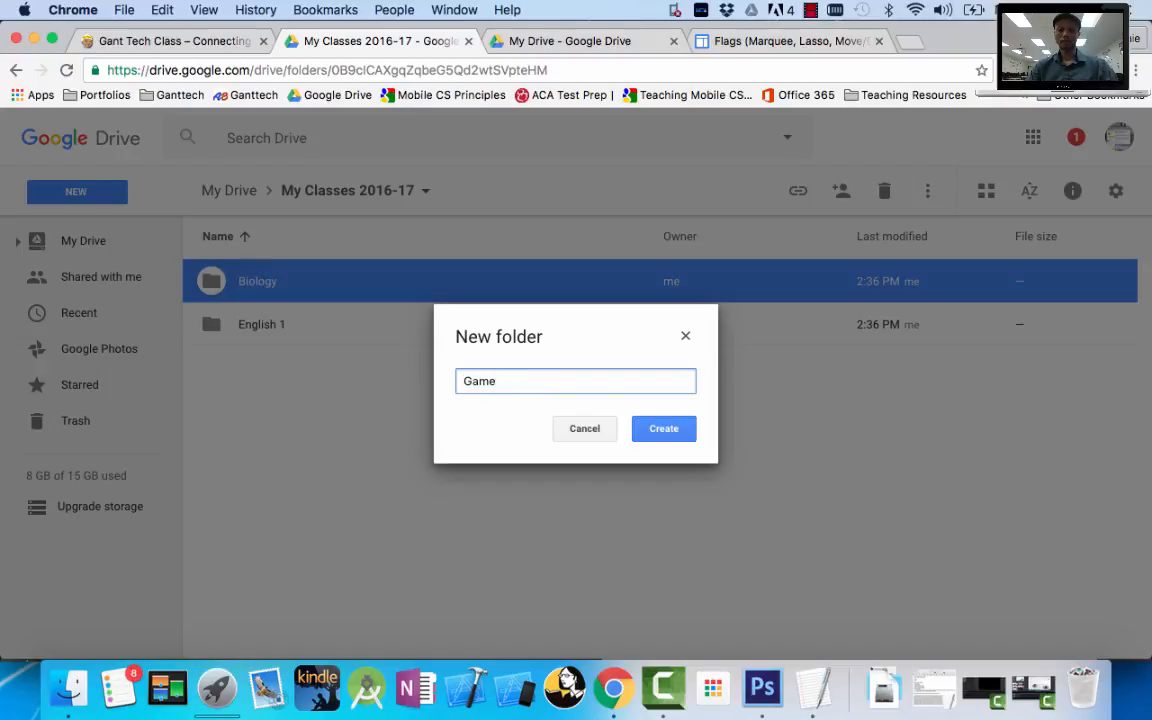
text(App)
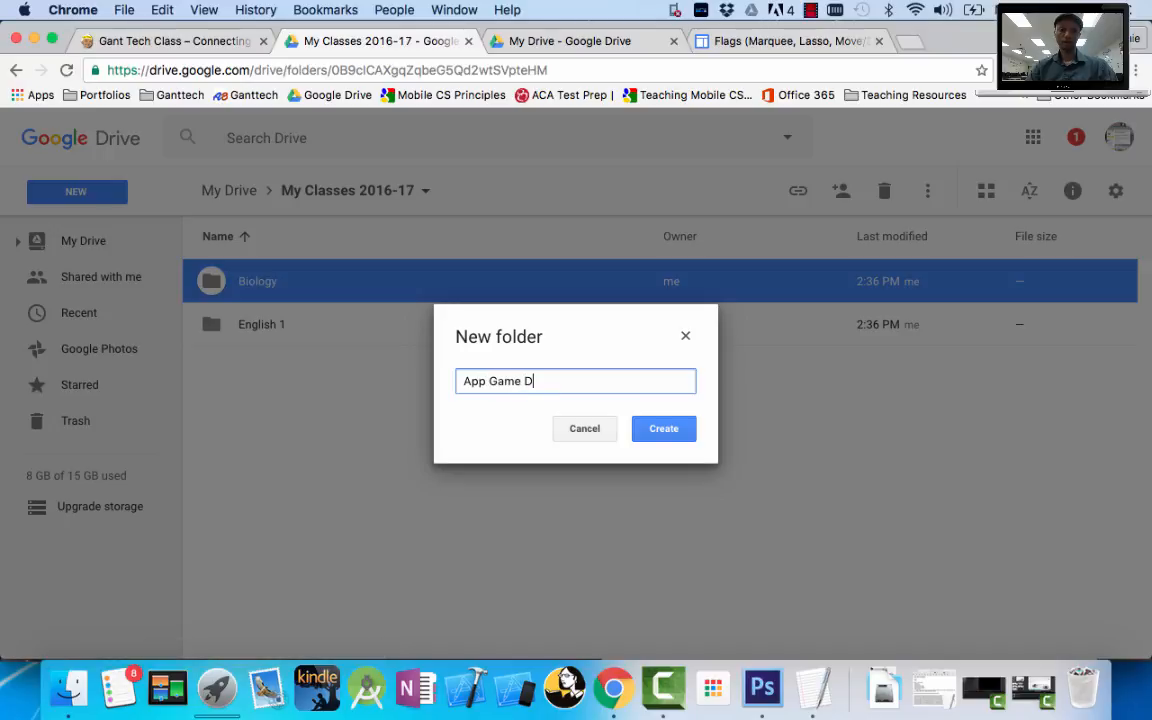
click(663, 428)
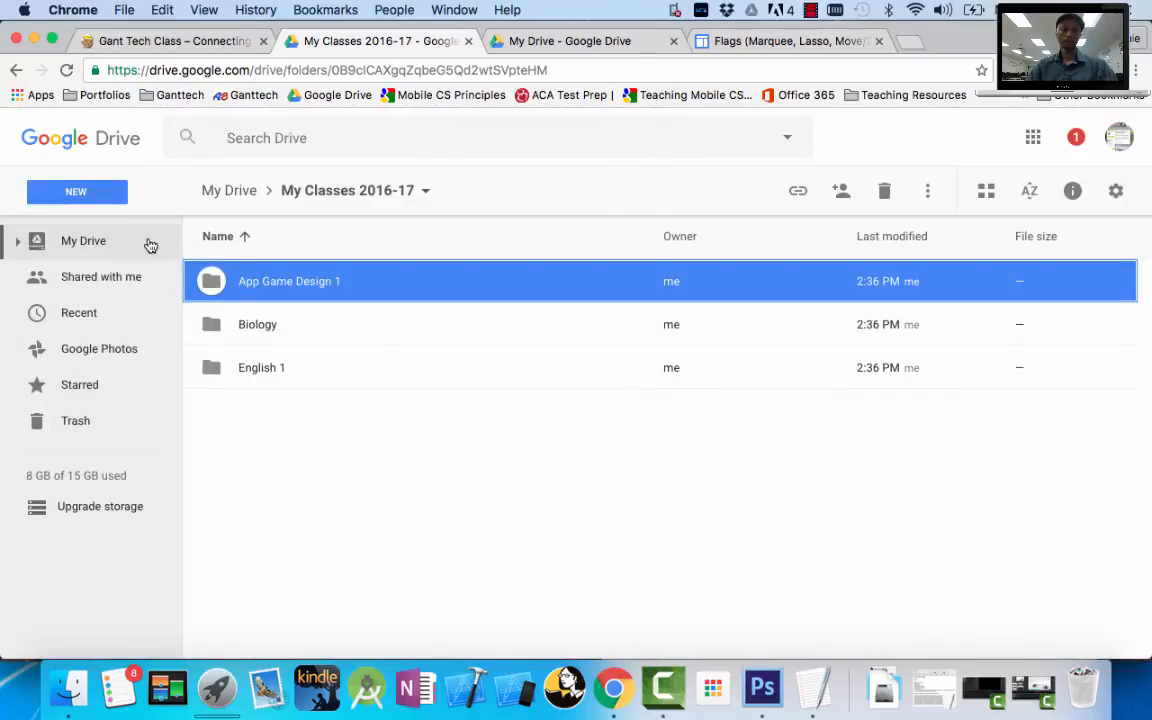
text(D)
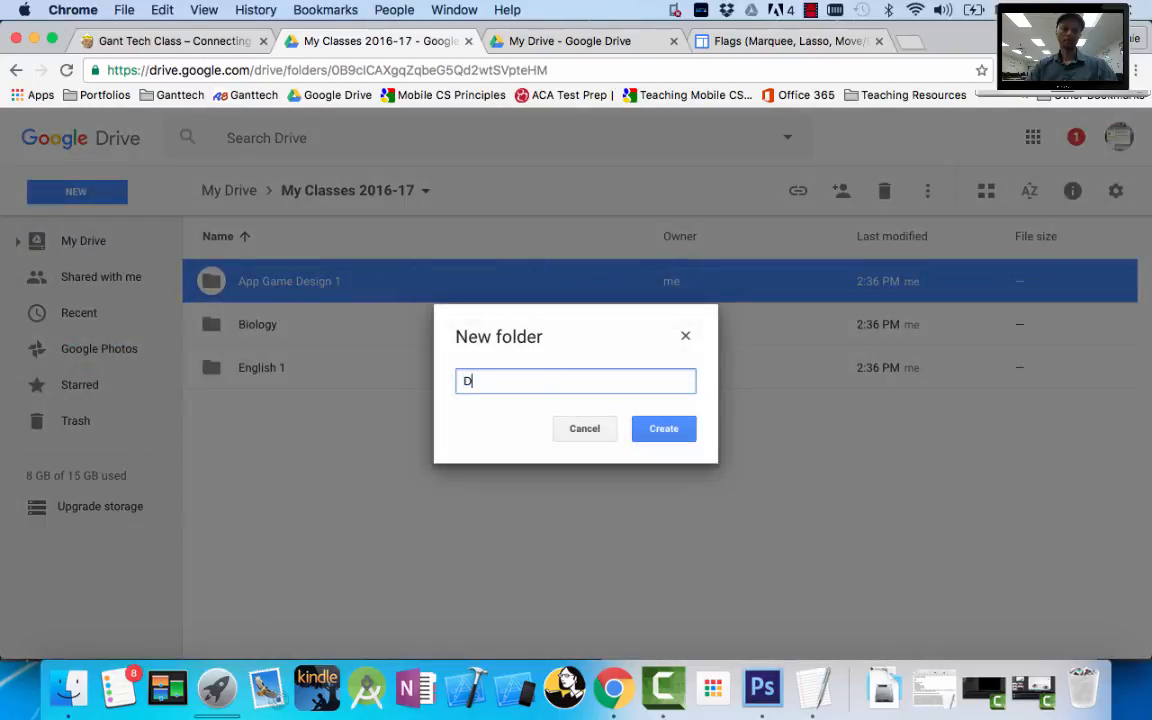
text(igital Med)
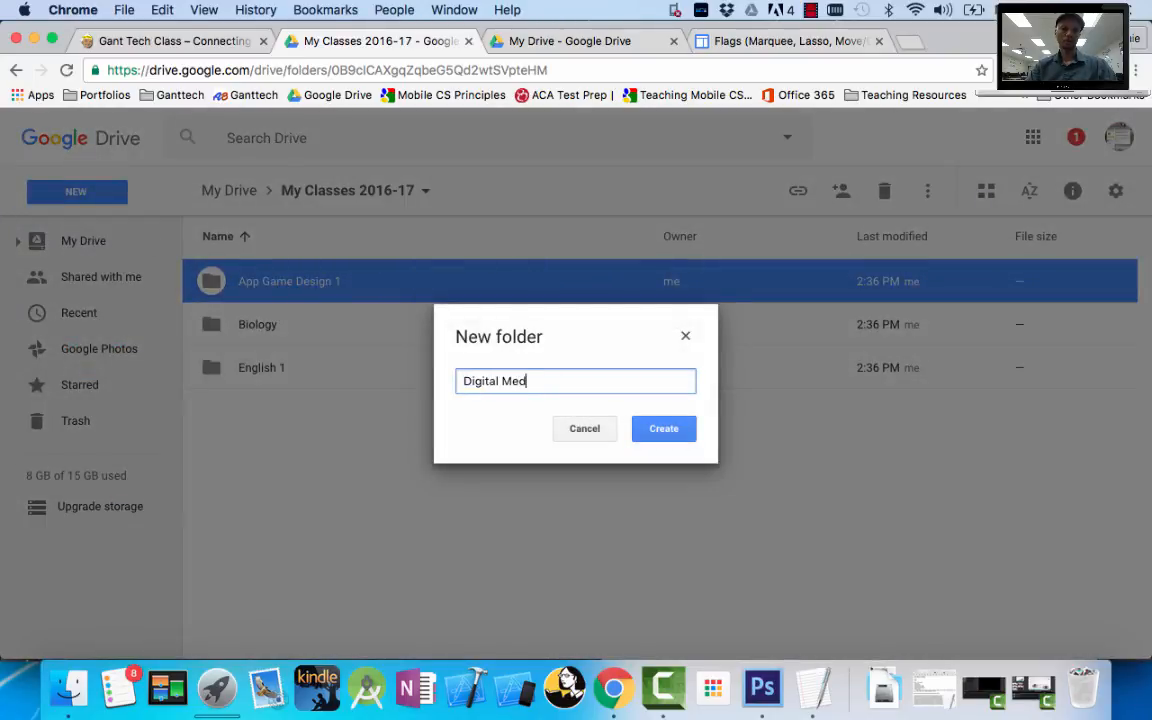
text(ia 1)
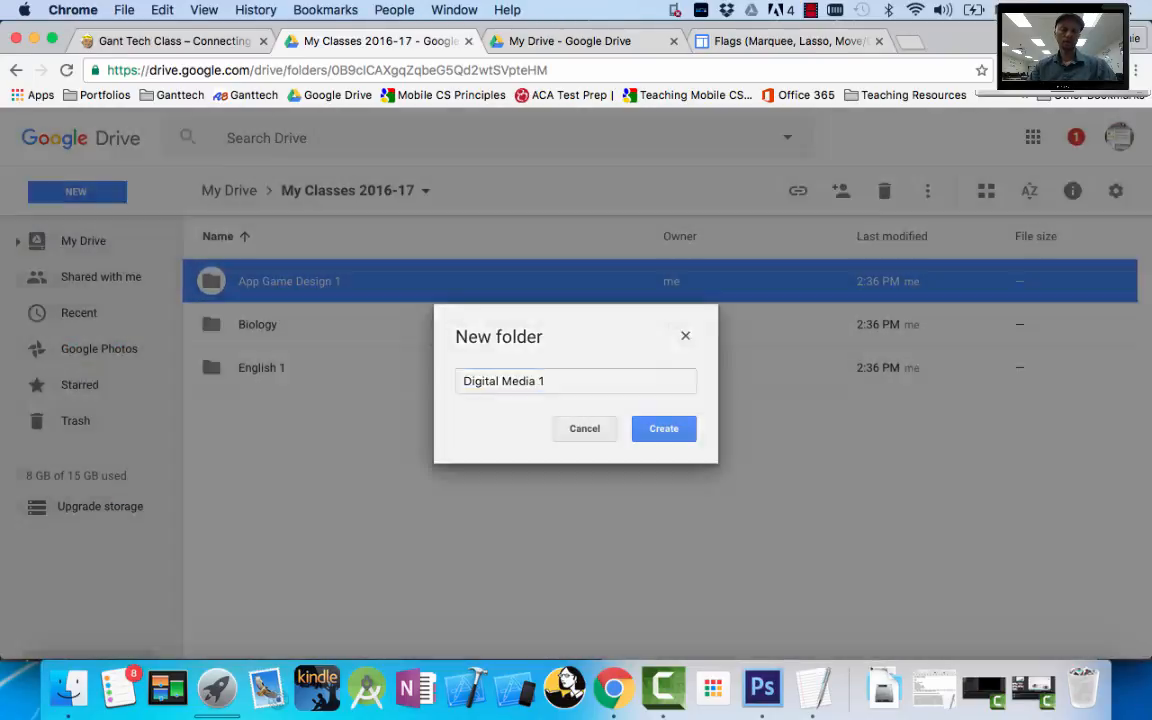
click(663, 428)
text(AP Compute)
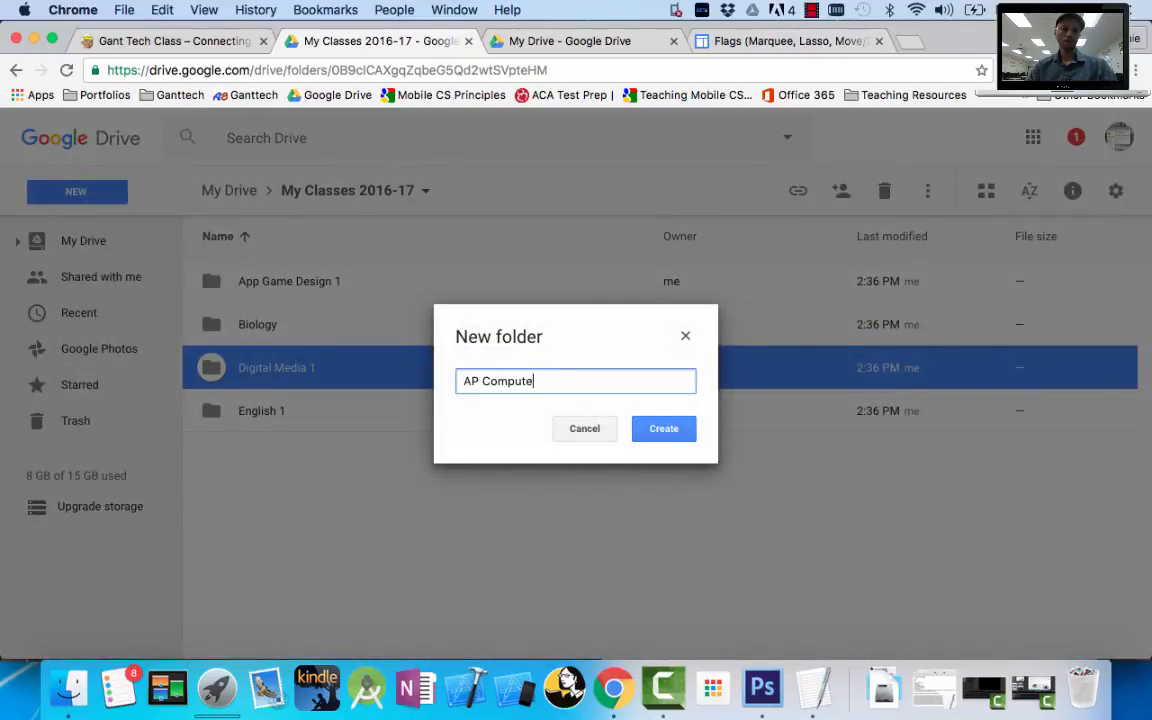
click(663, 428)
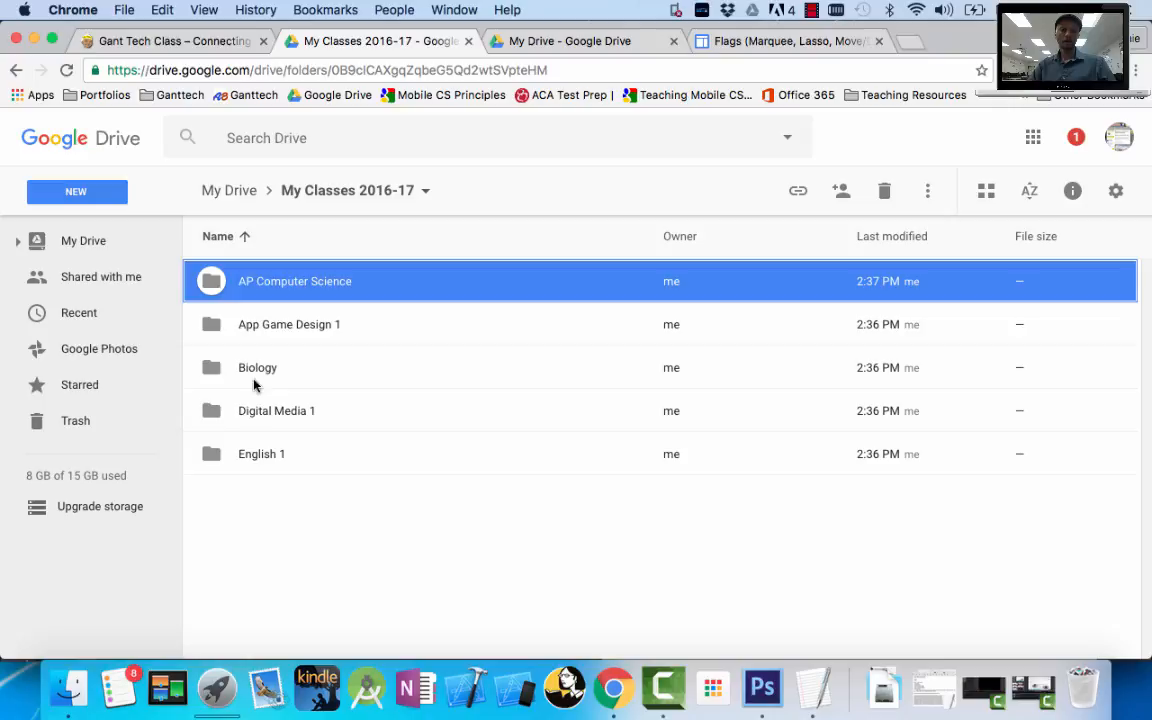
mouse_move(260, 372)
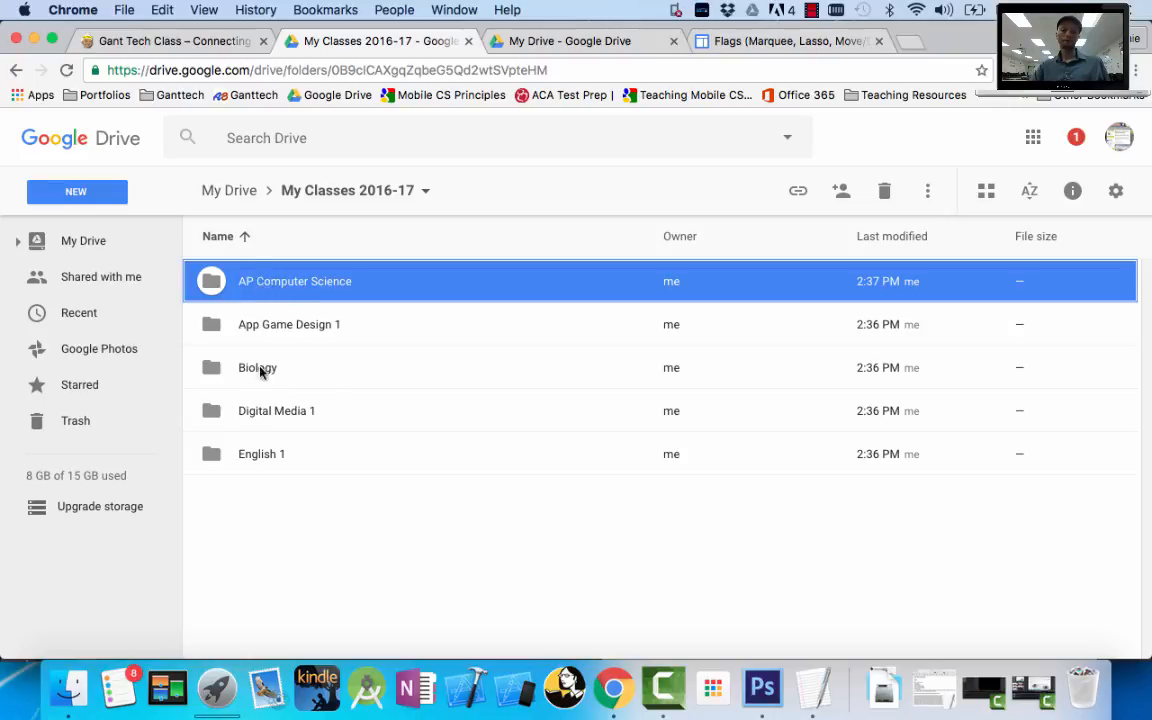
mouse_move(266, 506)
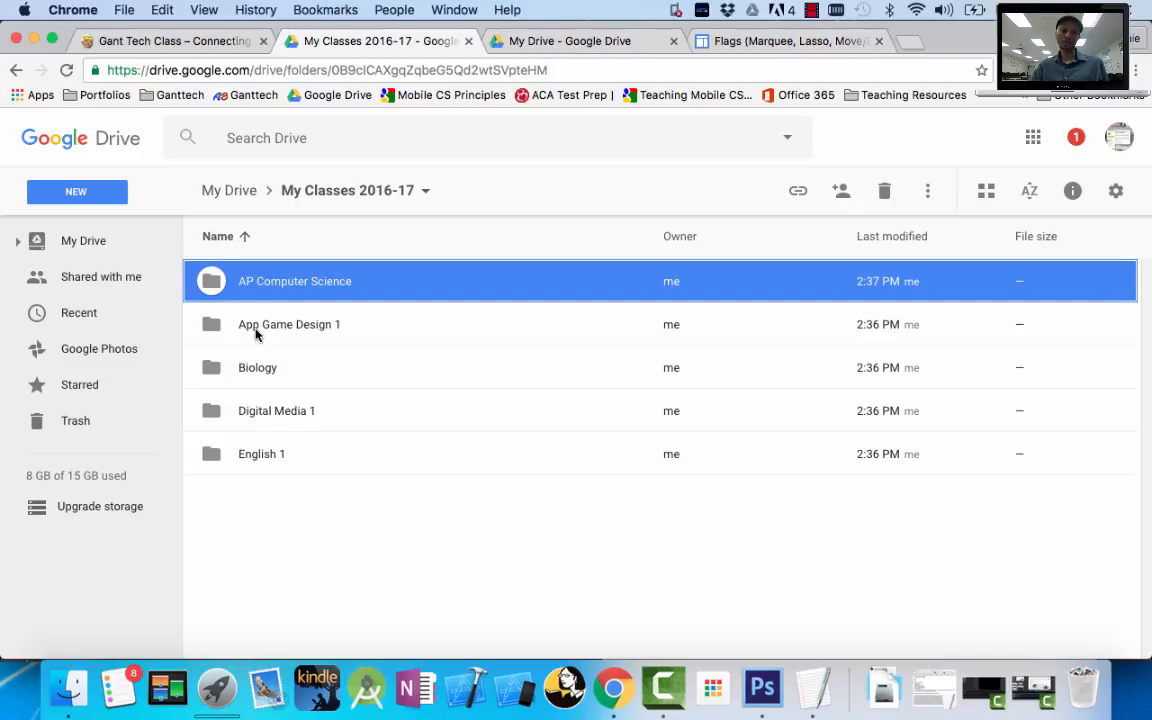
Open App Game Design 1 and add 1st, 2nd, 3rd and 4th Grading Term folders.
double_click(289, 324)
text(1st)
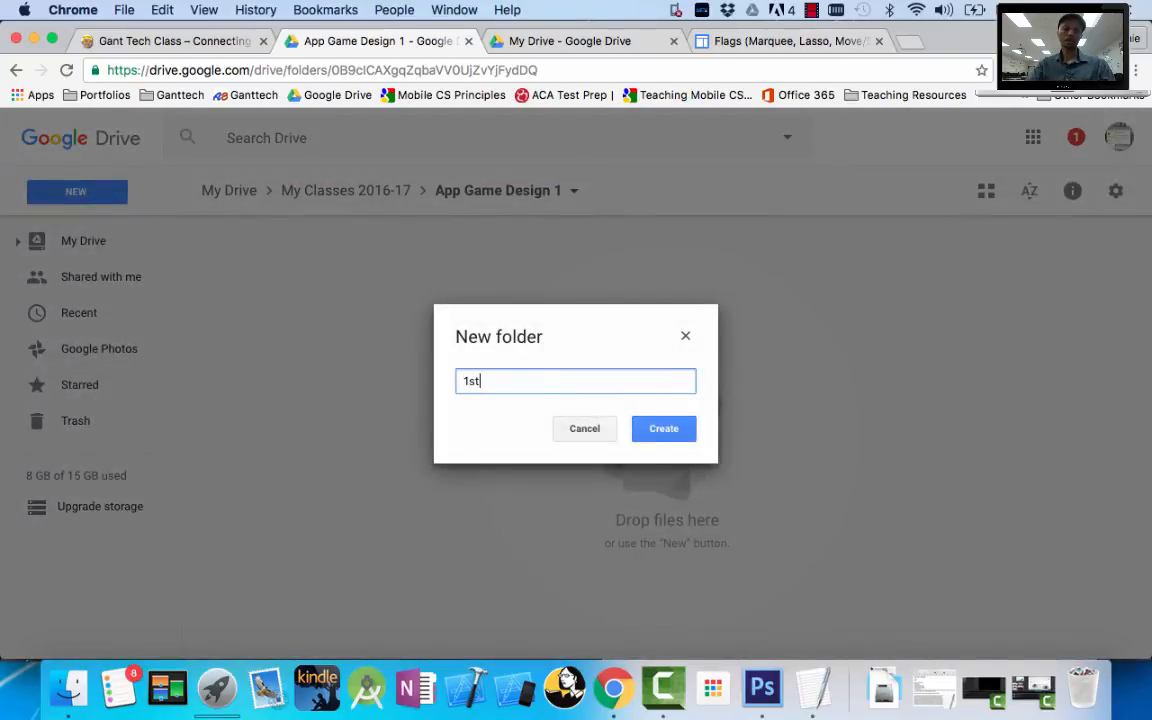
text(Grading)
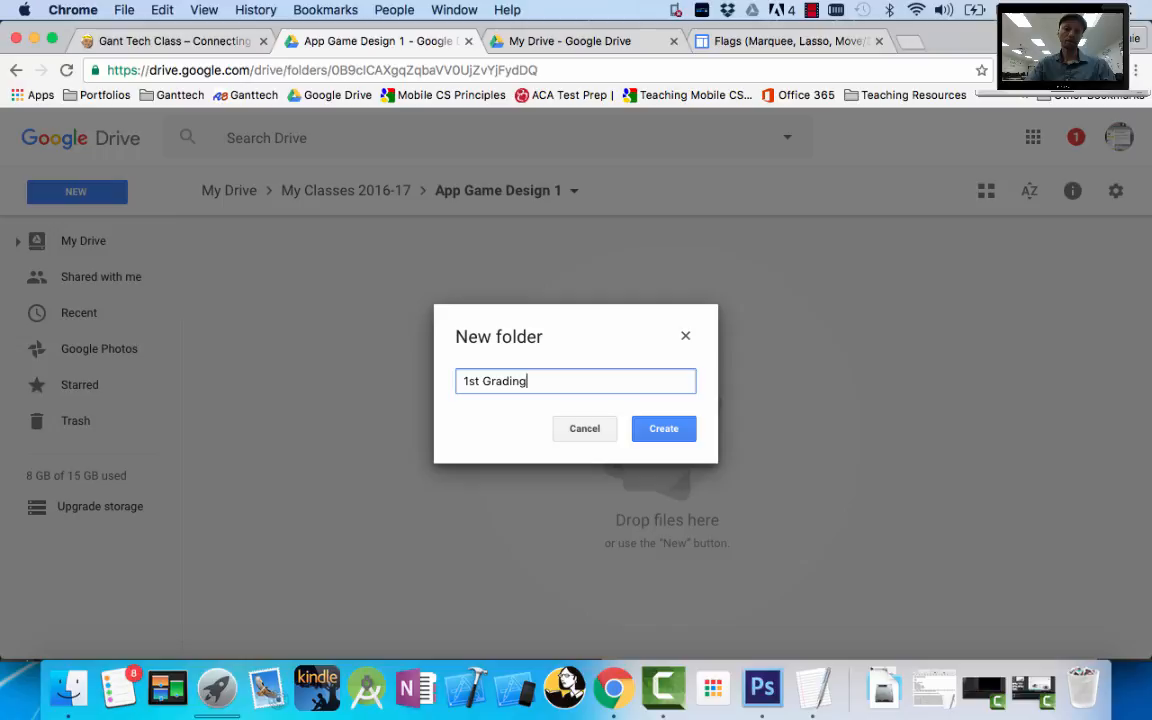
text(Term)
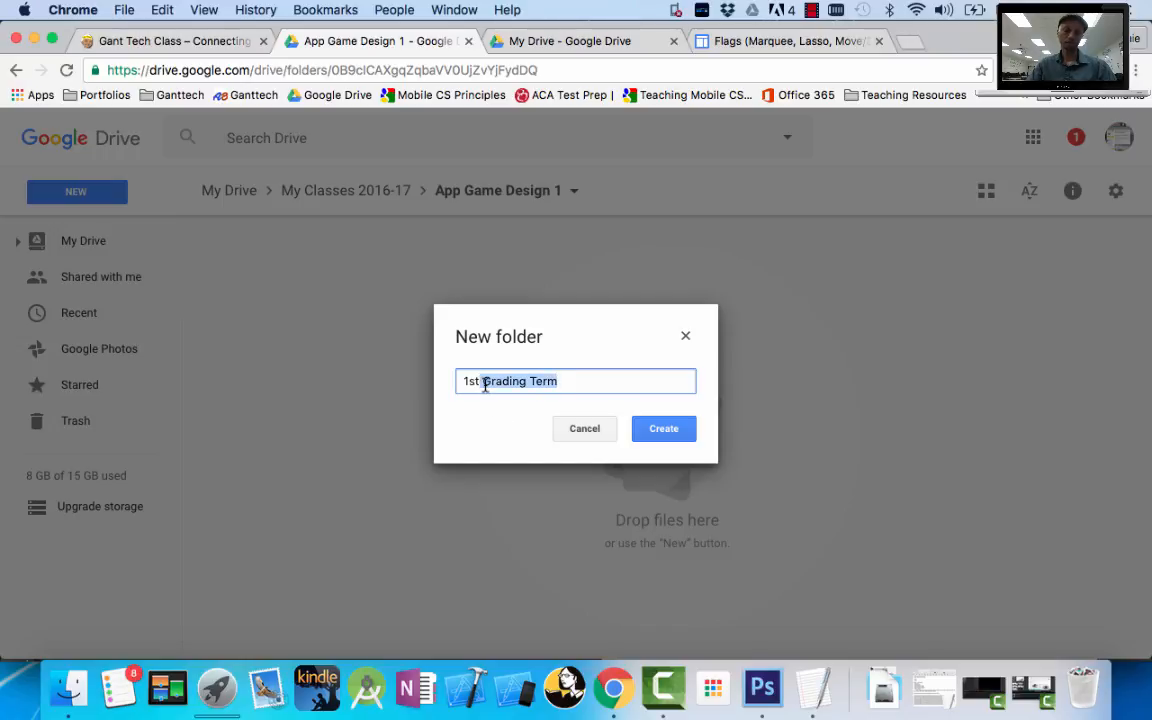
click(663, 428)
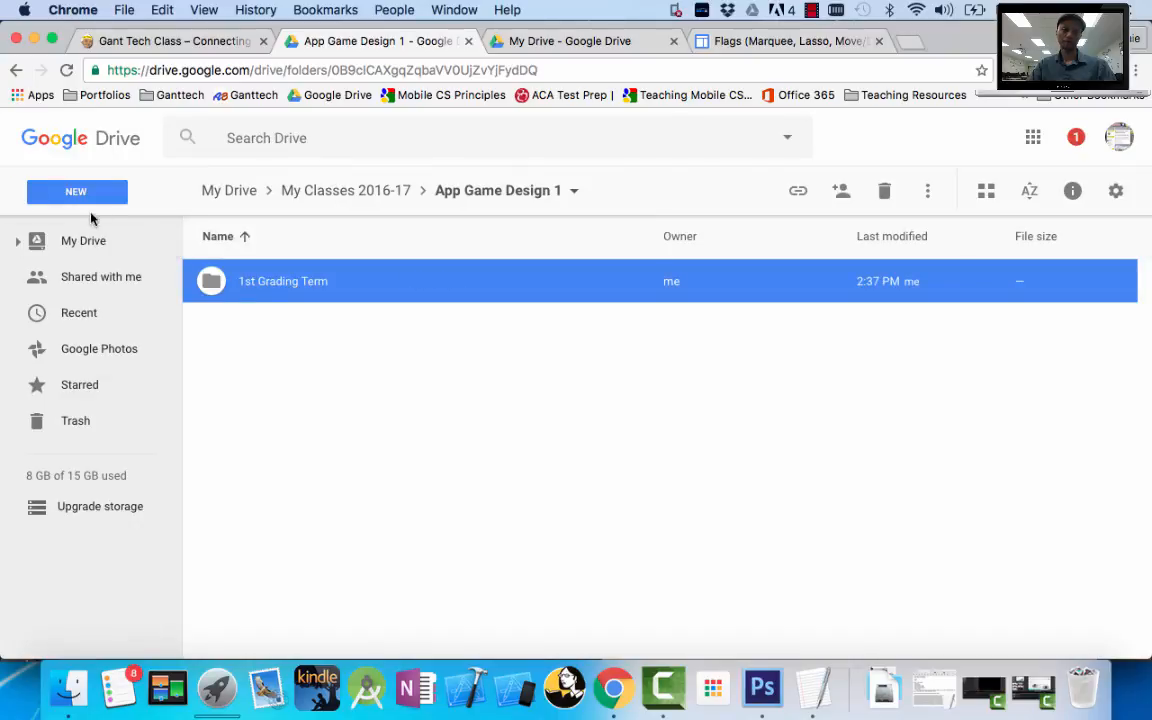
text(2n)
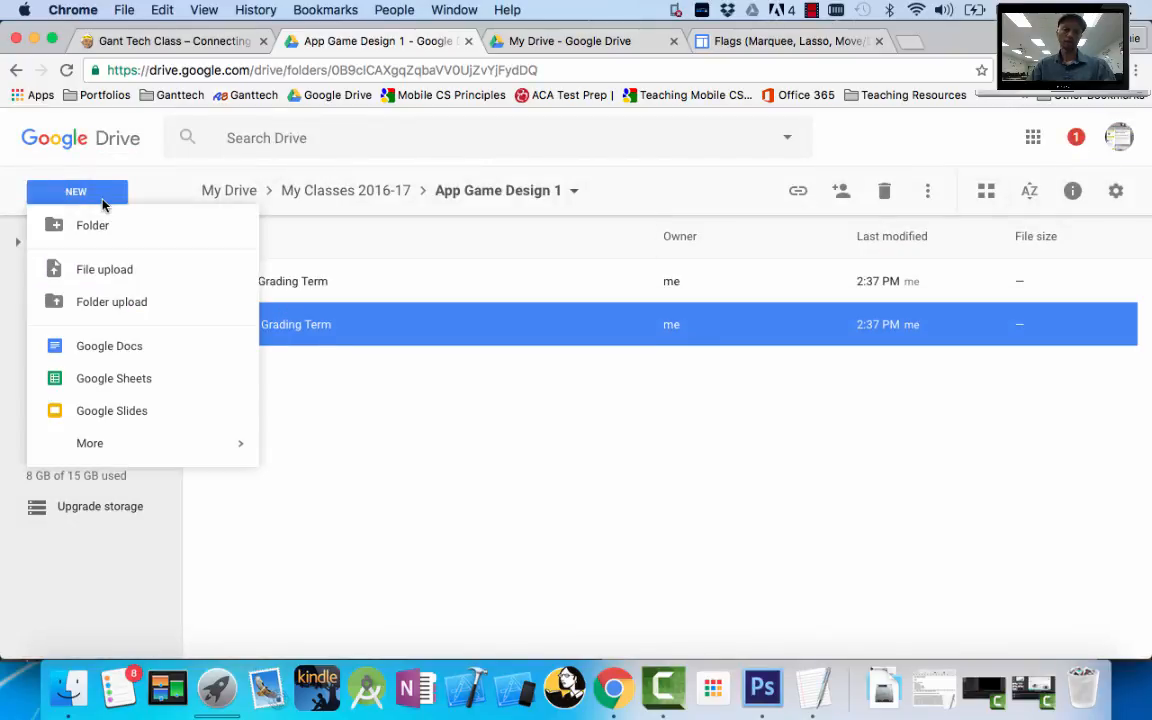
text(3rd)
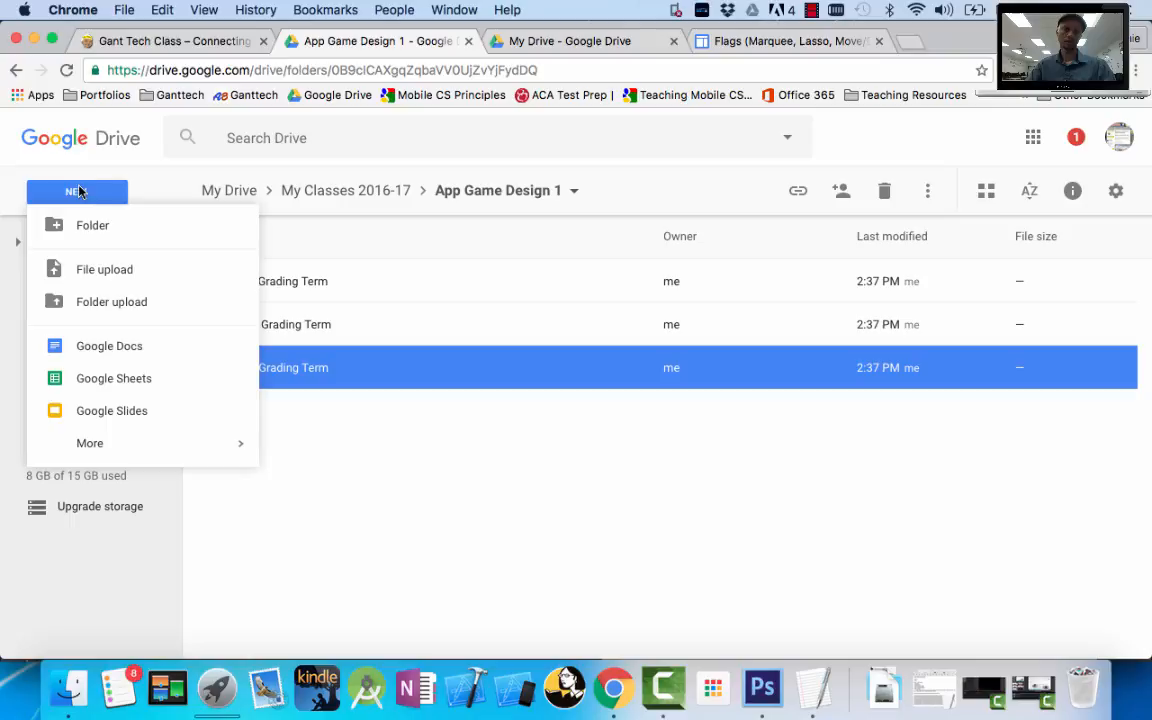
text(4th)
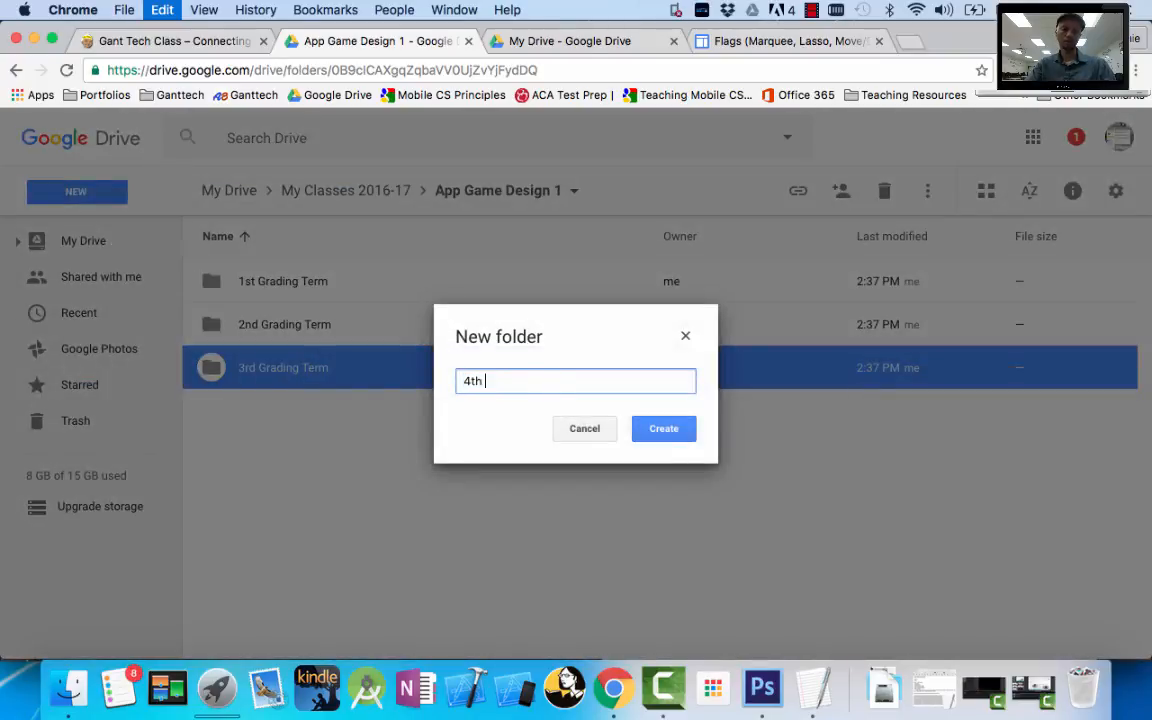
click(663, 428)
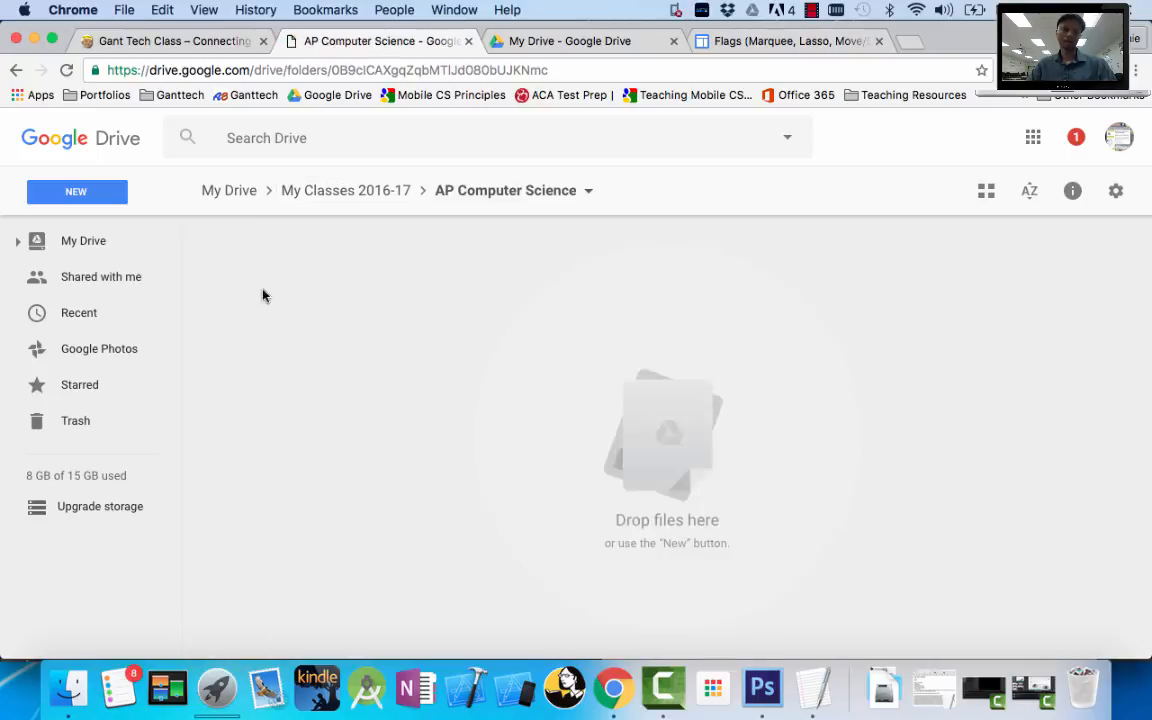
Add 1st–4th Grading Term folders to AP Computer Science, then return to My Classes 2016-17.
click(76, 191)
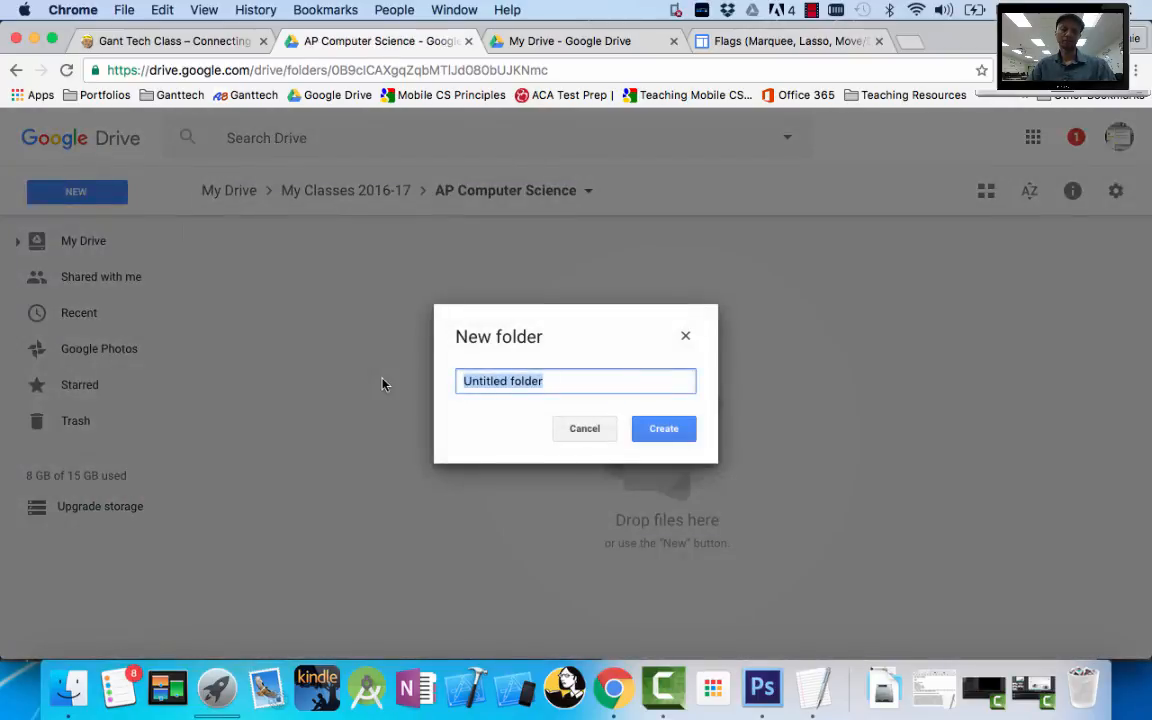
text(1st)
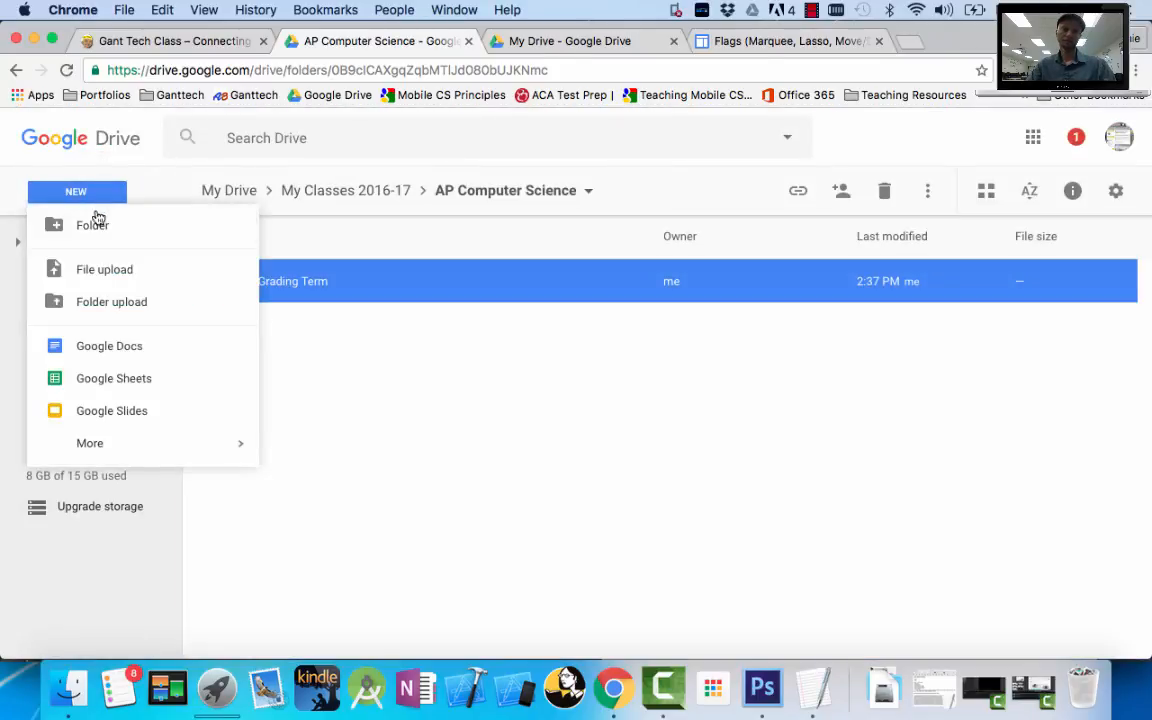
click(92, 224)
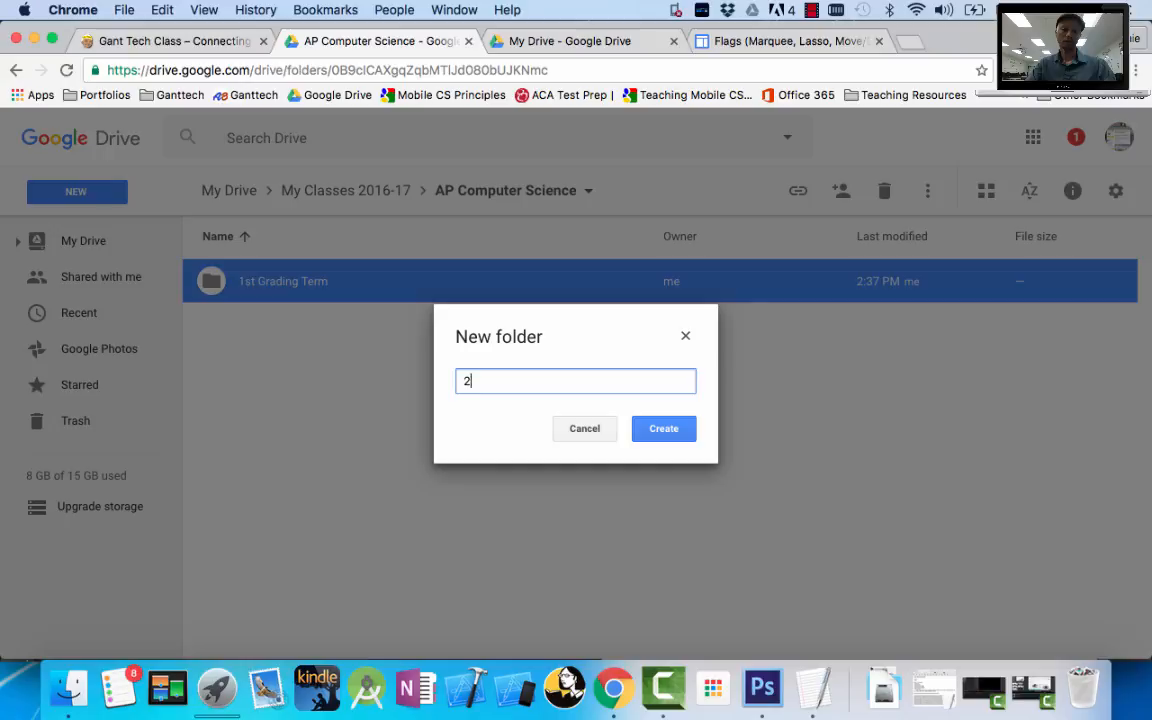
click(663, 428)
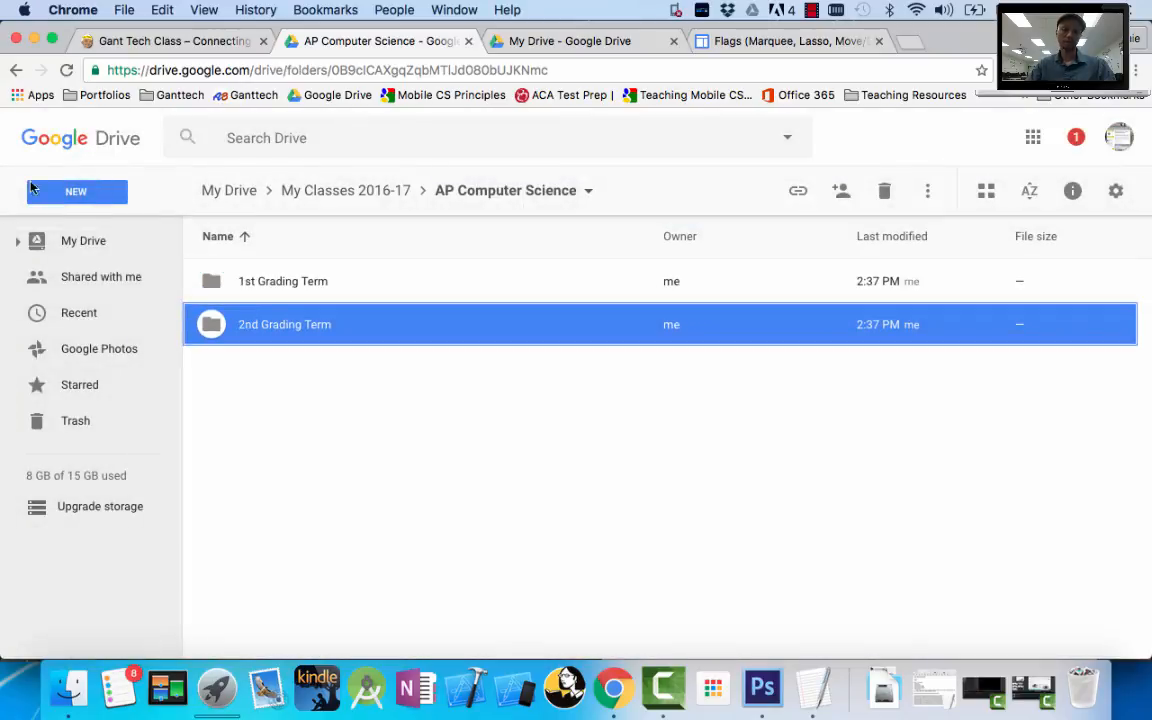
click(76, 191)
text(4th)
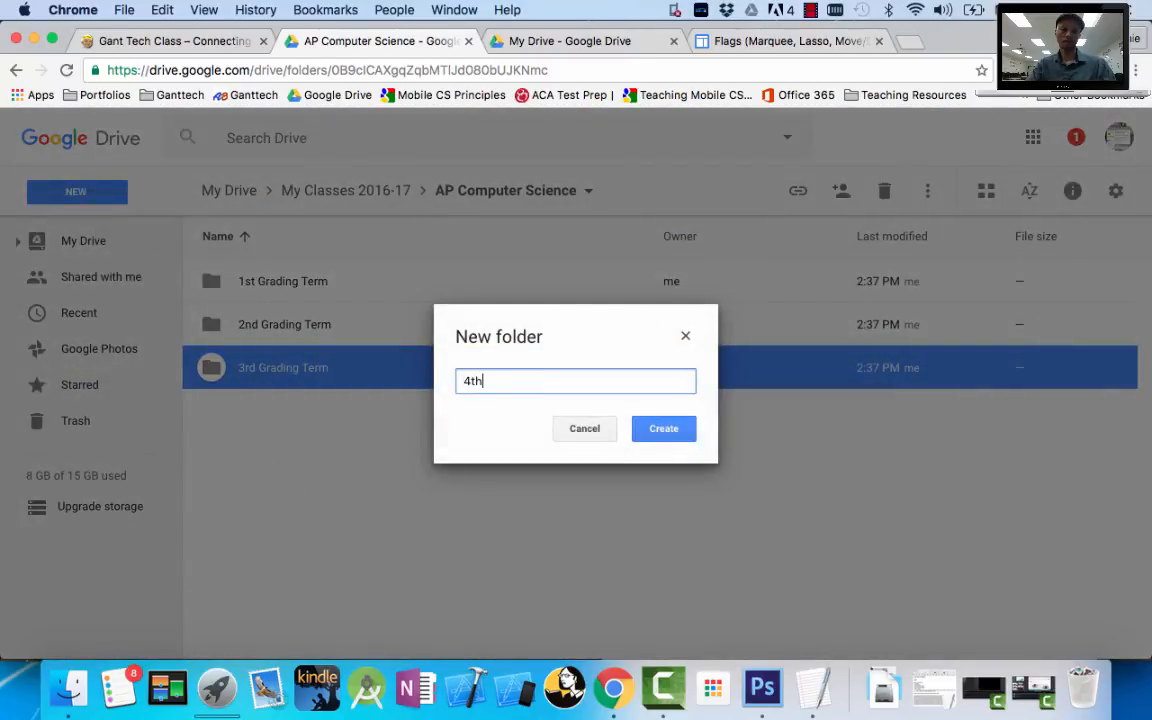
click(663, 428)
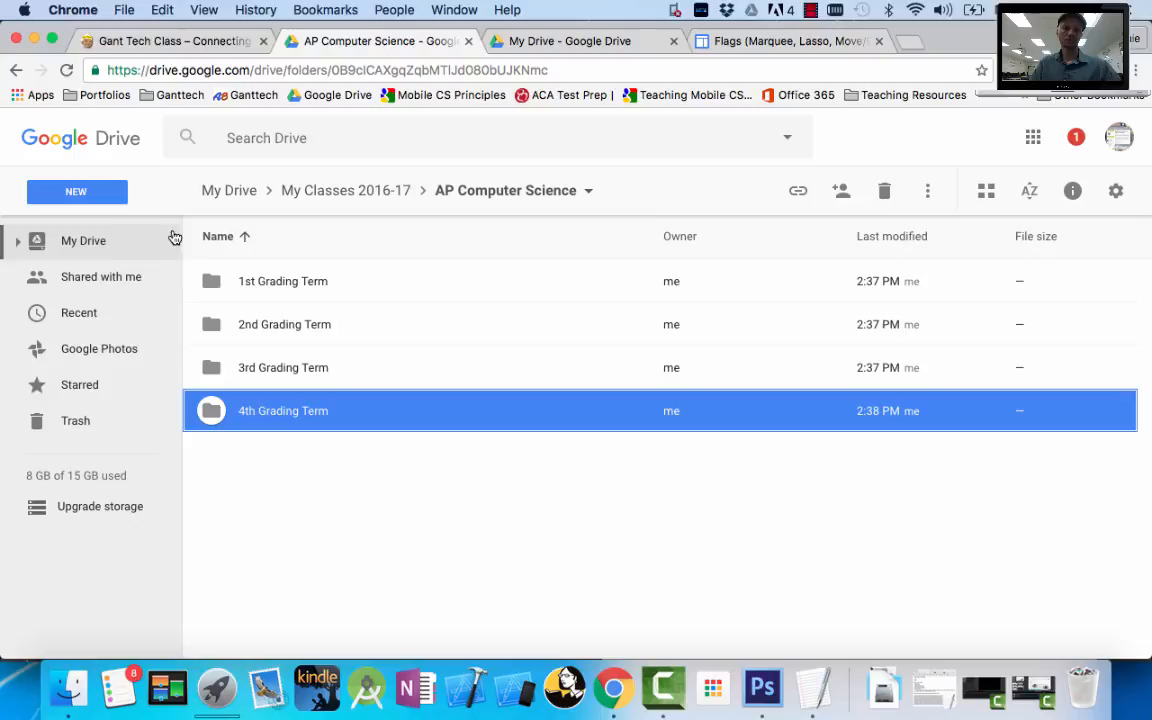
mouse_move(270, 222)
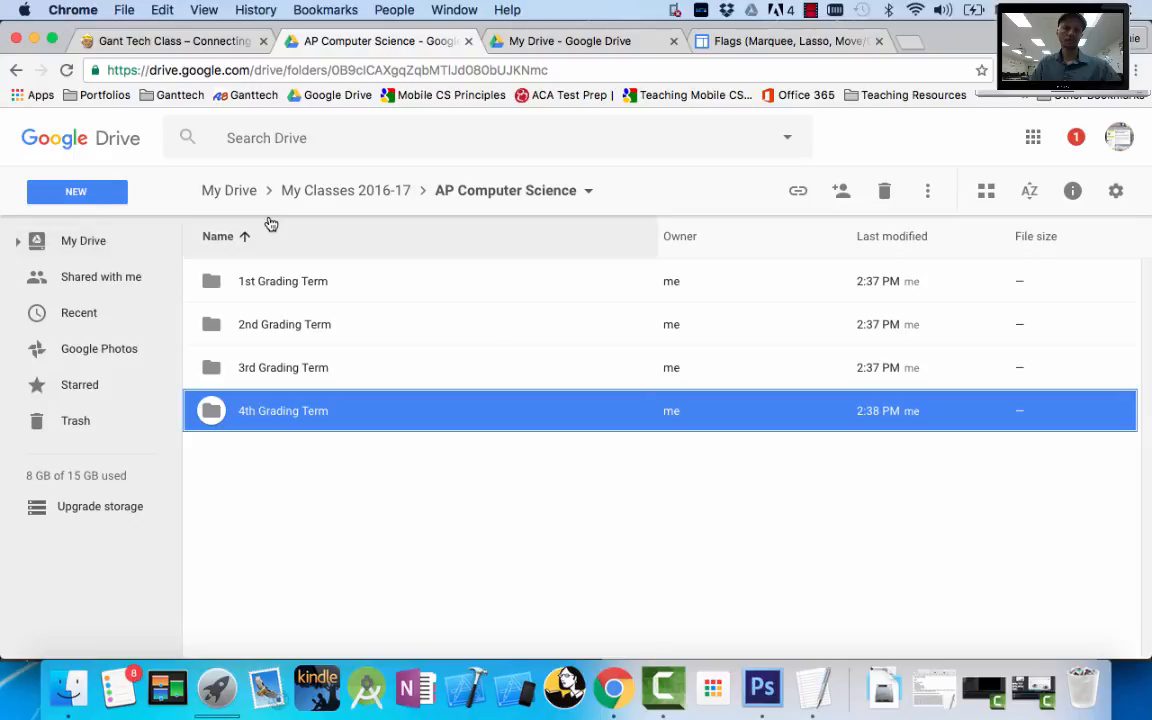
click(345, 190)
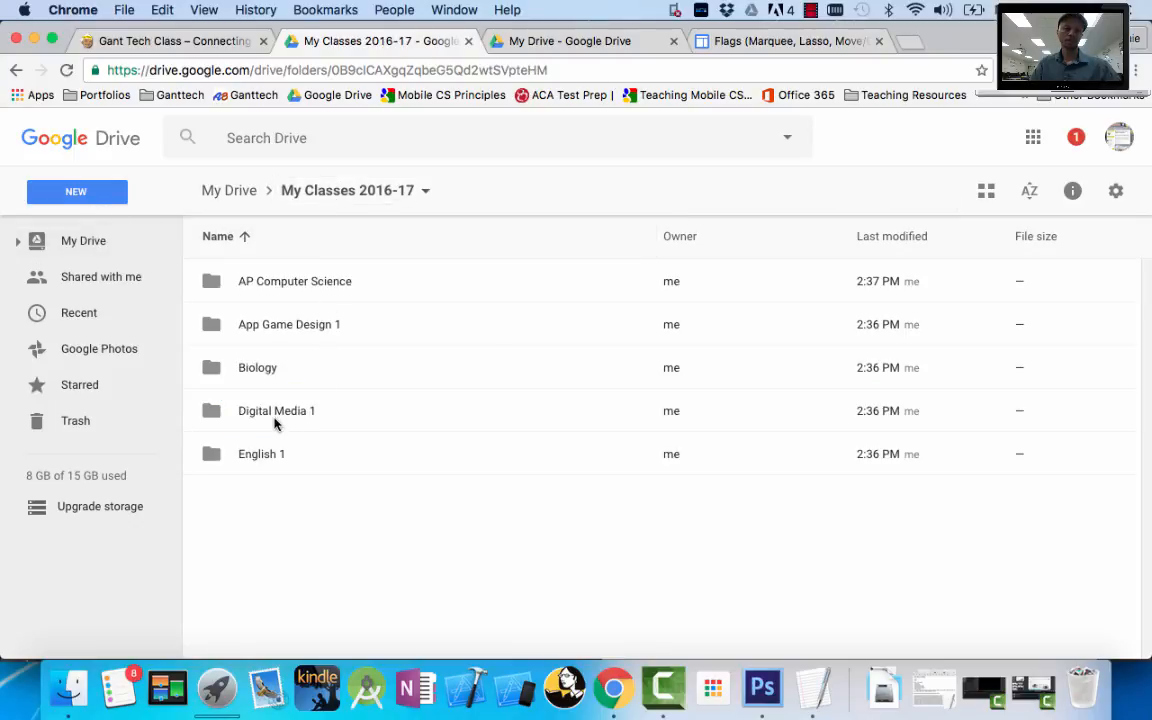
Open Digital Media 1 and add 1st, 2nd, 3rd and 4th Grading Term folders.
click(277, 410)
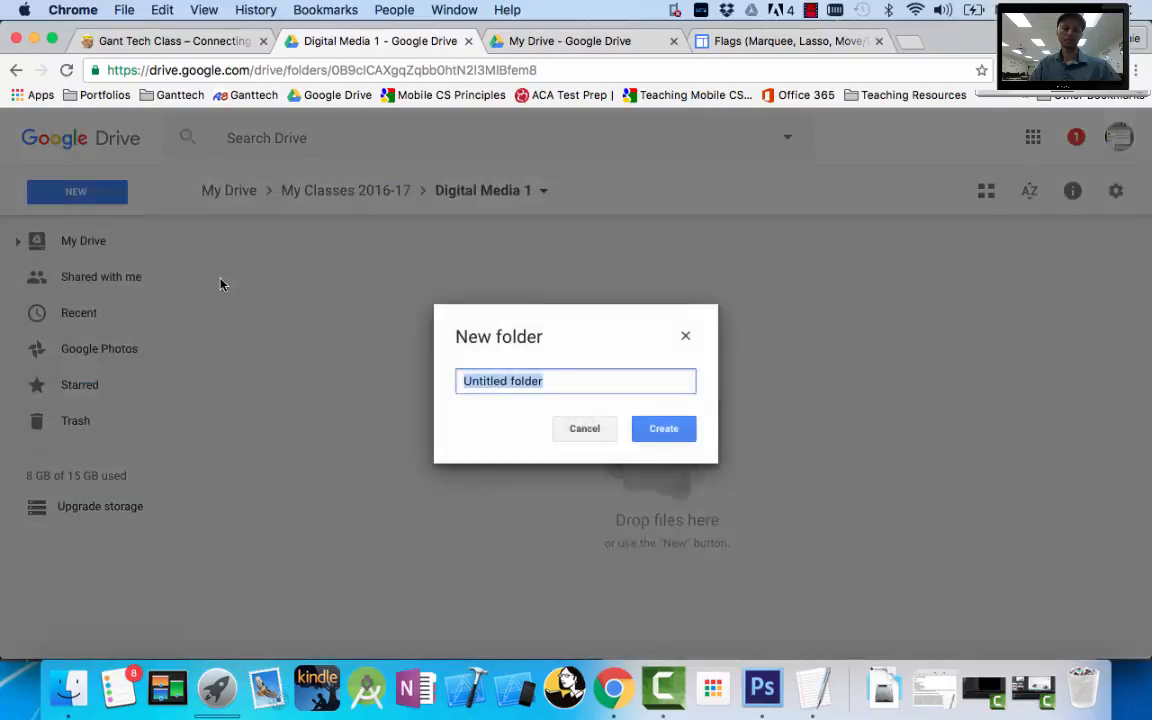
text(Grading Term)
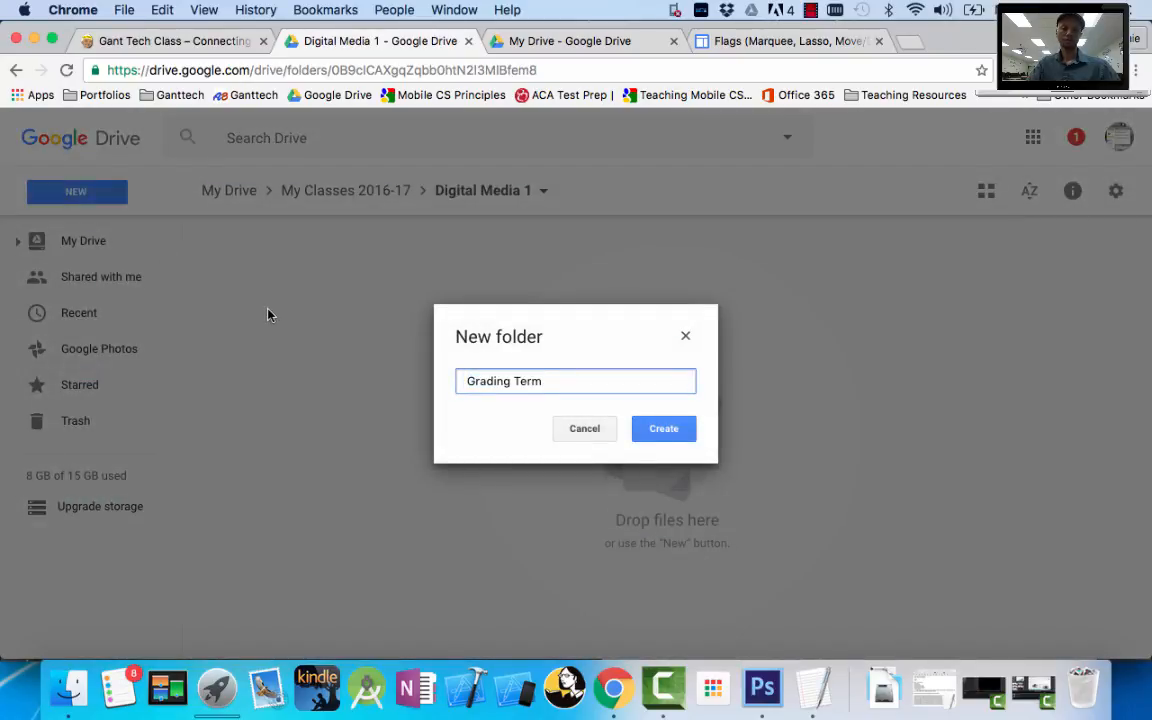
text(1st)
text(2nd)
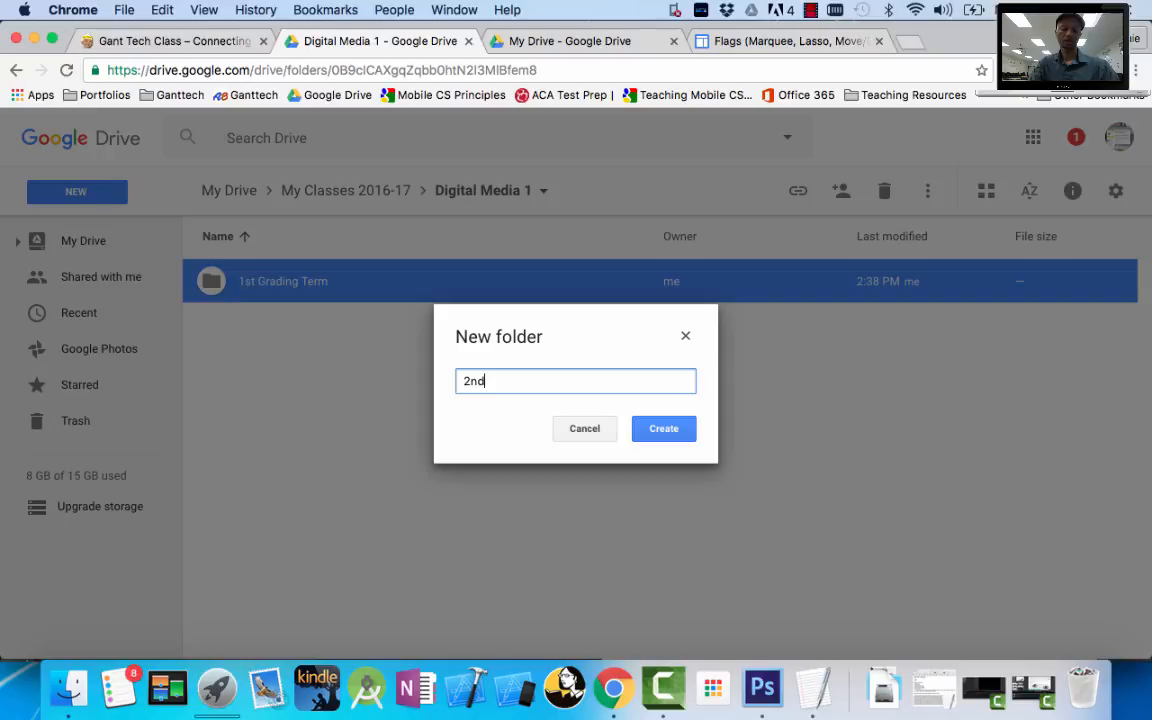
click(663, 428)
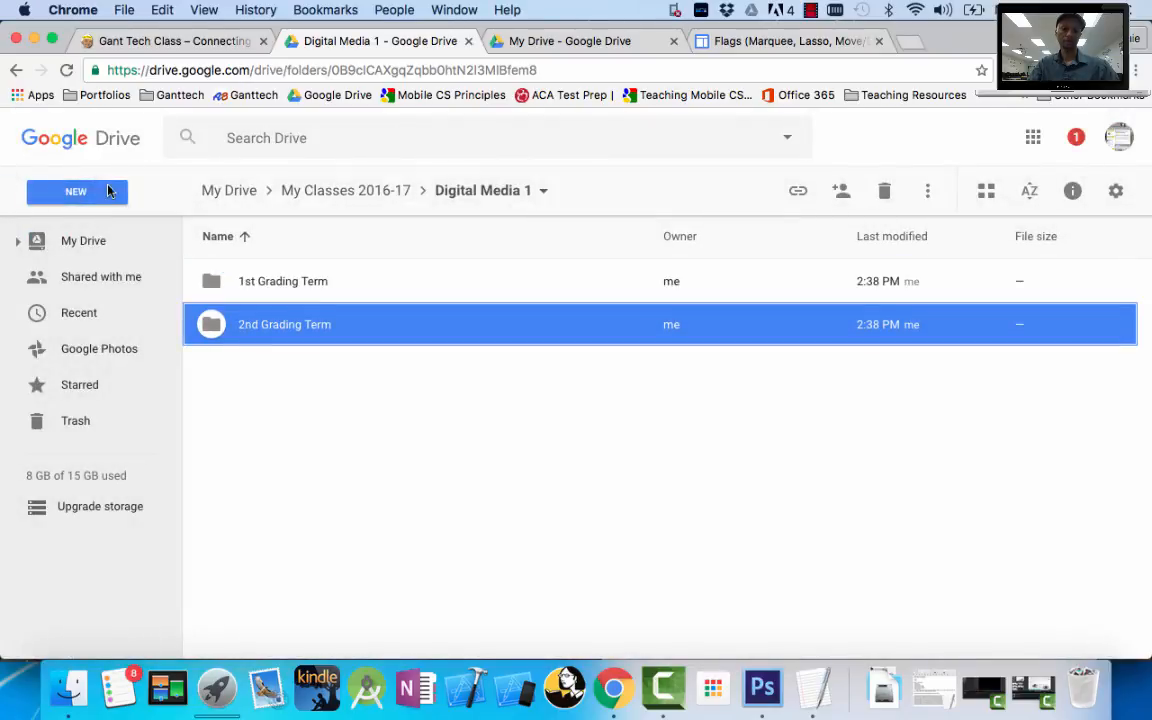
text(3rd)
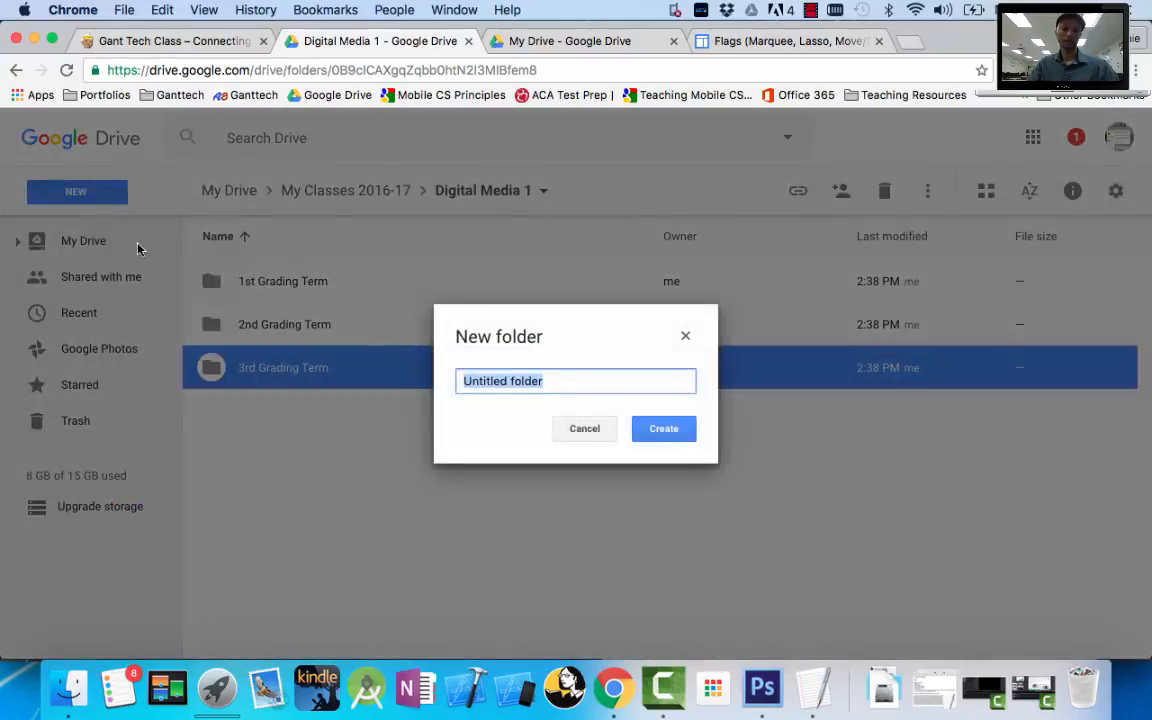
text(4th Grading Term)
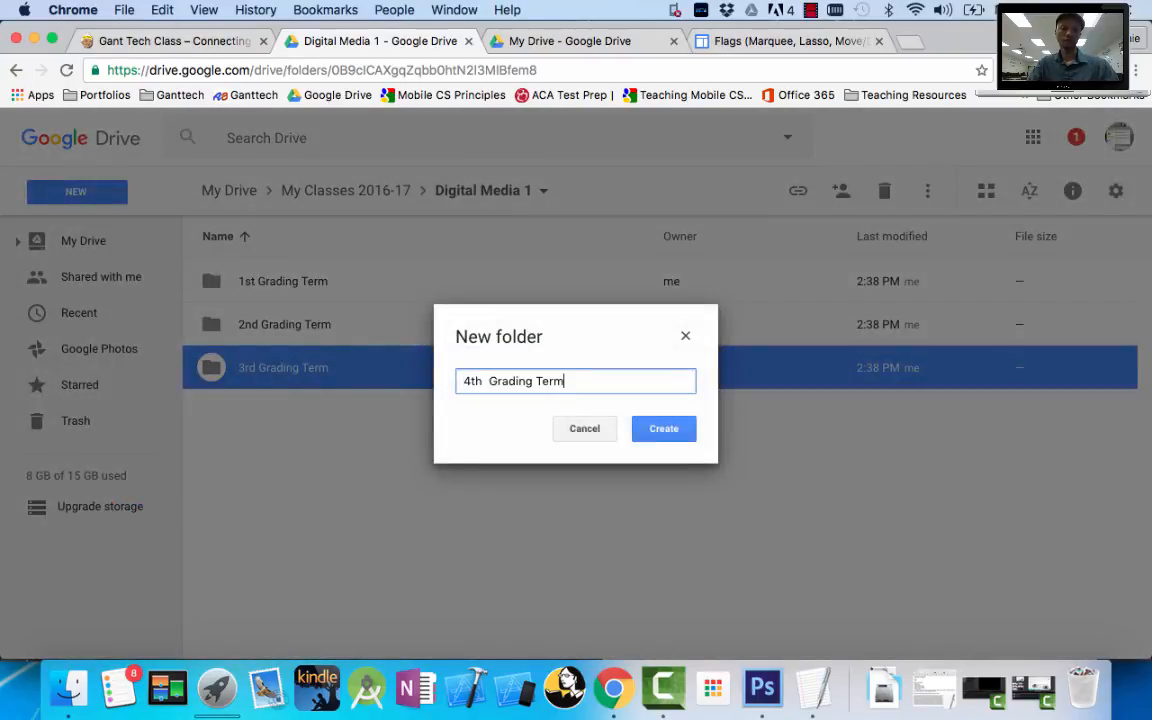
click(663, 428)
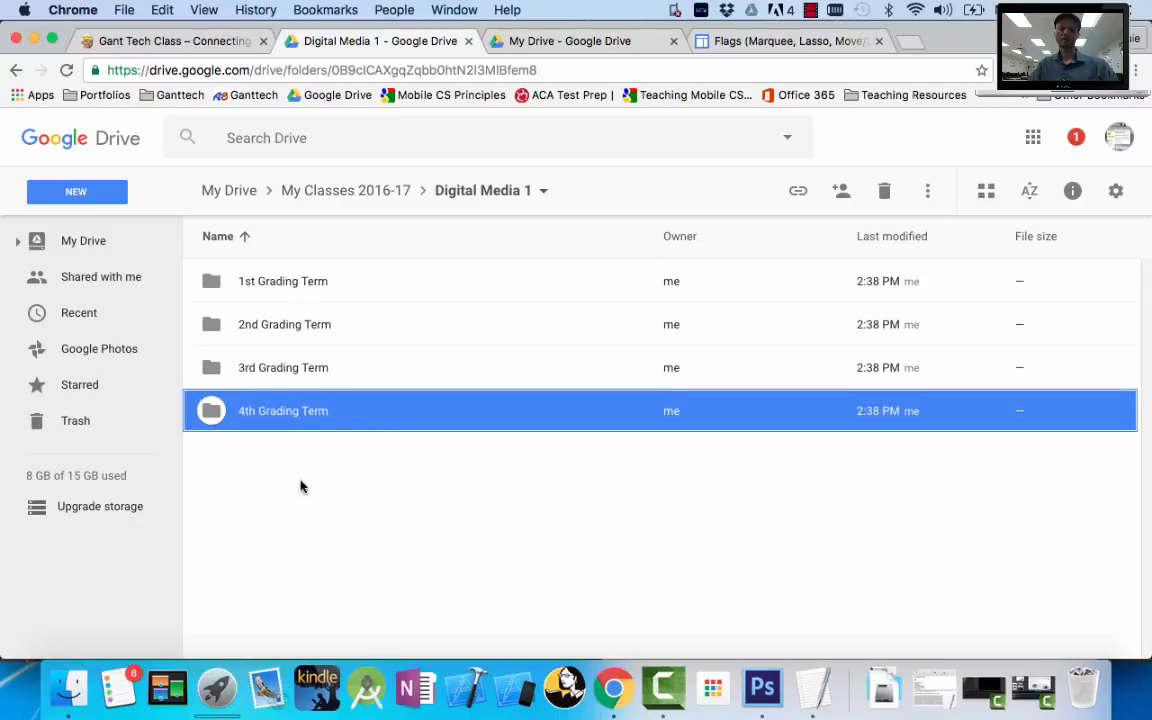
mouse_move(378, 534)
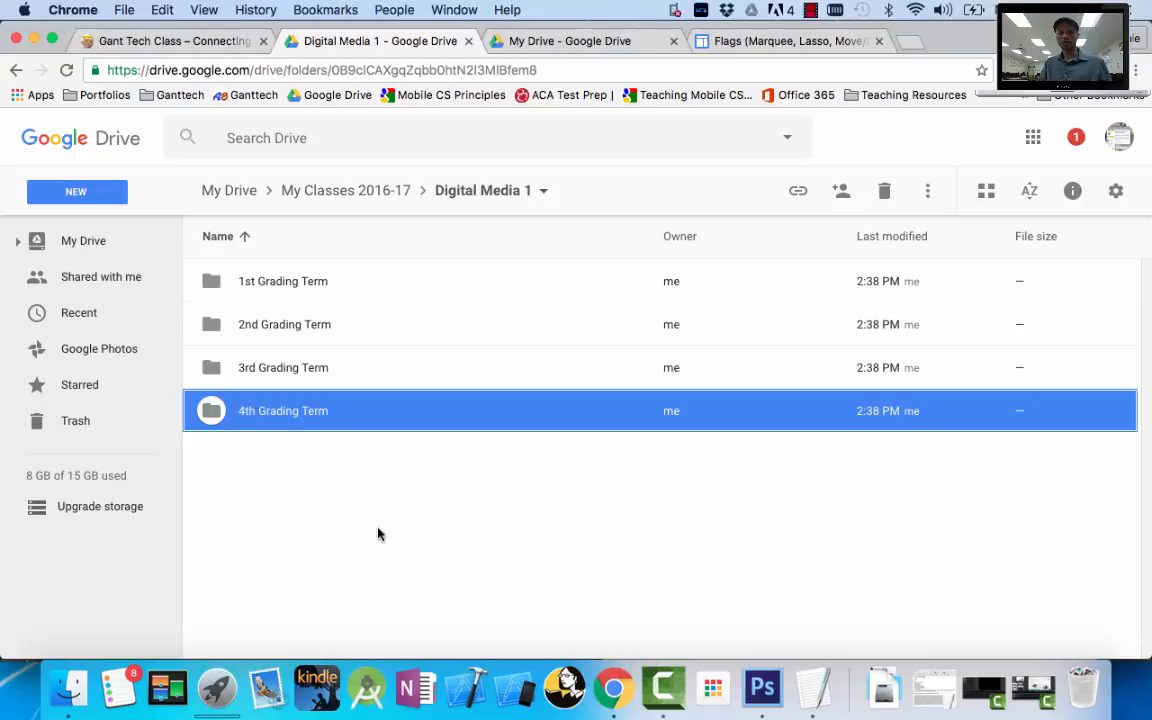
mouse_move(118, 688)
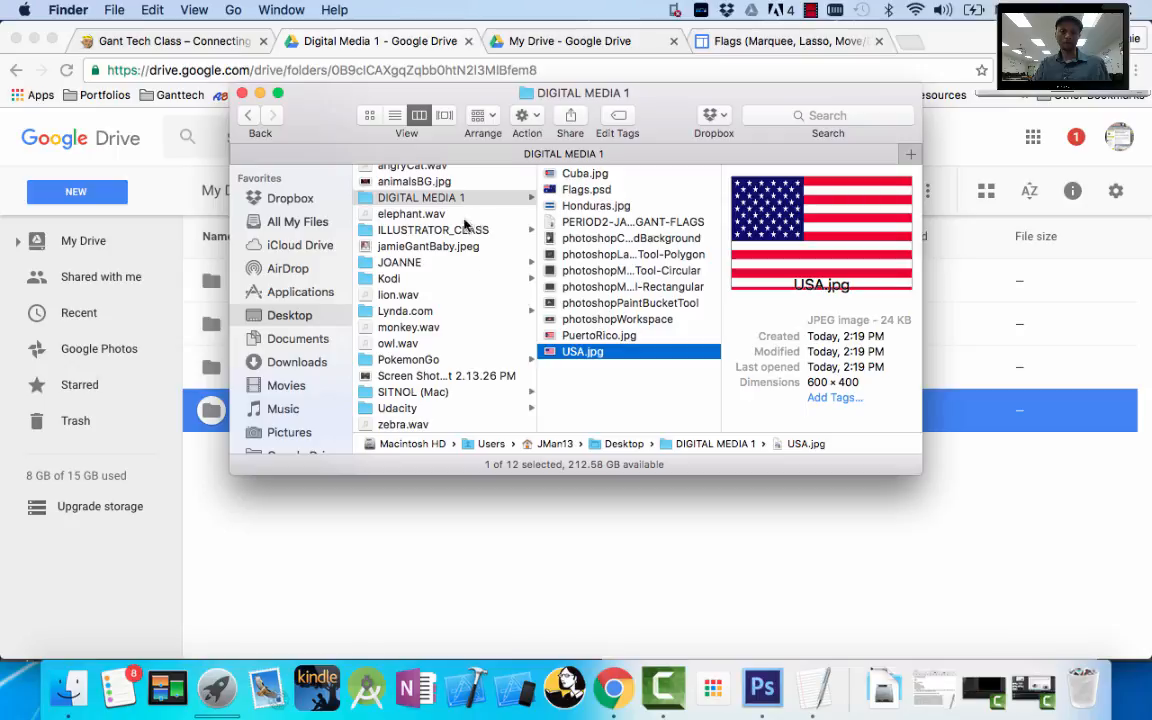
Show the desktop DIGITAL MEDIA 1 folder in Finder, previewing the Honduras flag and Flags.psd.
click(417, 205)
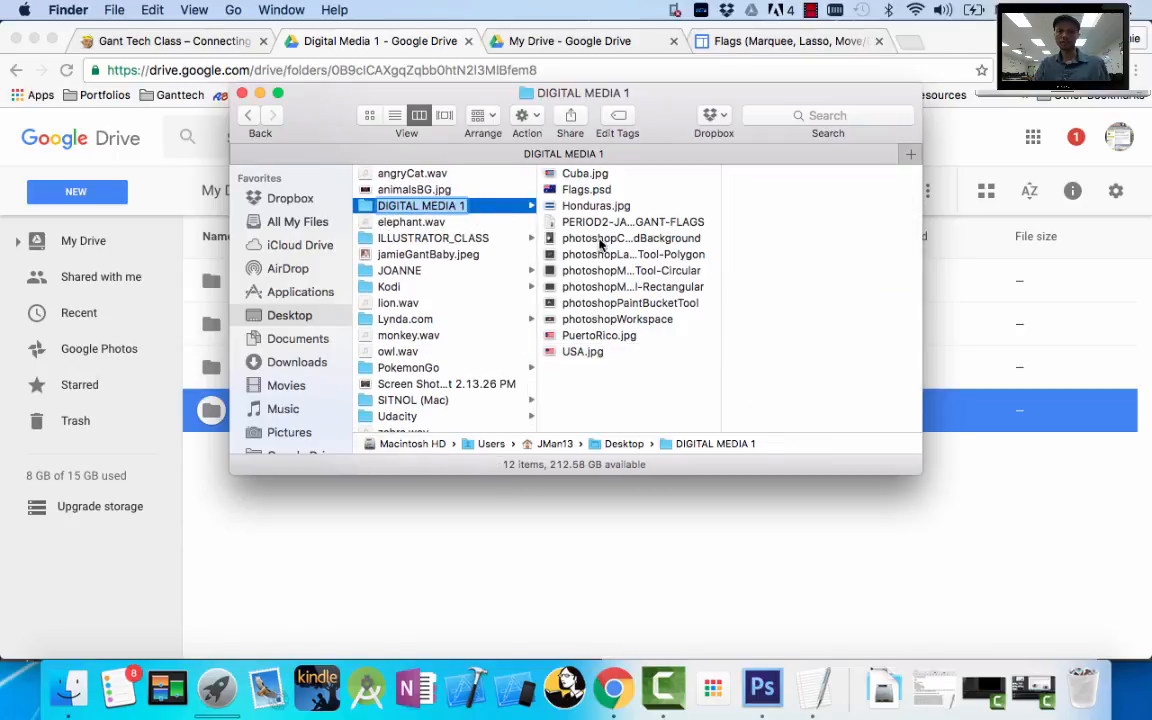
click(596, 205)
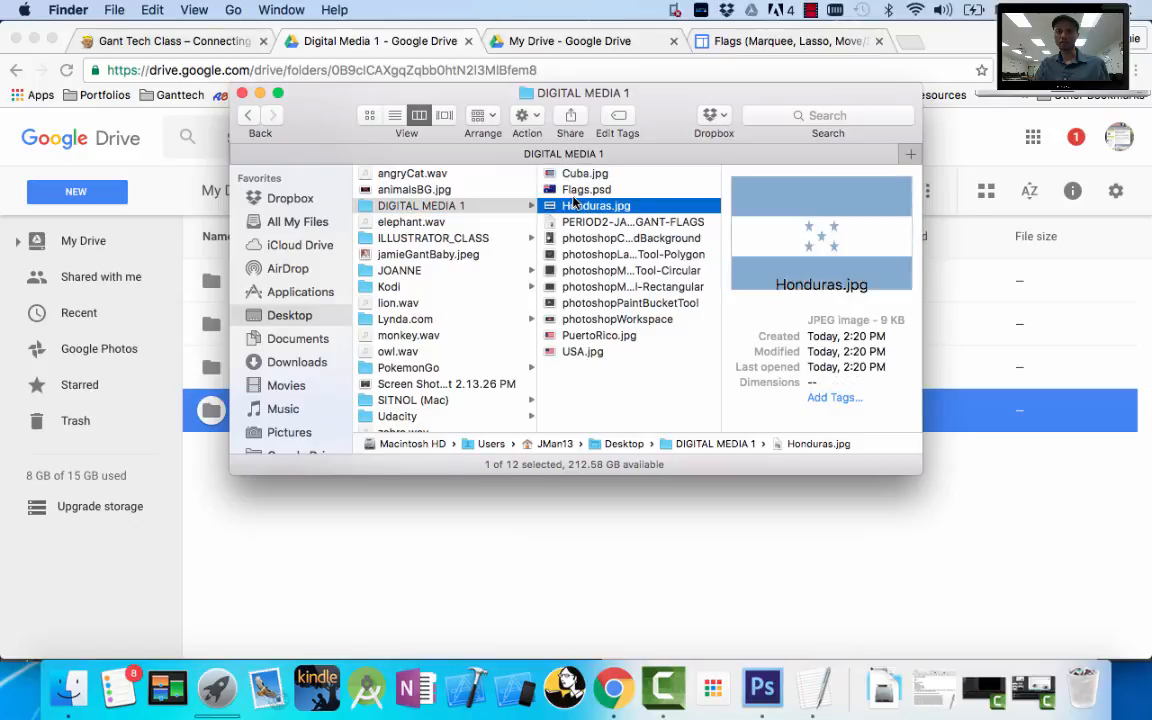
click(587, 189)
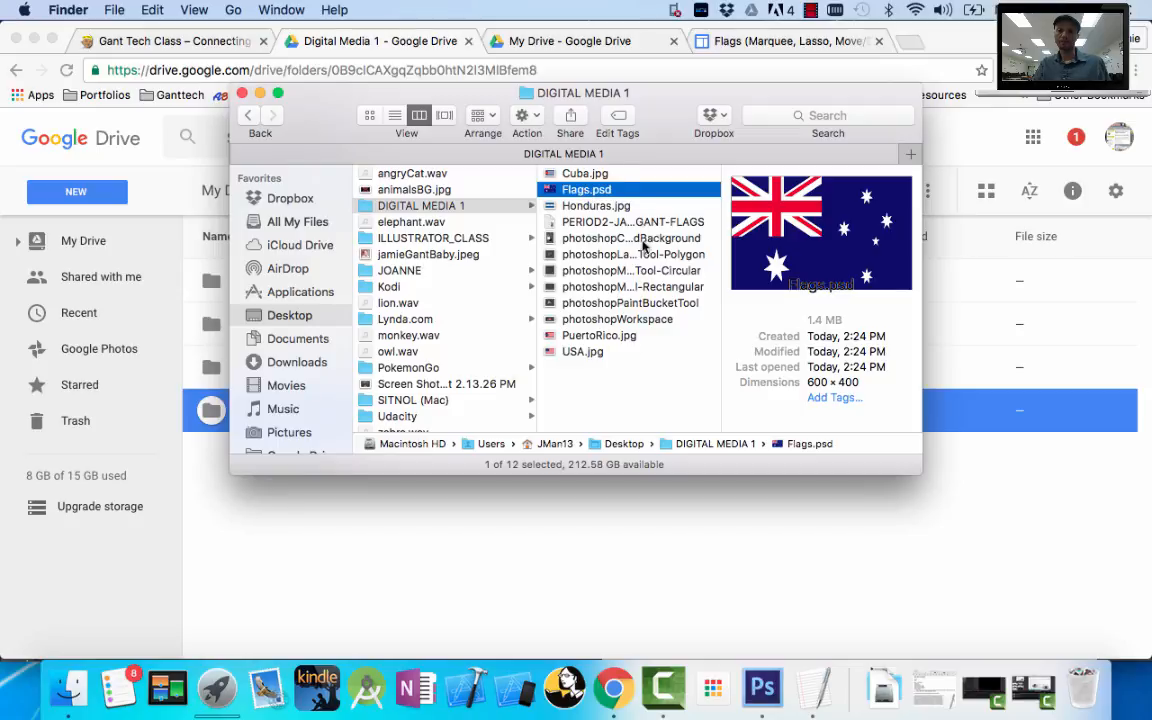
mouse_move(762, 687)
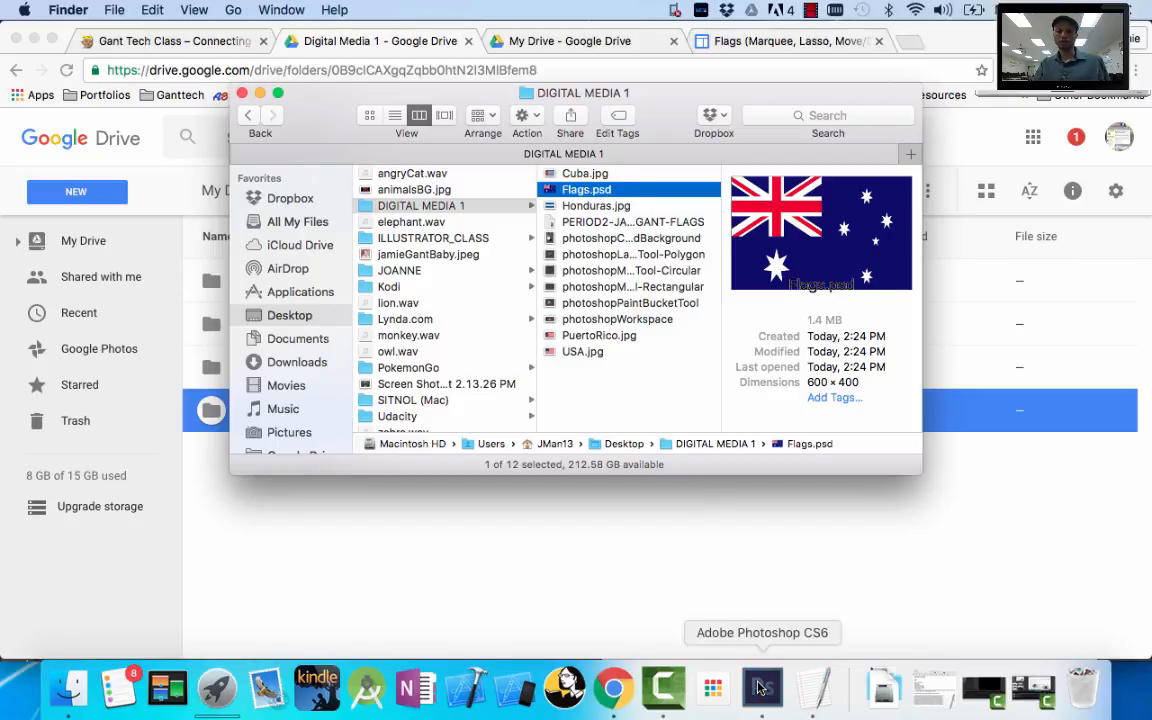
click(761, 687)
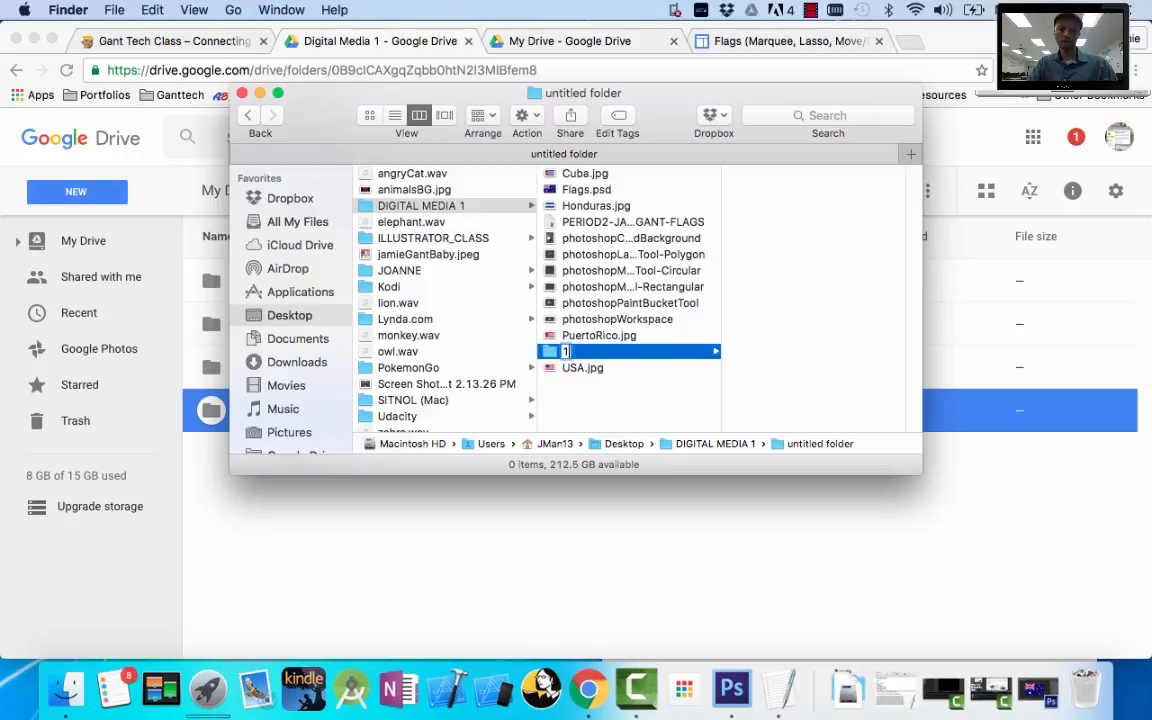
Name local folders 1st, 2nd, 3rd and 4th Grading Term, then view 1st Grading Term.
text(st Grading Term)
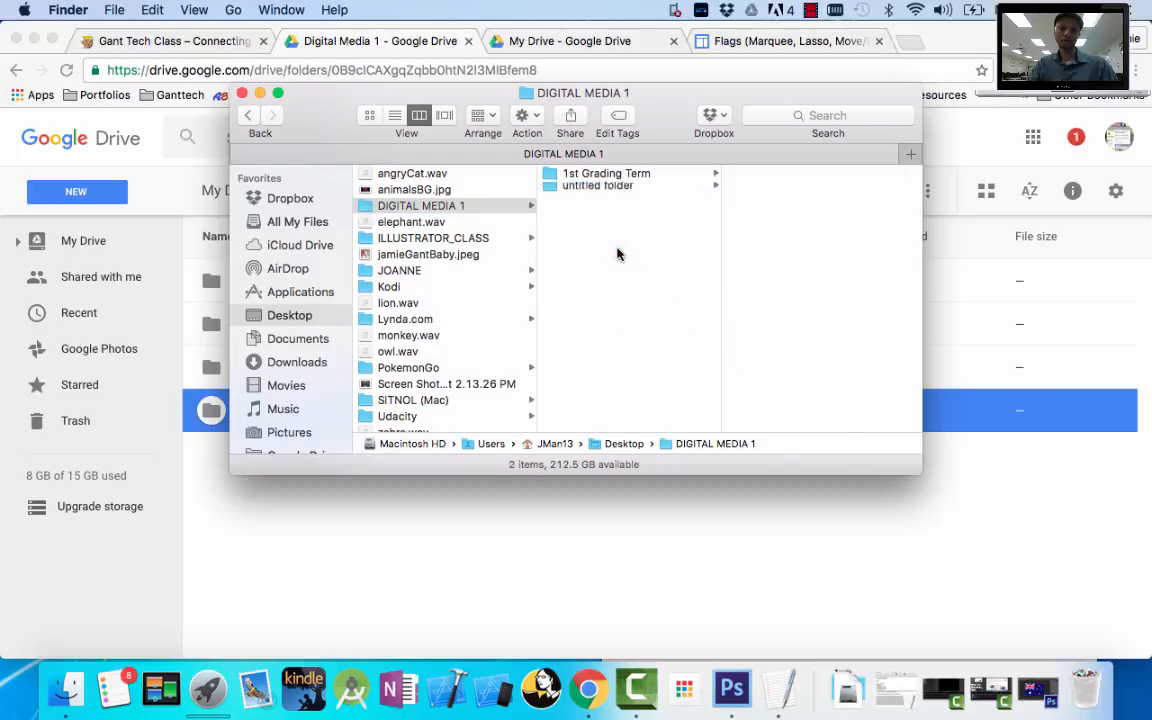
text(2nd Grading Term)
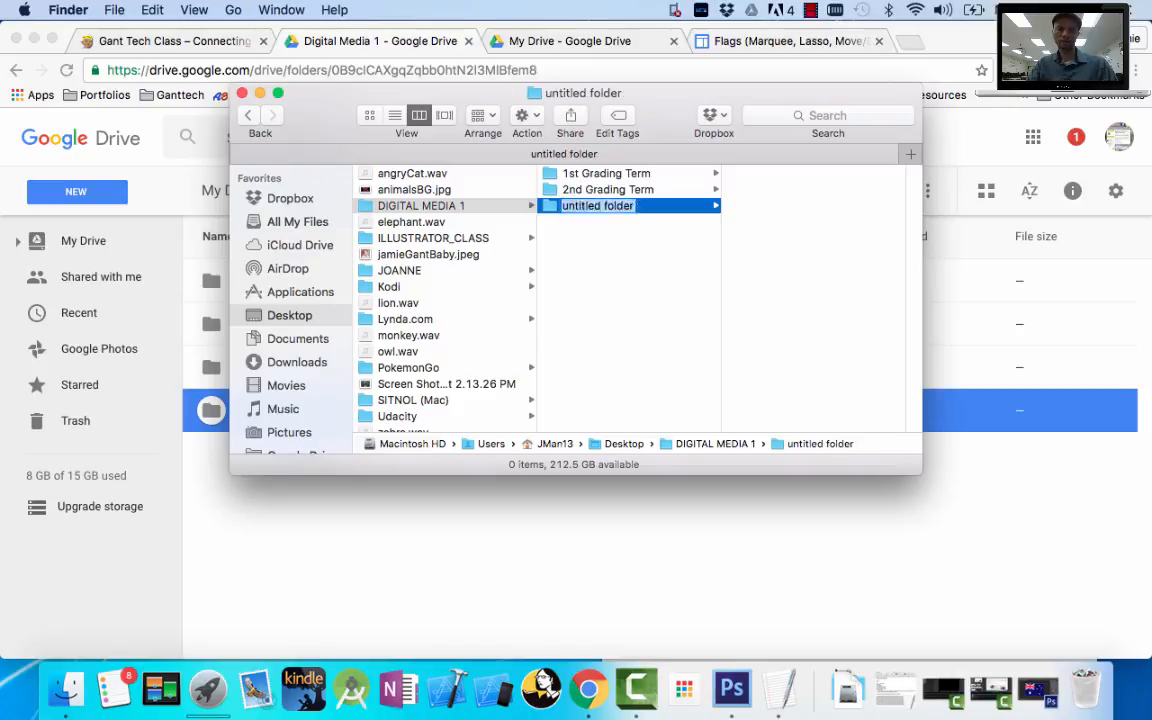
text(3rd Grading Term)
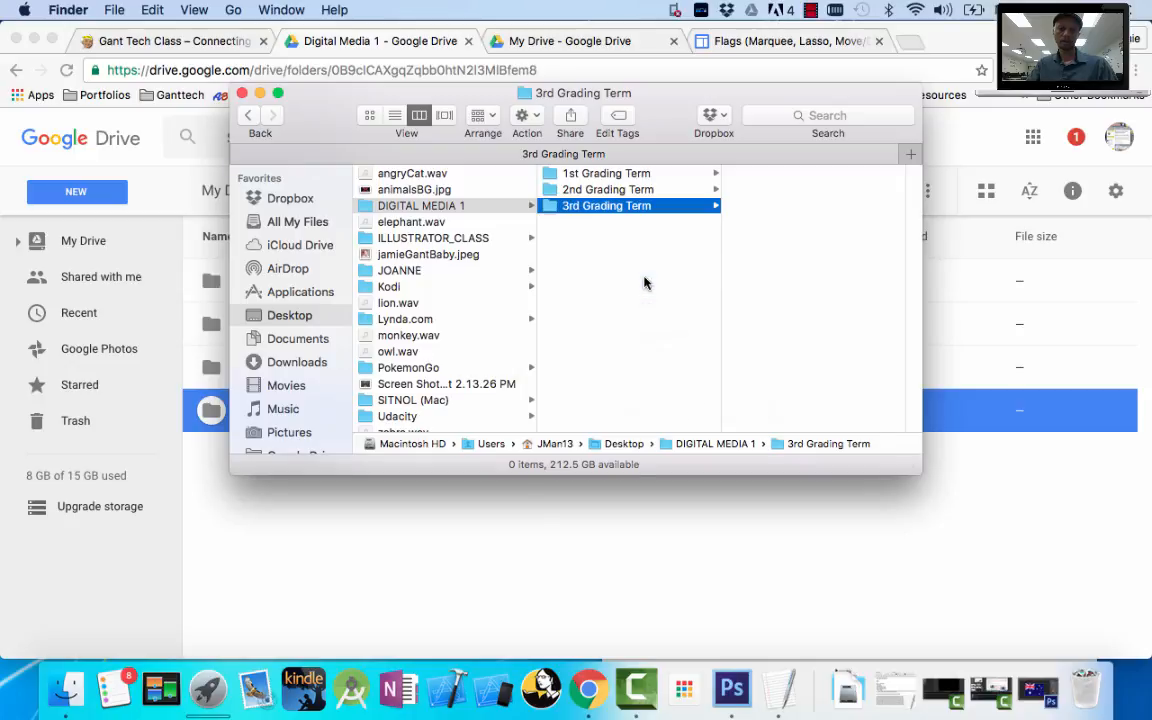
text(4th Grading Term)
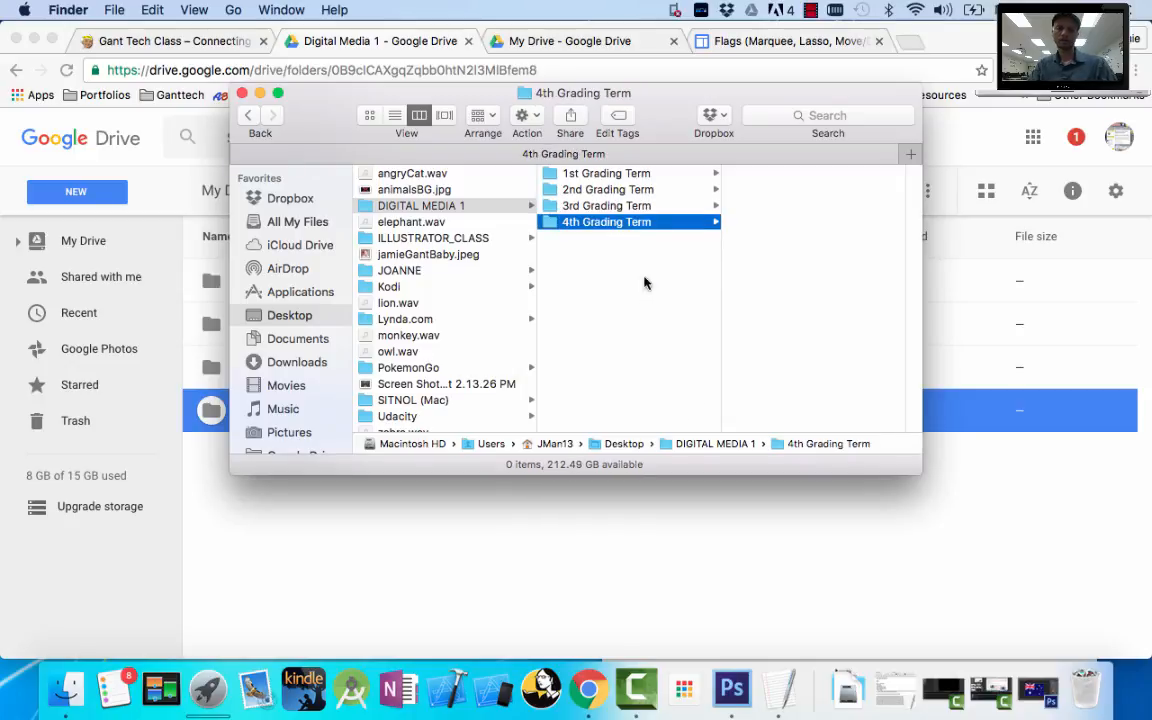
click(605, 173)
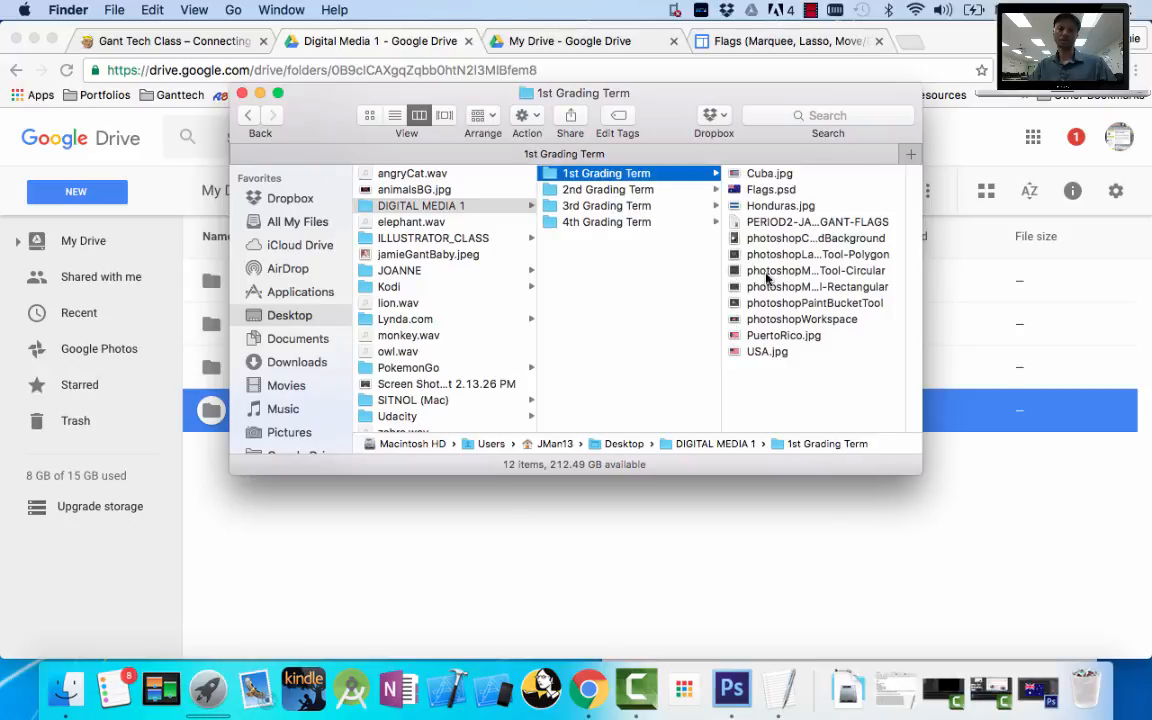
mouse_move(790, 252)
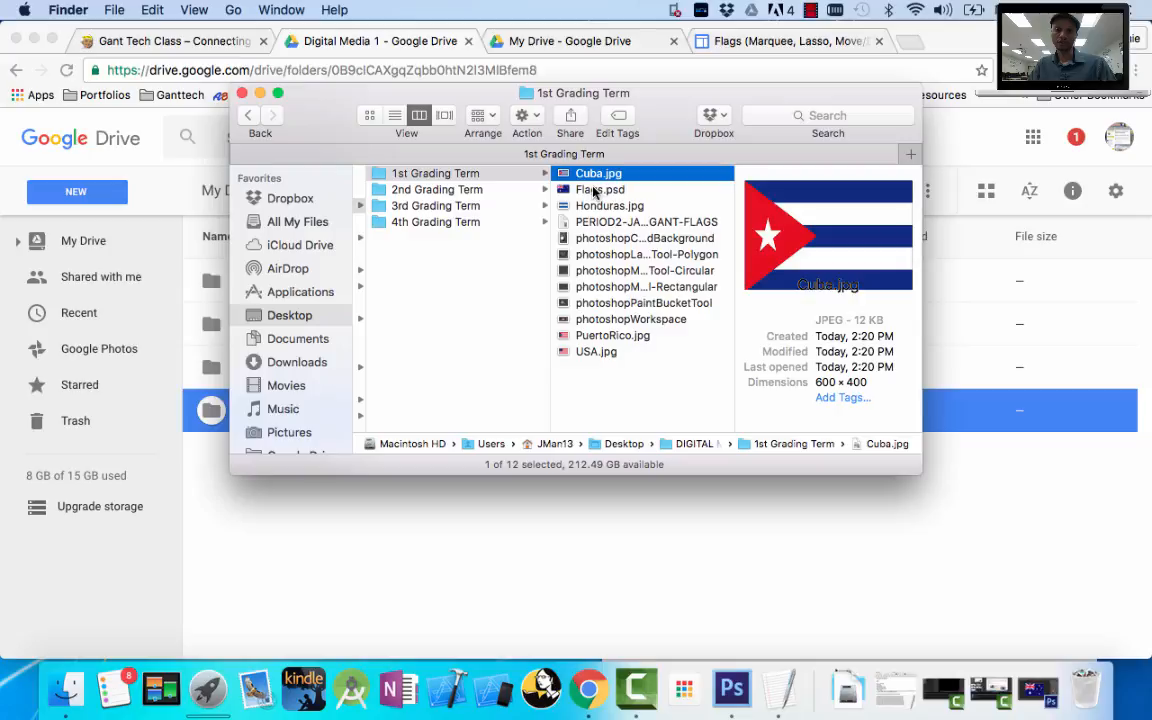
Preview Honduras.jpg, the flags document and Photoshop tool images, then return to Google Drive.
click(646, 221)
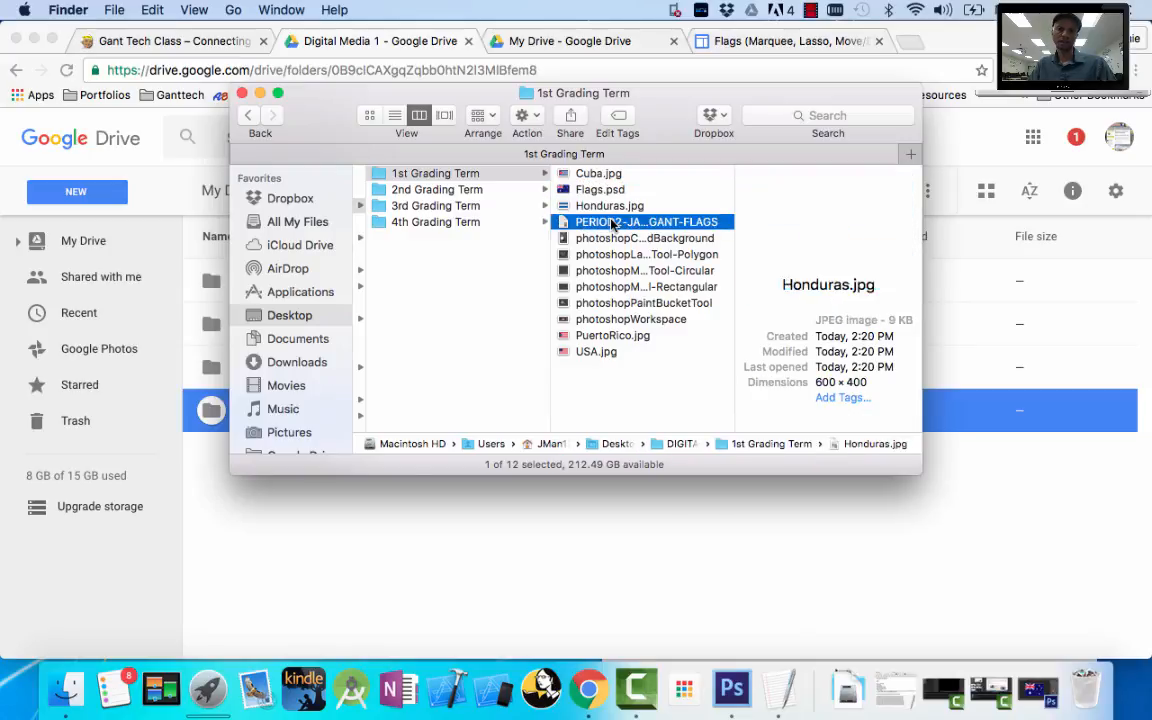
click(646, 221)
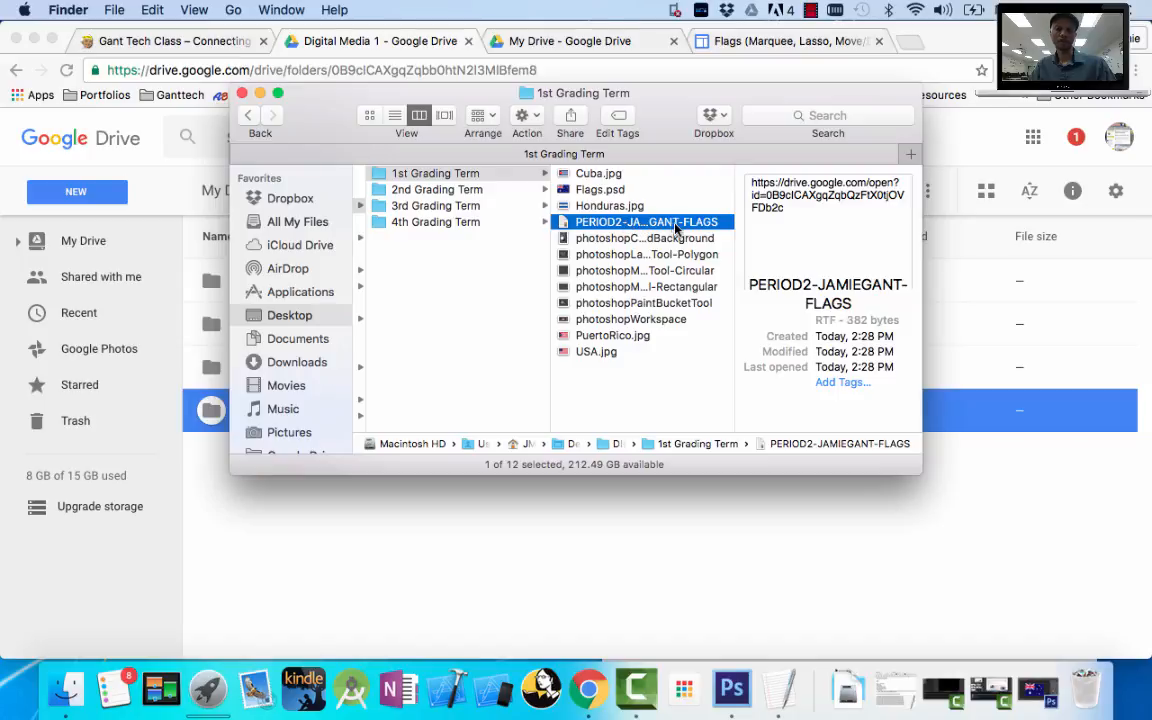
click(645, 238)
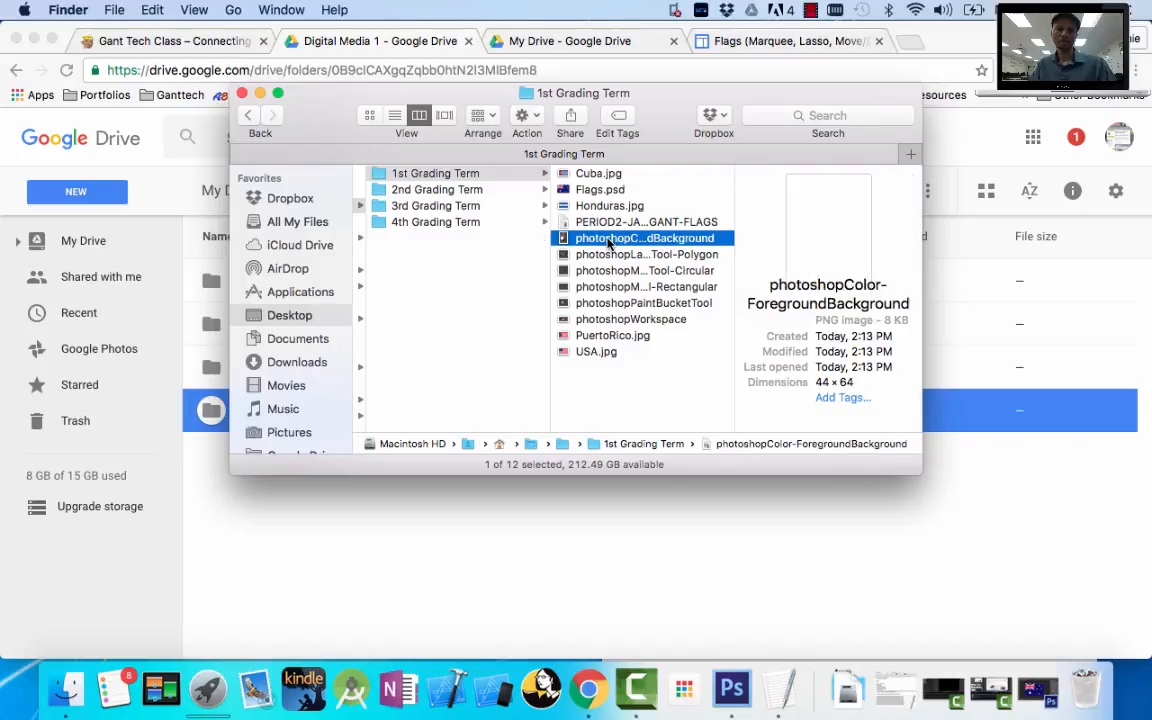
click(644, 302)
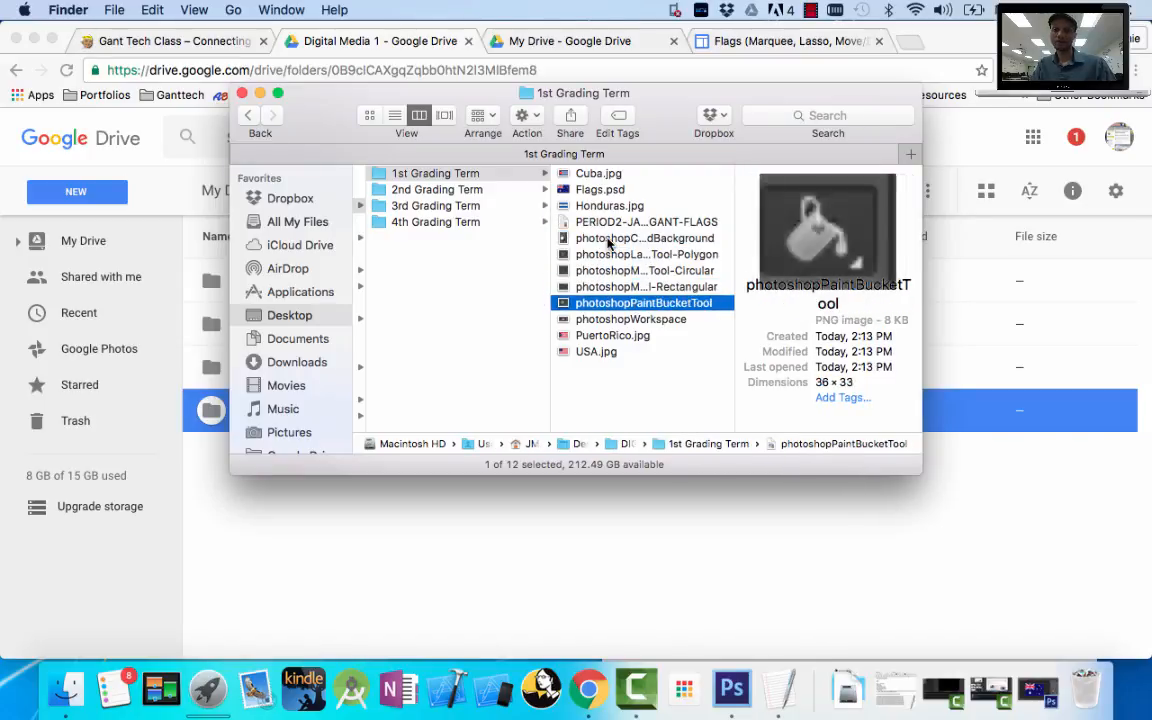
click(596, 351)
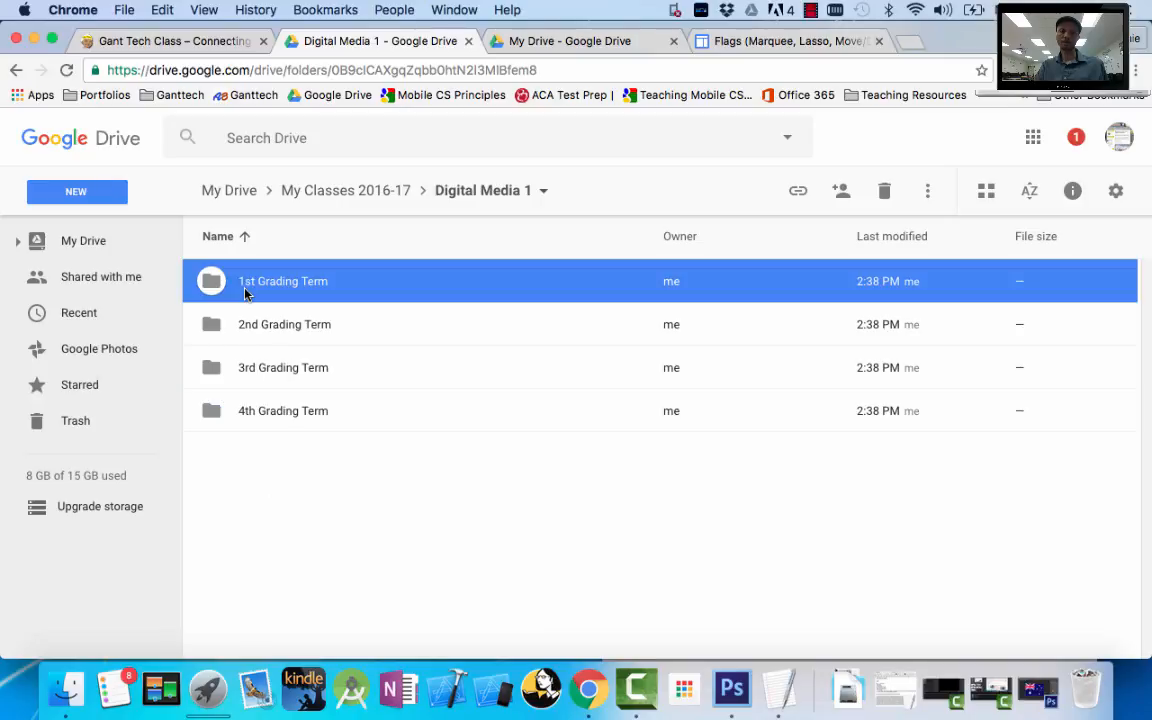
Upload all files from the local 1st Grading Term folder into Drive's 1st Grading Term.
double_click(283, 281)
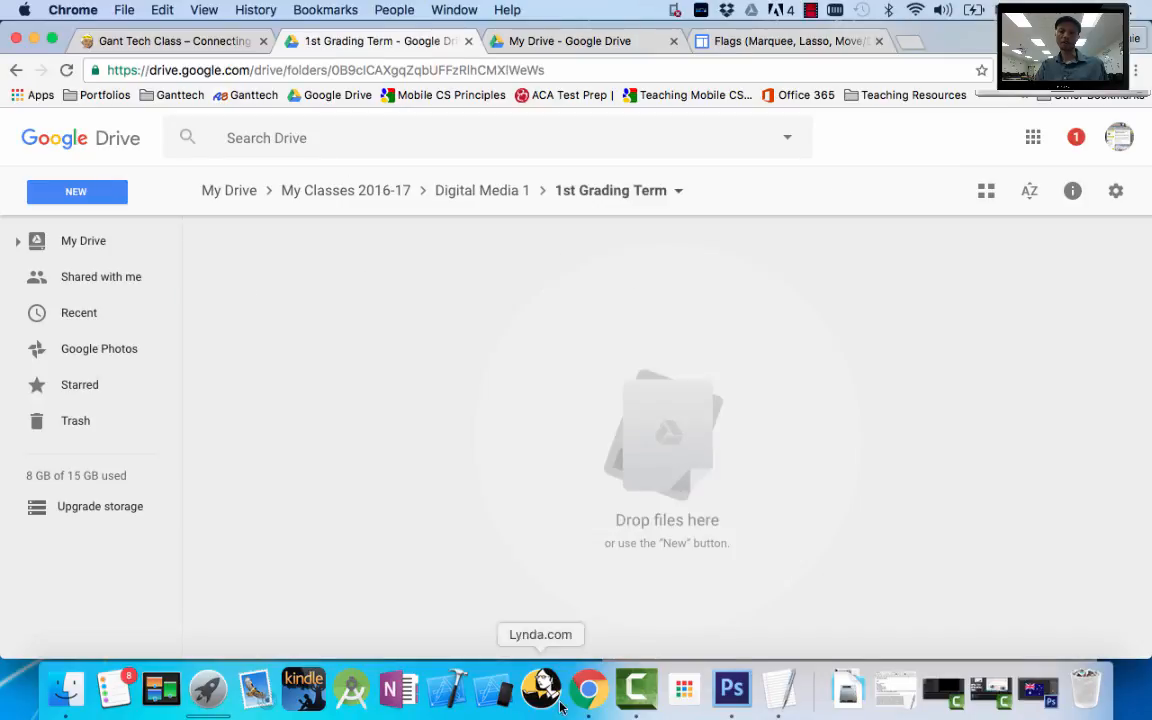
mouse_move(68, 690)
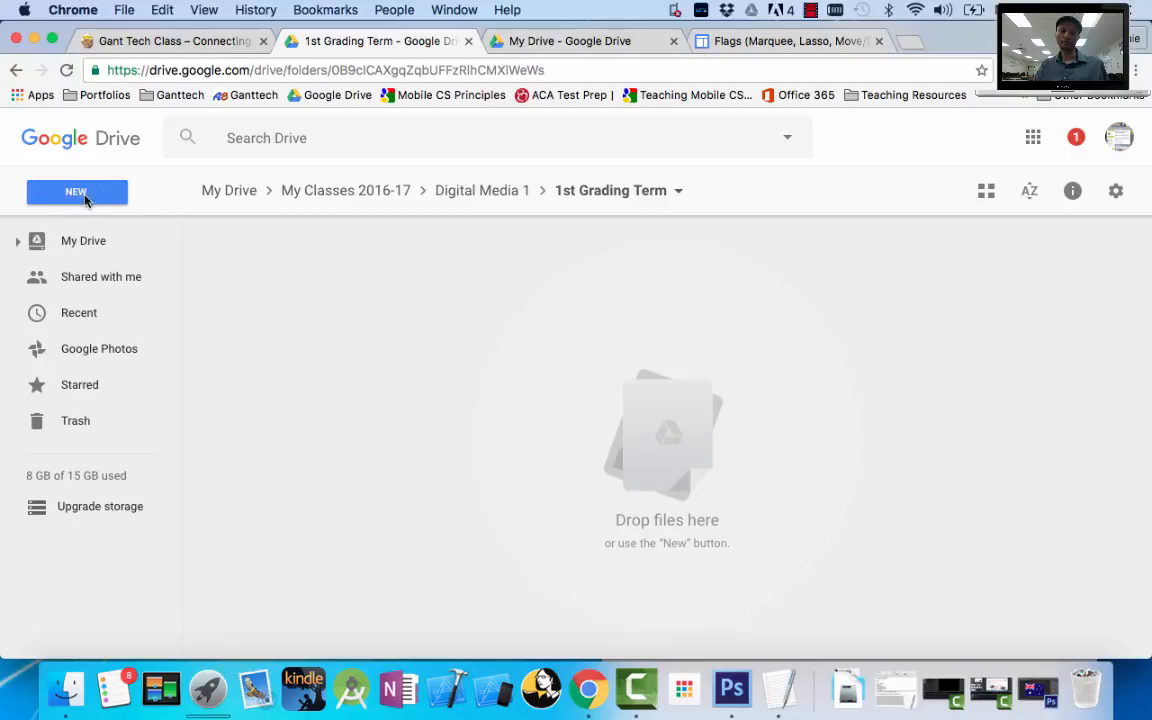
click(77, 191)
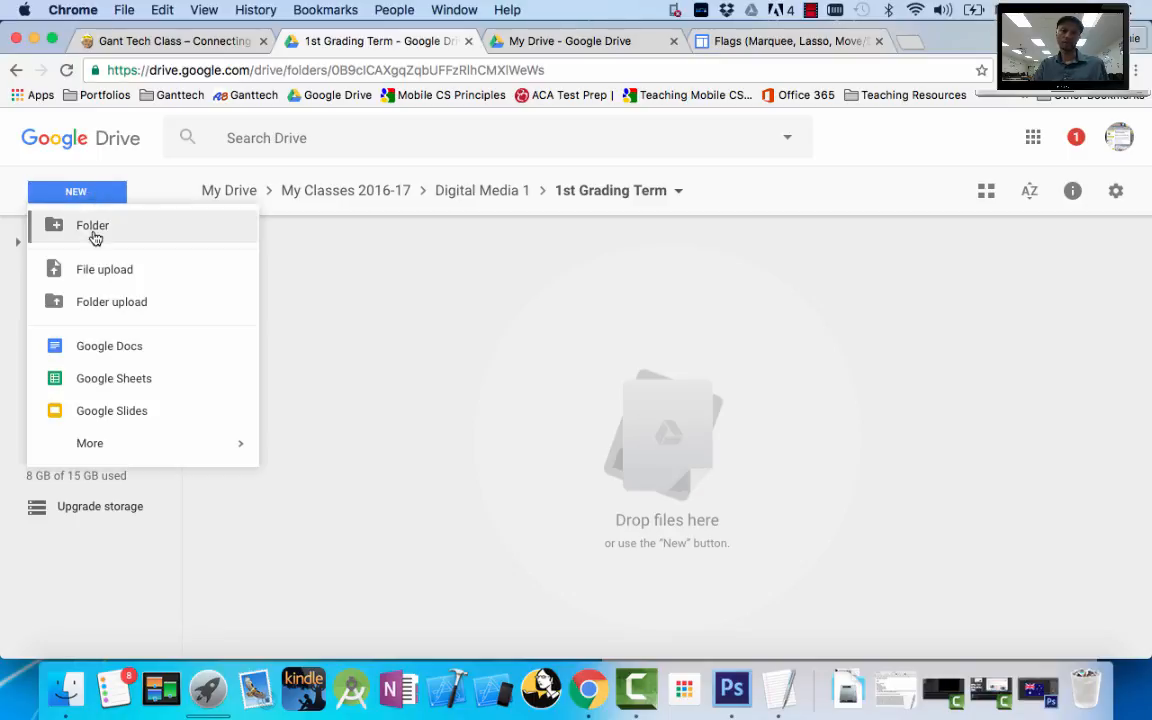
click(104, 269)
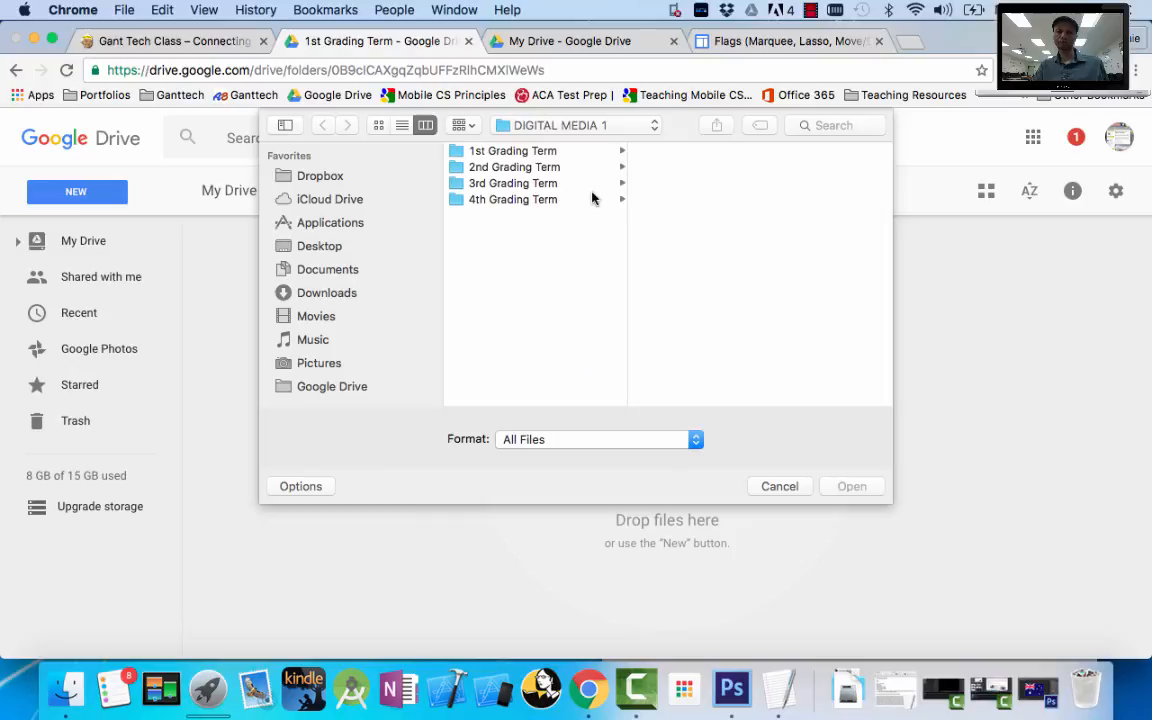
click(513, 150)
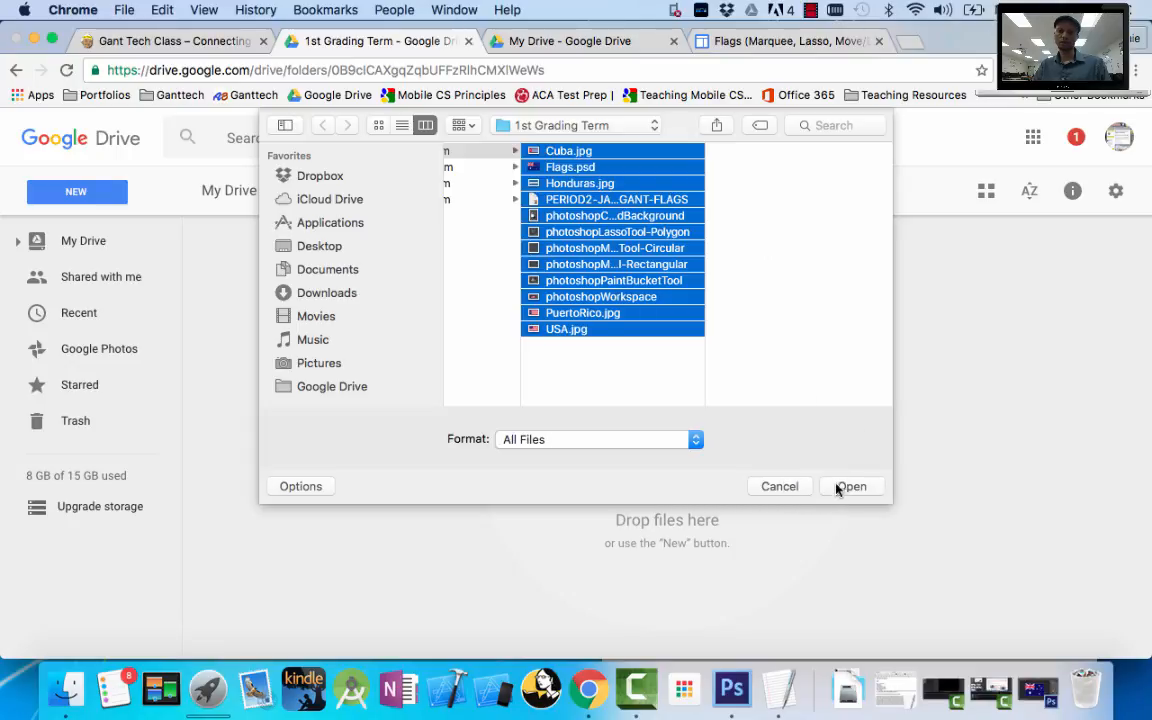
click(779, 486)
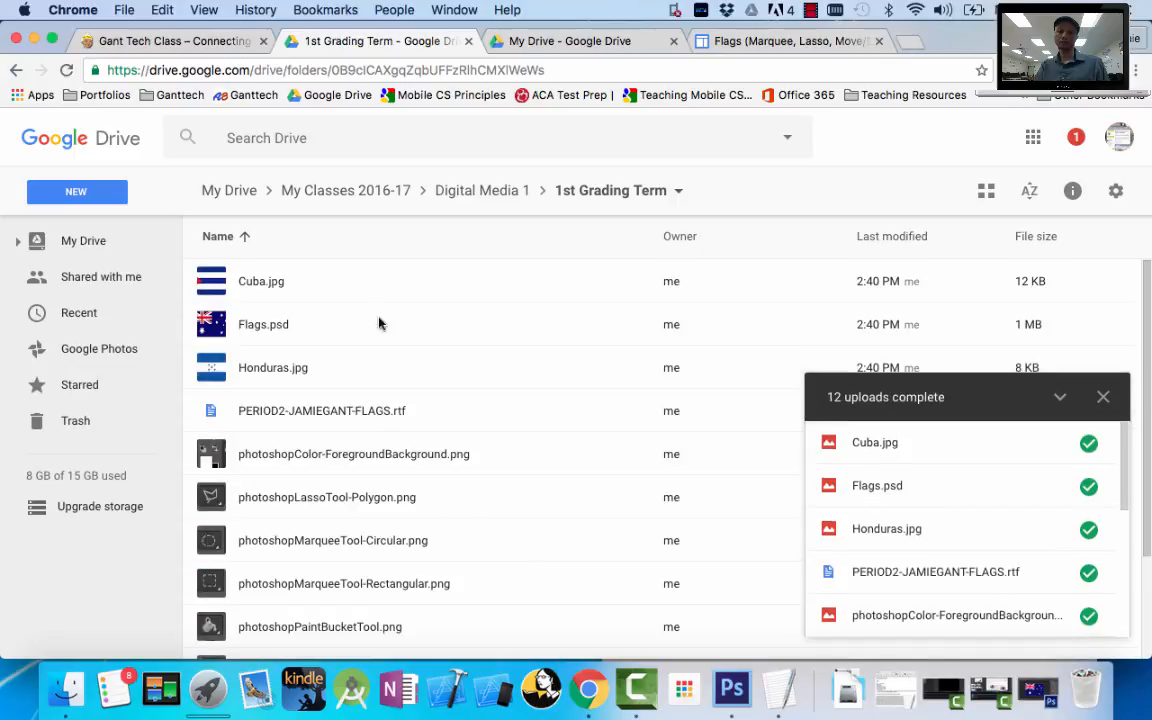
Go up to Digital Media 1 and reopen the 1st Grading Term folder.
scroll(down, 3)
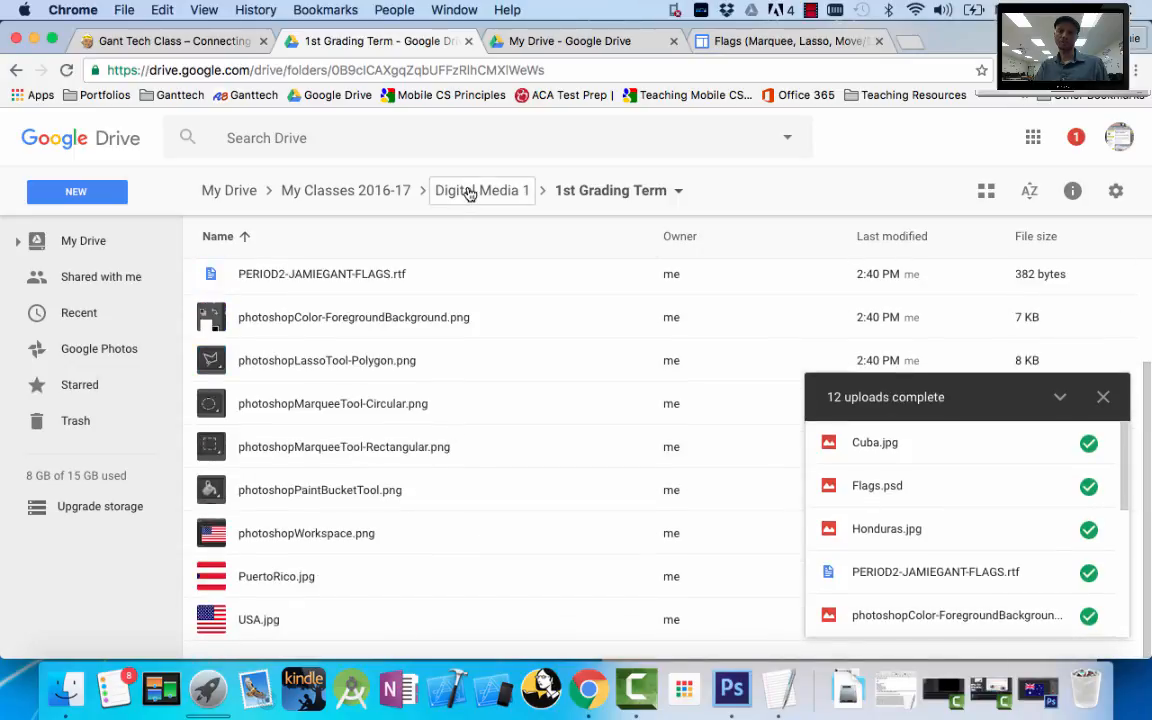
click(481, 190)
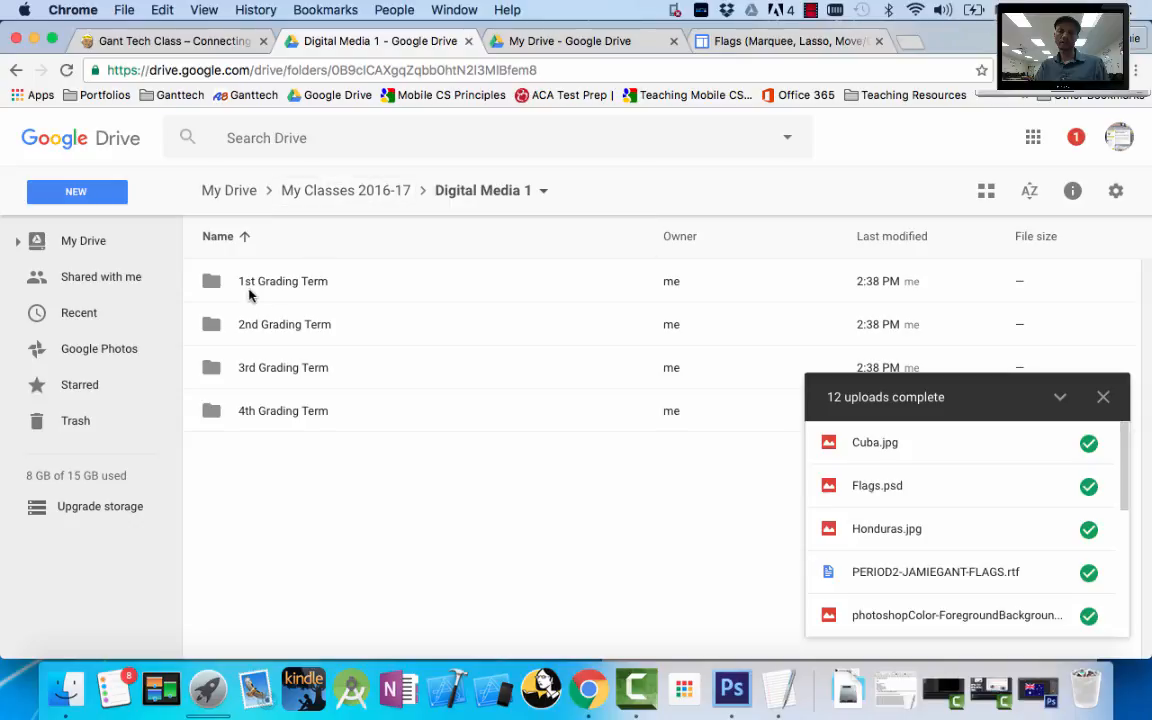
double_click(283, 281)
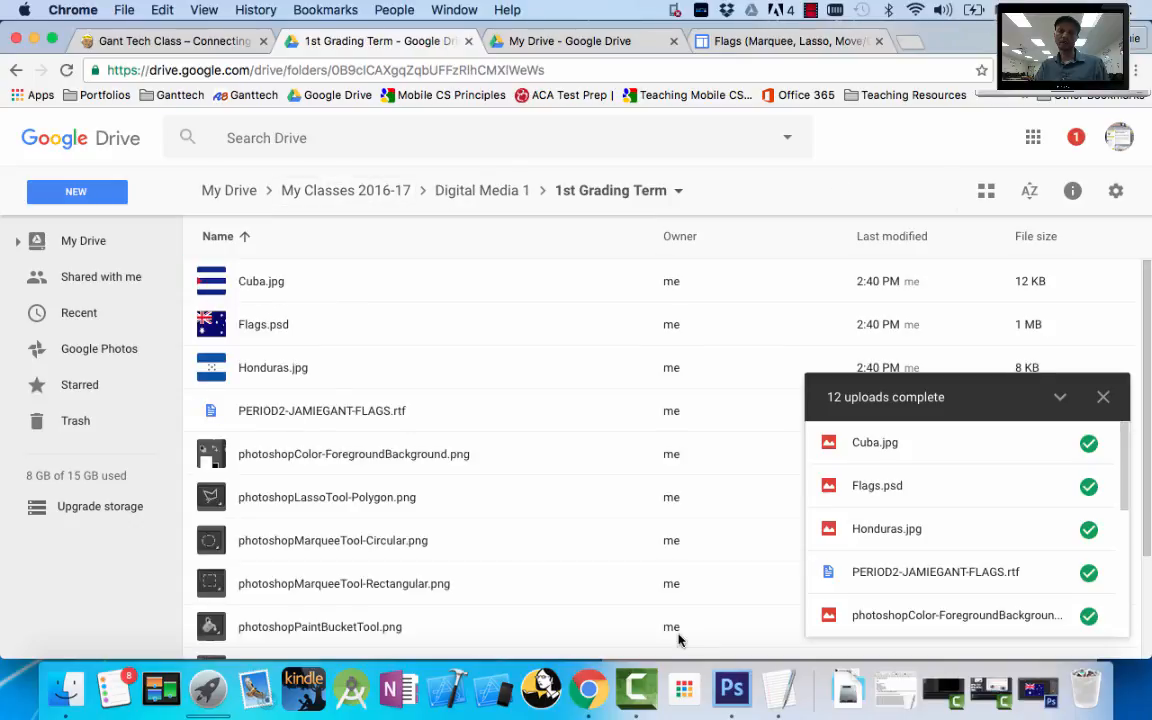
mouse_move(671, 627)
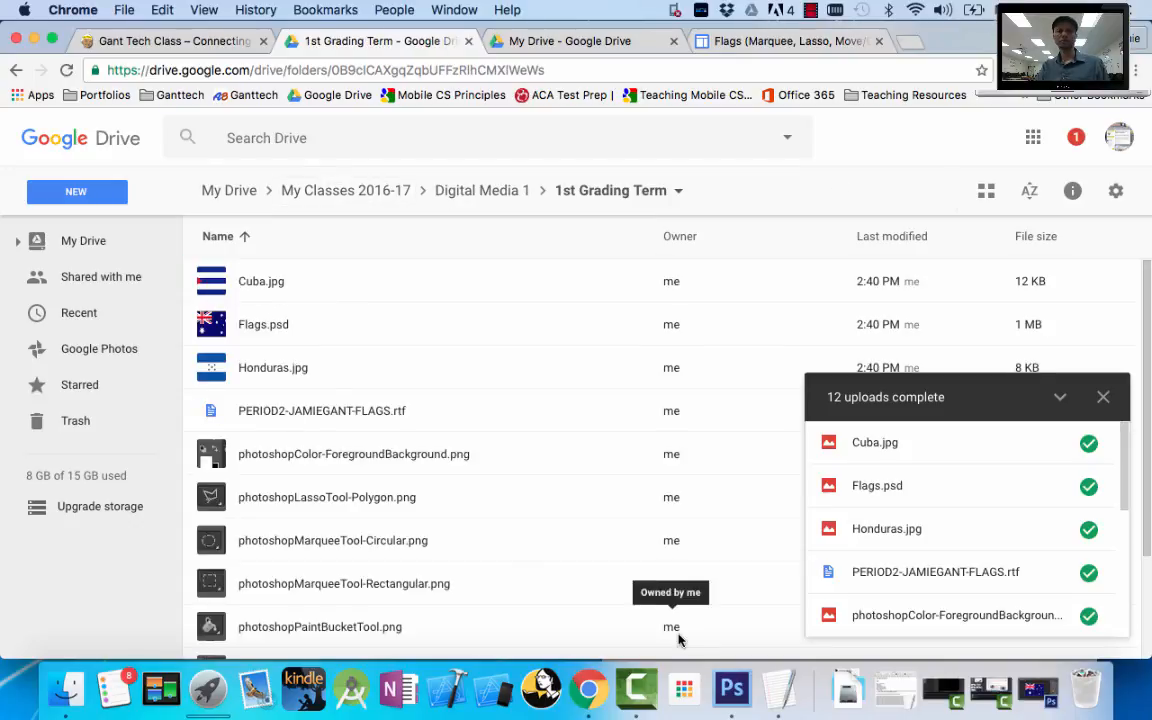
mouse_move(540, 688)
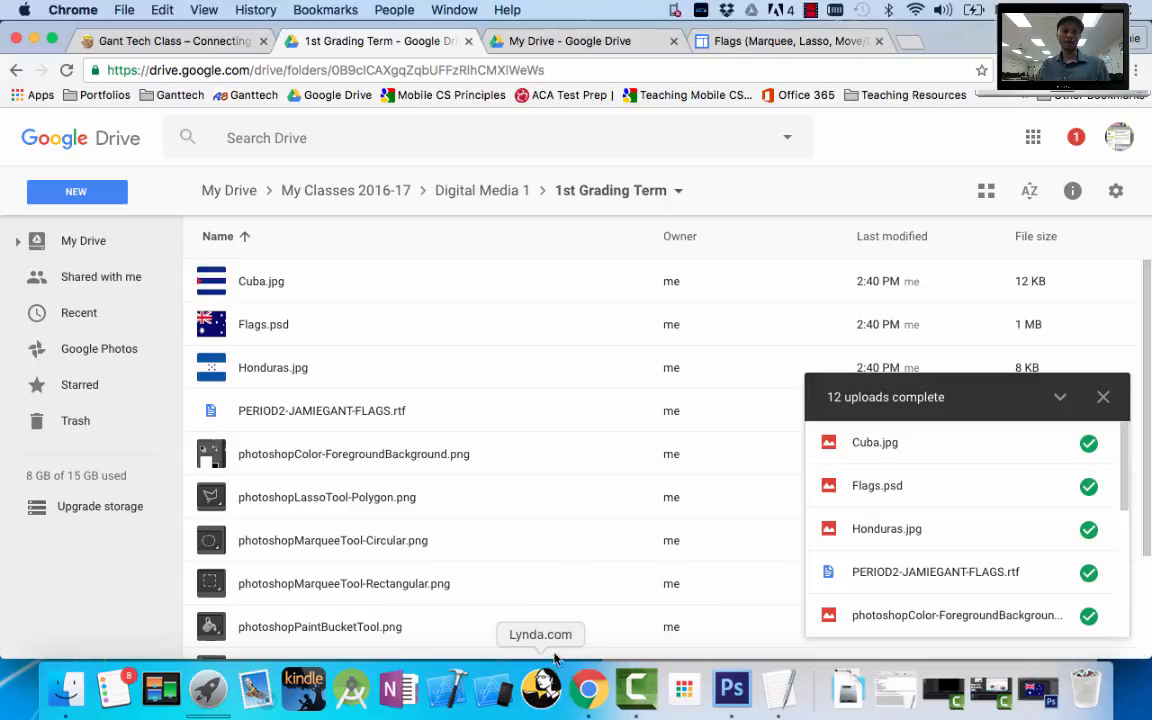
mouse_move(520, 351)
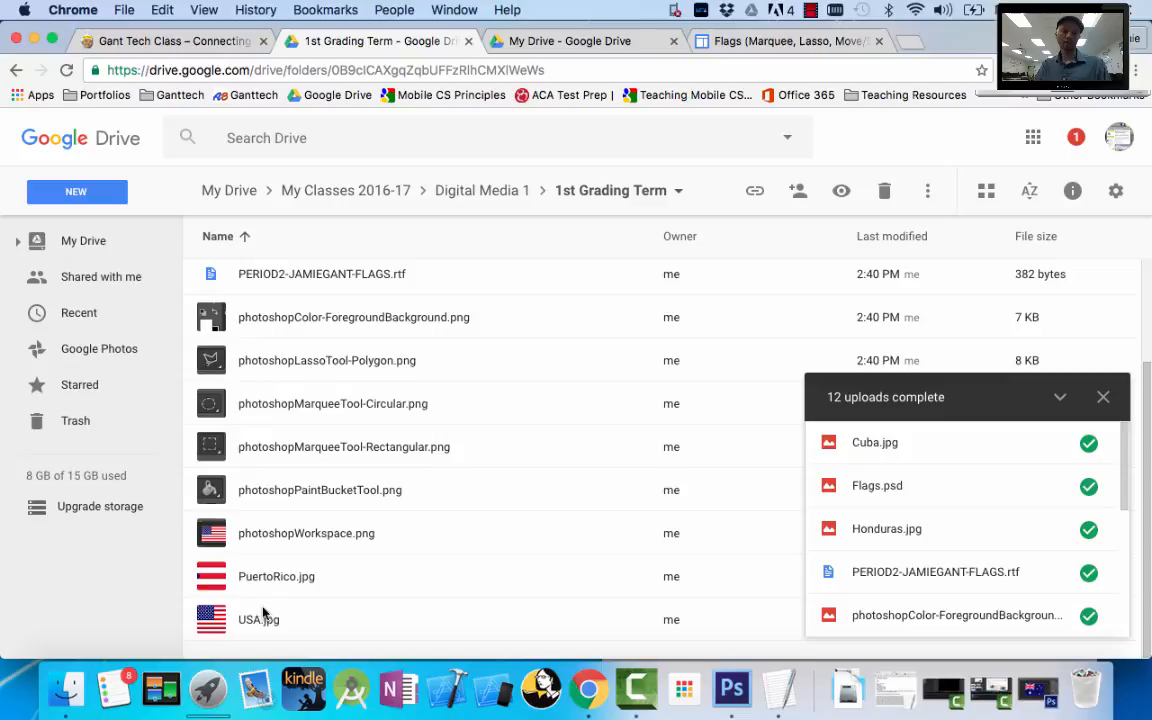
mouse_move(283, 557)
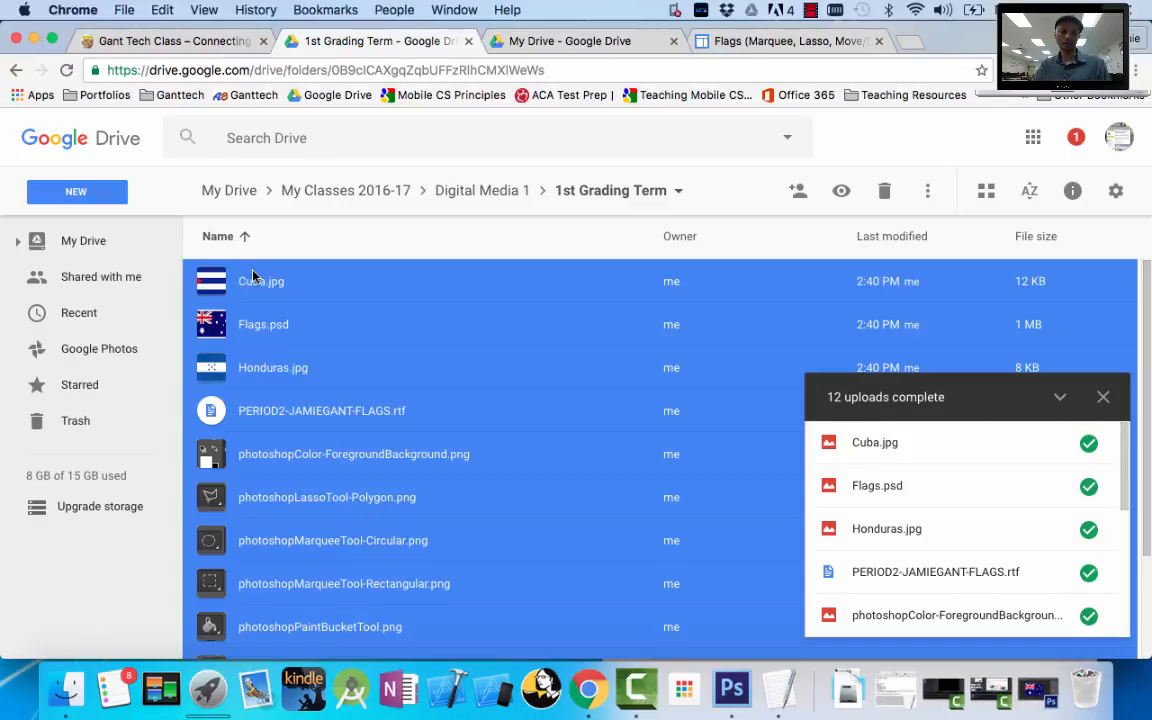
Delete the 12 flag and Photoshop files, then re-upload them from Finder into 1st Grading Term.
click(884, 190)
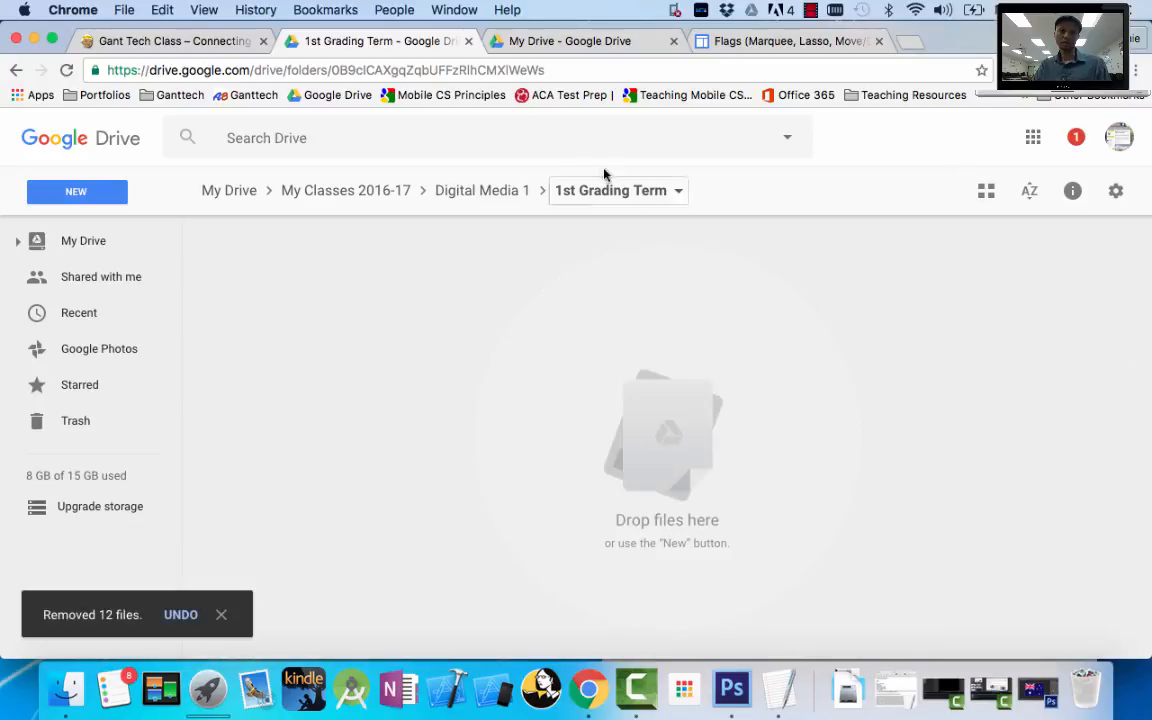
click(65, 688)
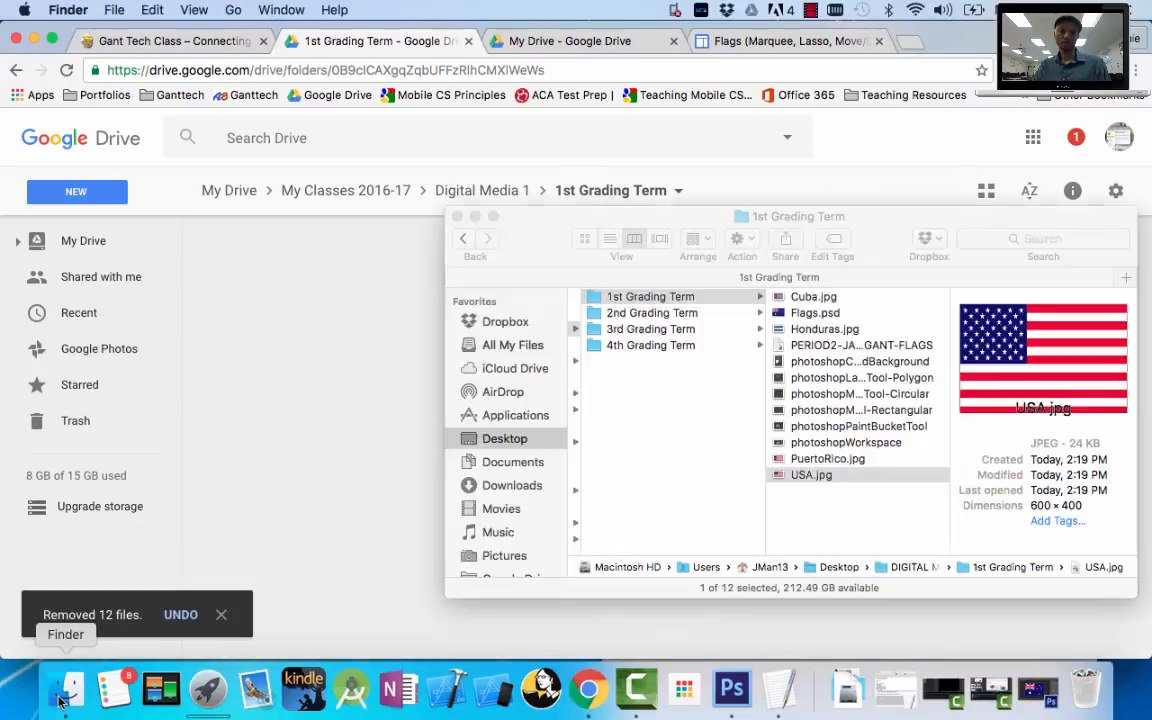
click(811, 474)
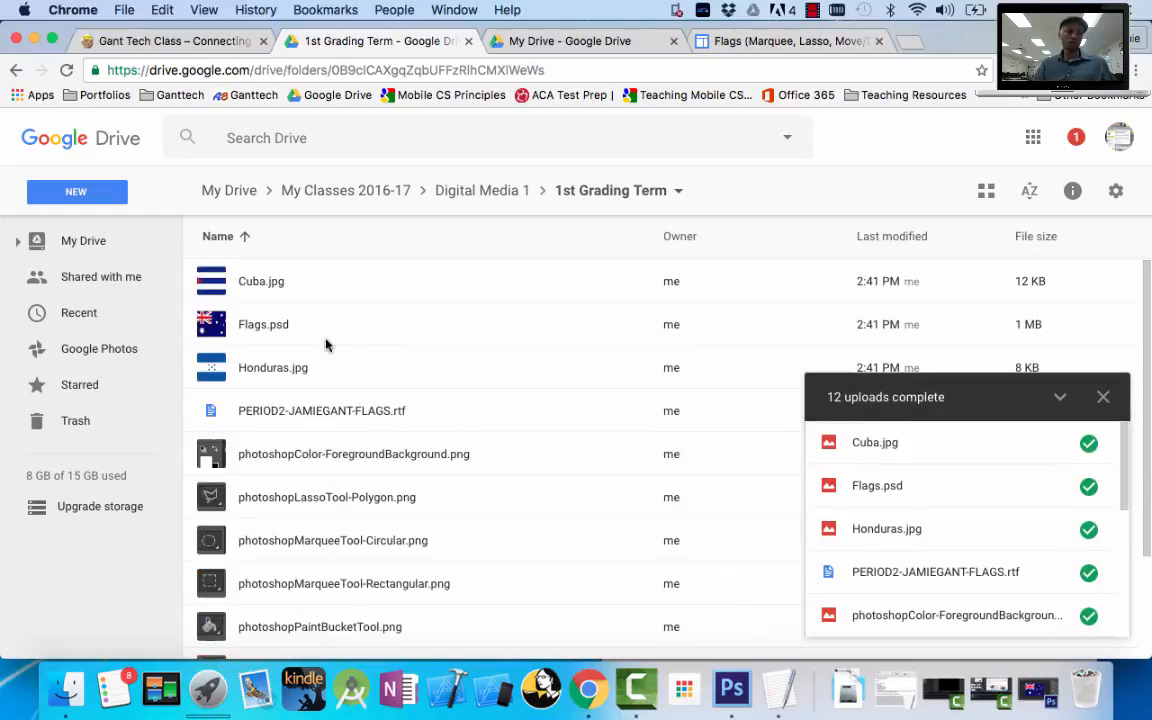
mouse_move(385, 210)
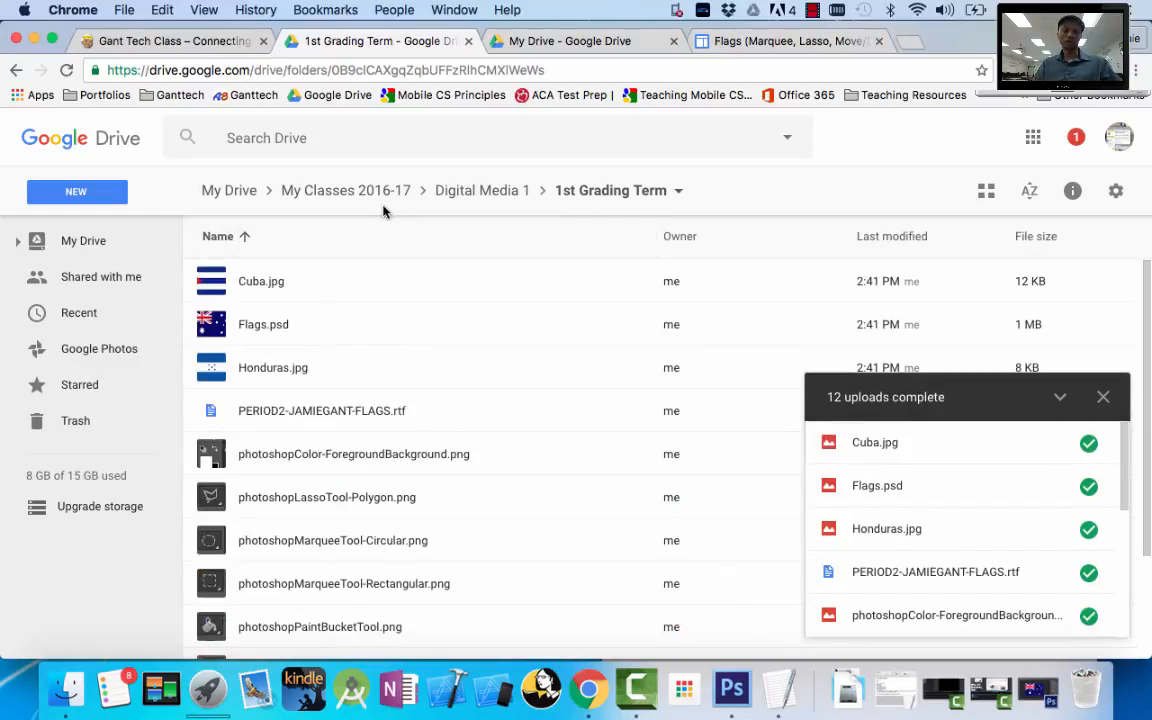
Go up to My Classes 2016-17 and reopen the Digital Media 1 class folder.
click(345, 190)
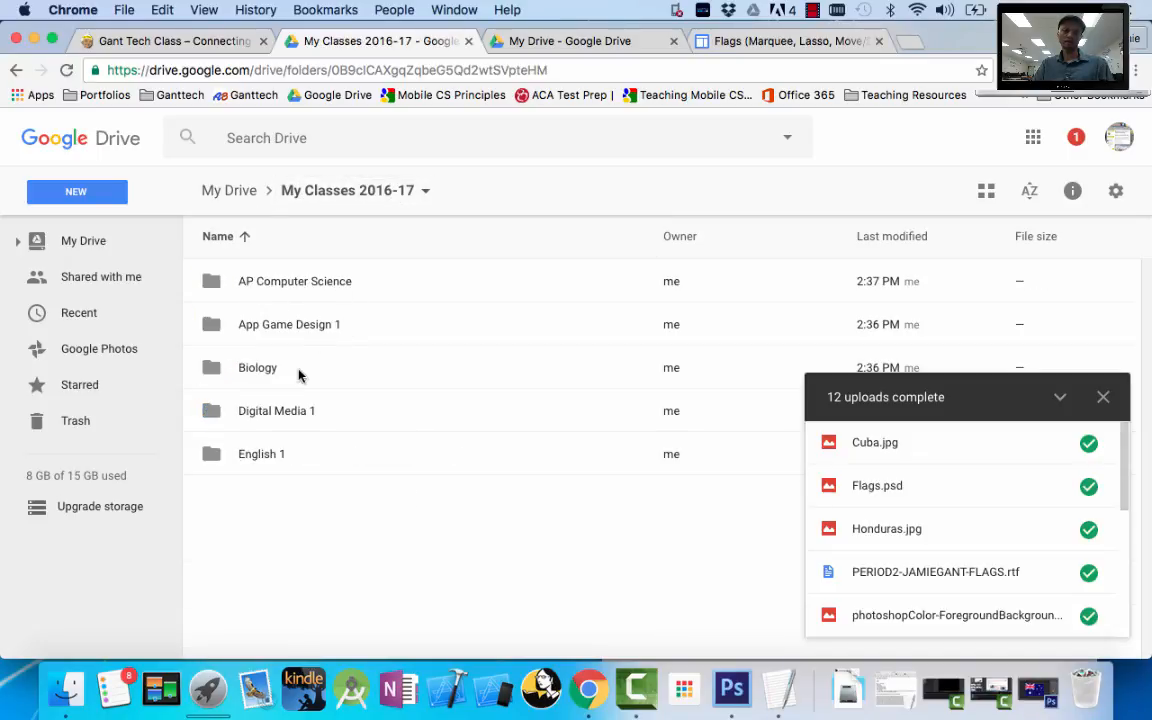
mouse_move(243, 410)
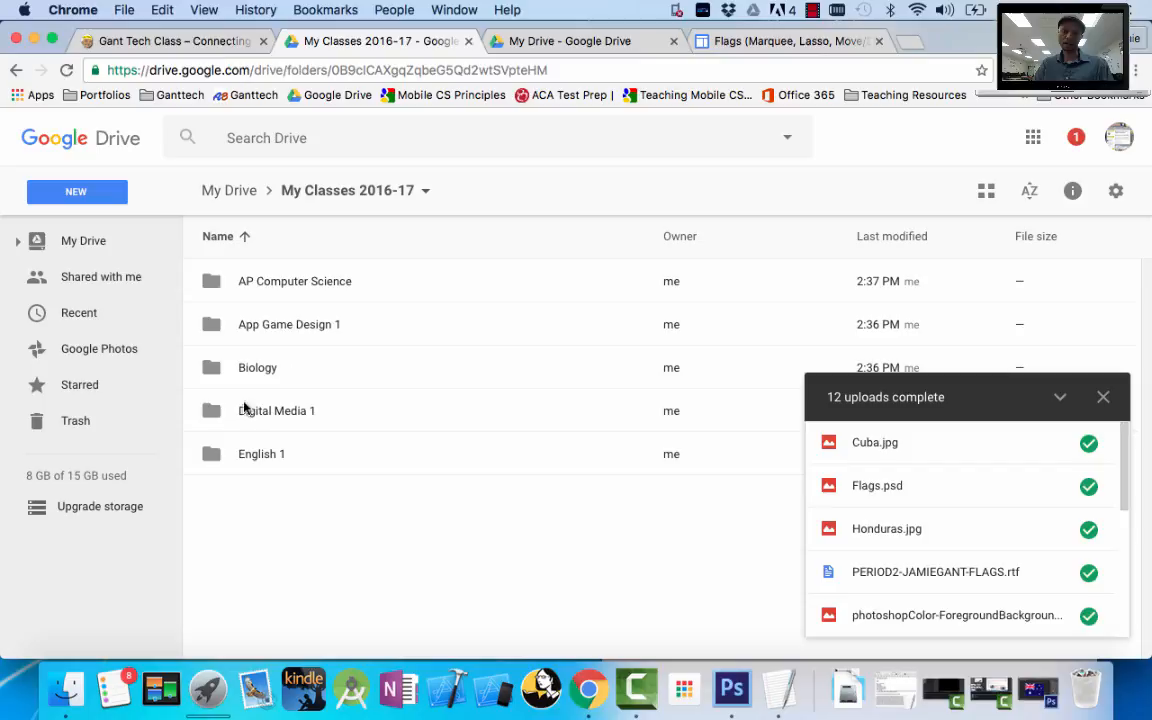
double_click(277, 410)
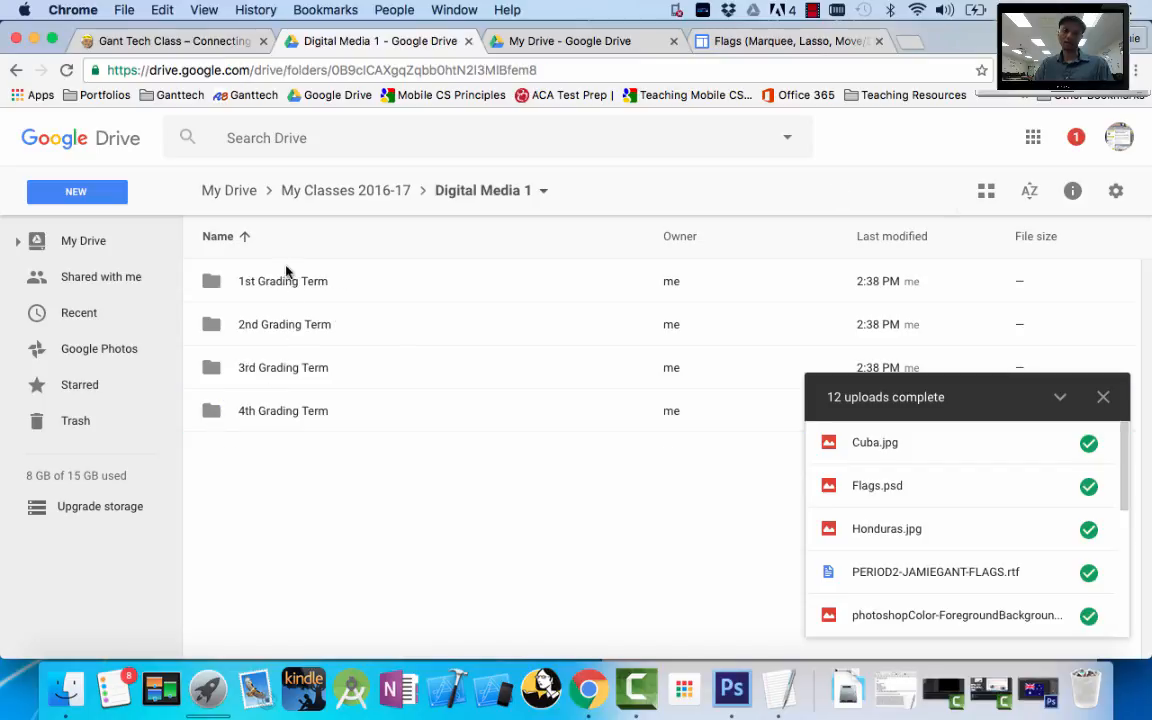
mouse_move(308, 580)
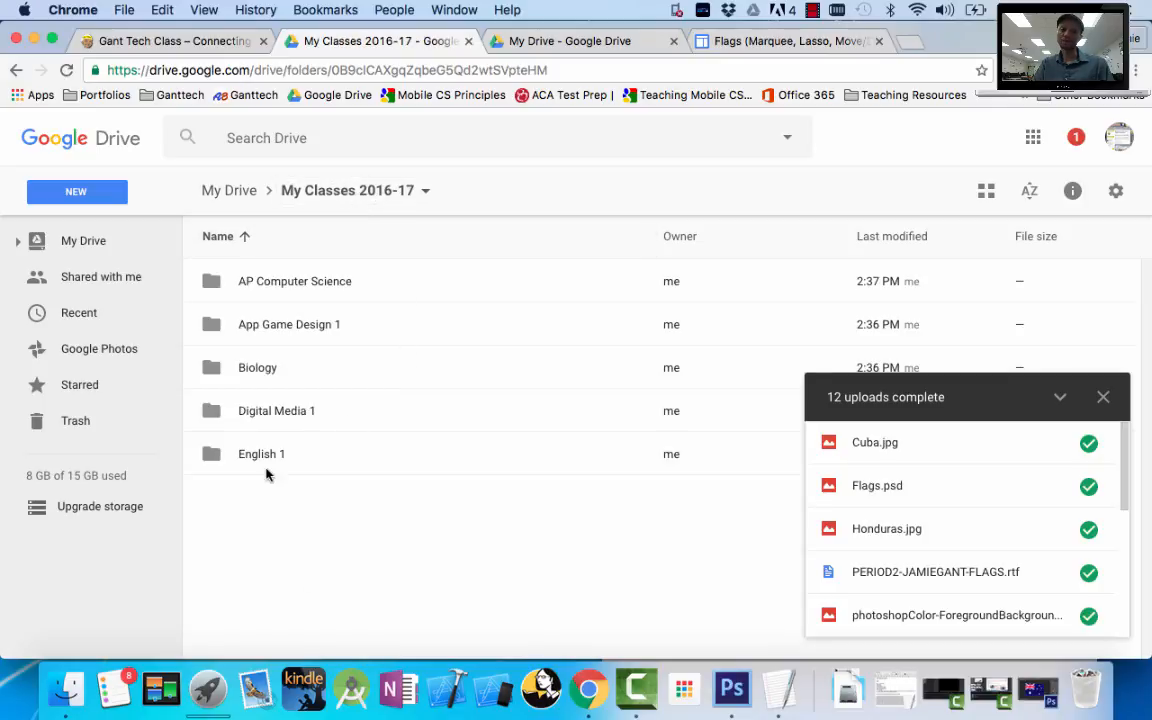
mouse_move(337, 400)
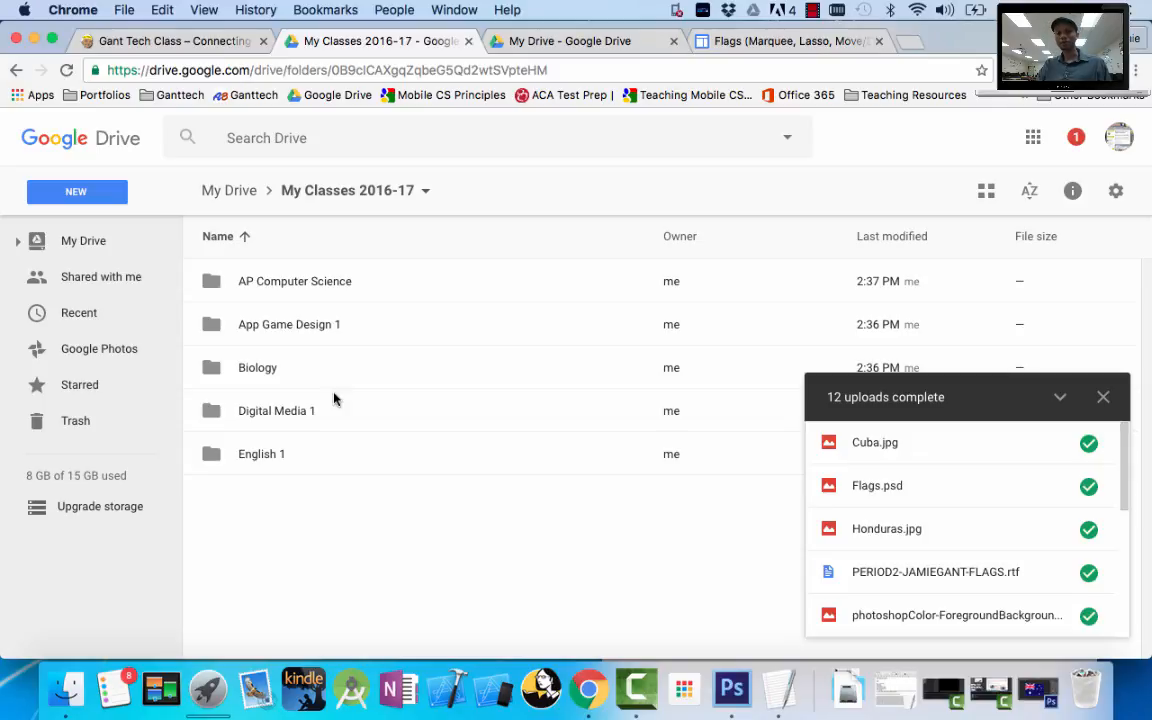
mouse_move(293, 438)
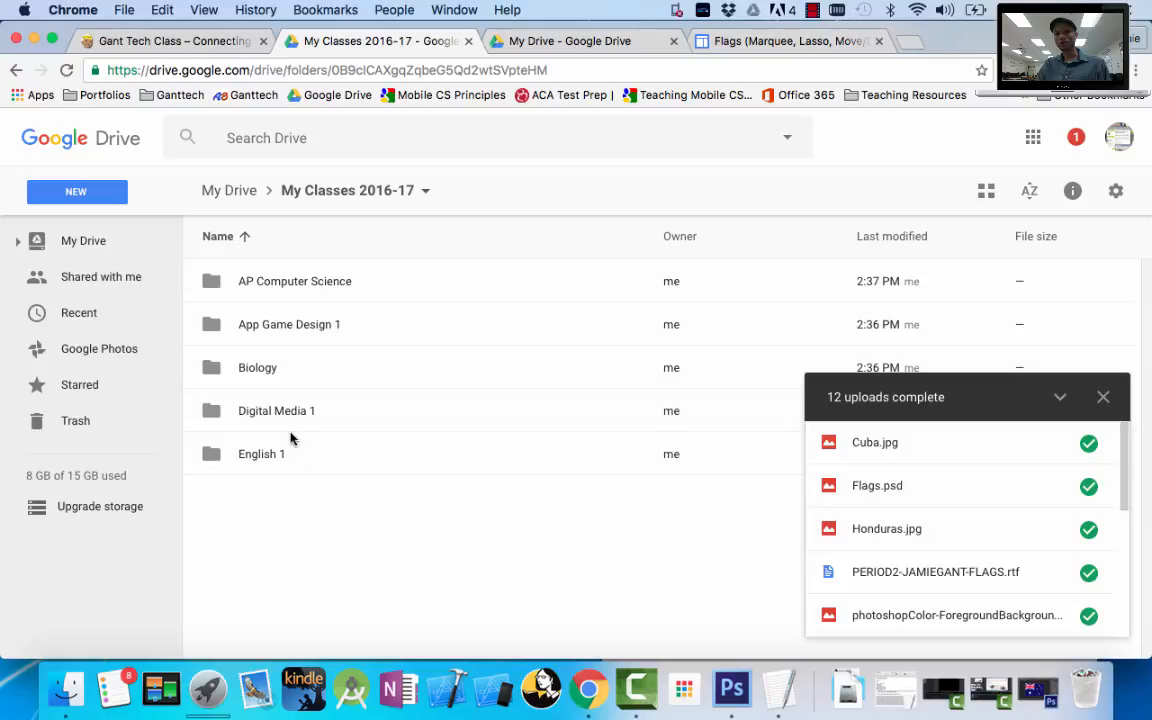